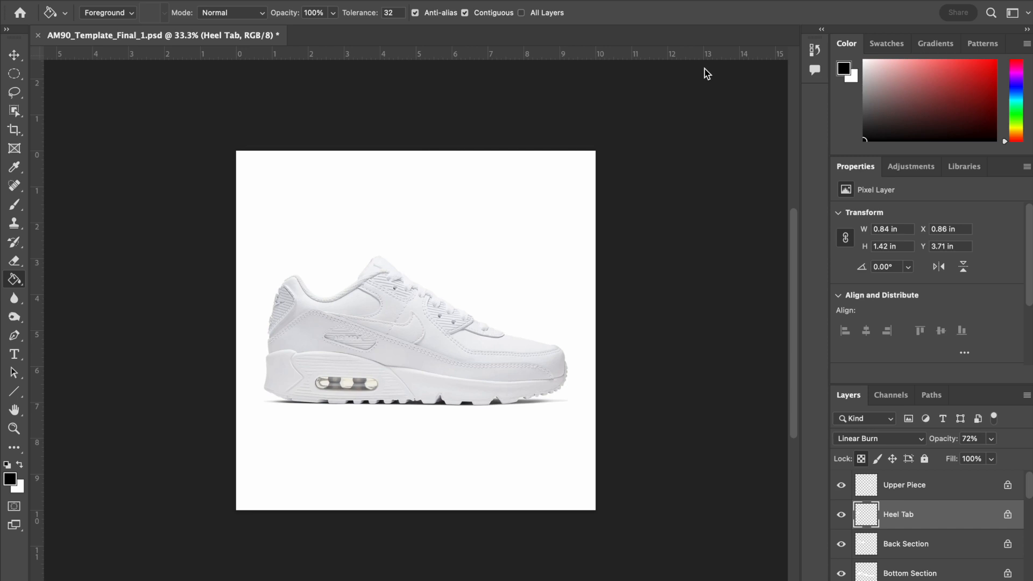
pyautogui.moveTo(593, 84)
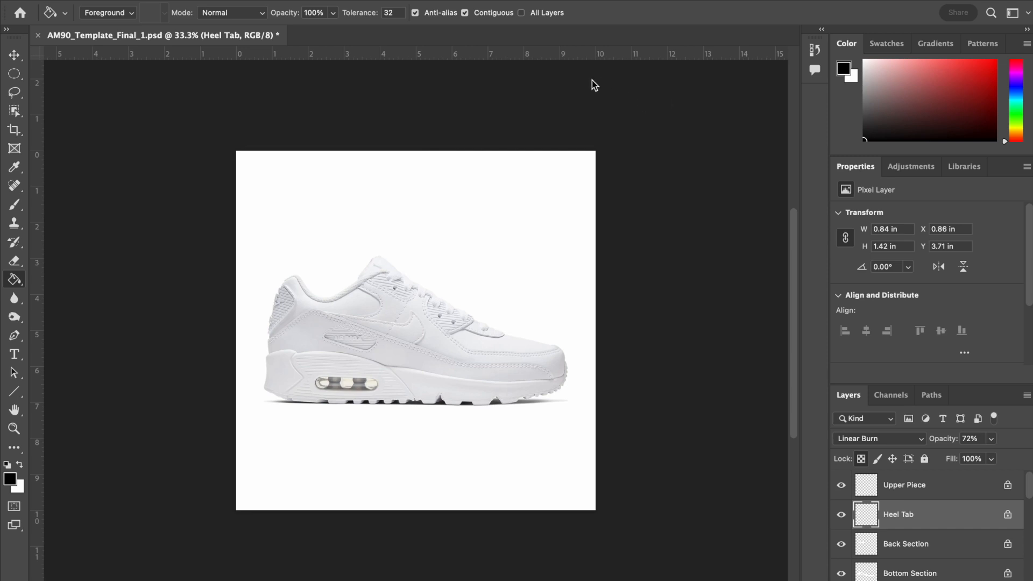
pyautogui.moveTo(30, 71)
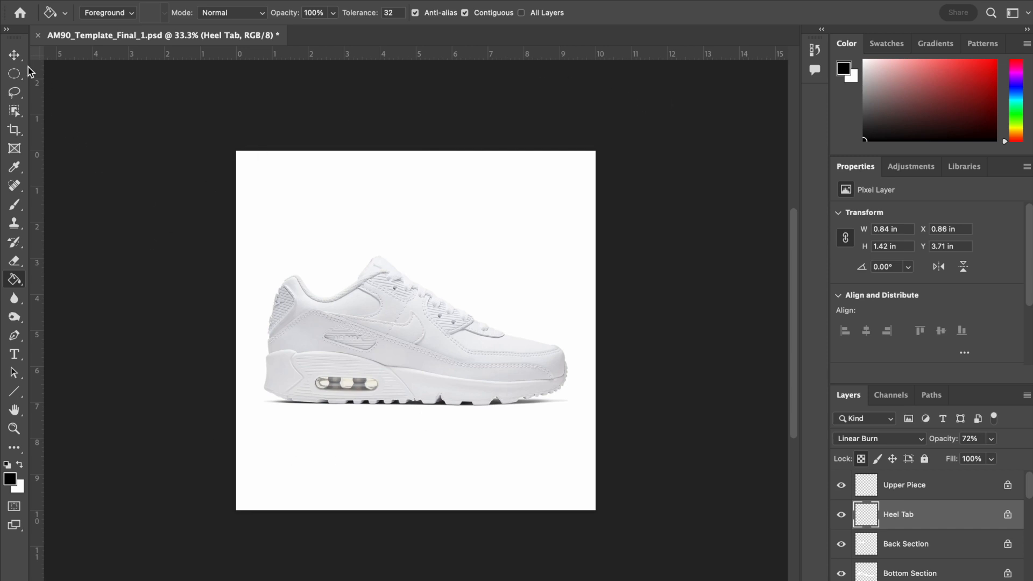
pyautogui.moveTo(28, 441)
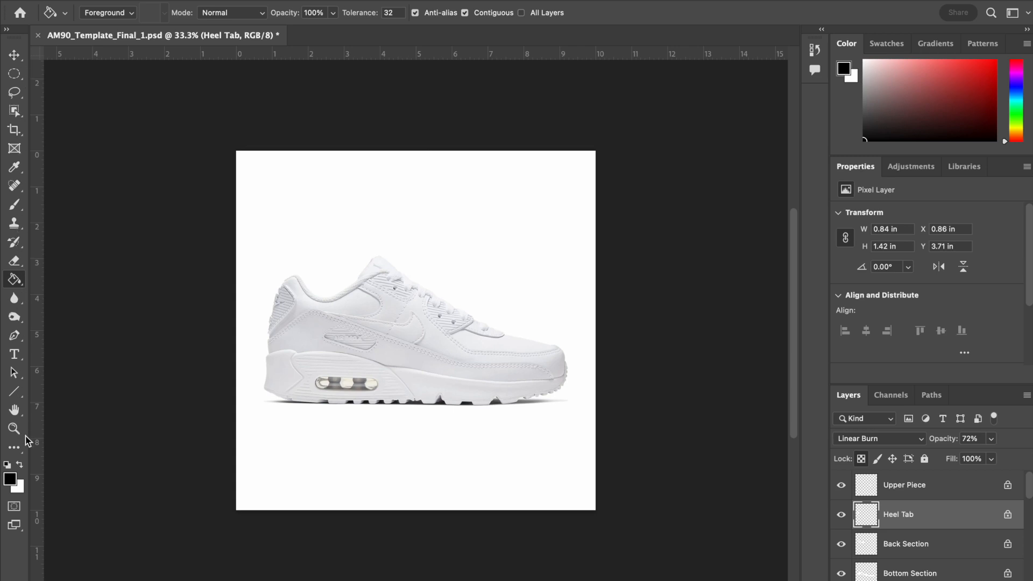
pyautogui.moveTo(942, 511)
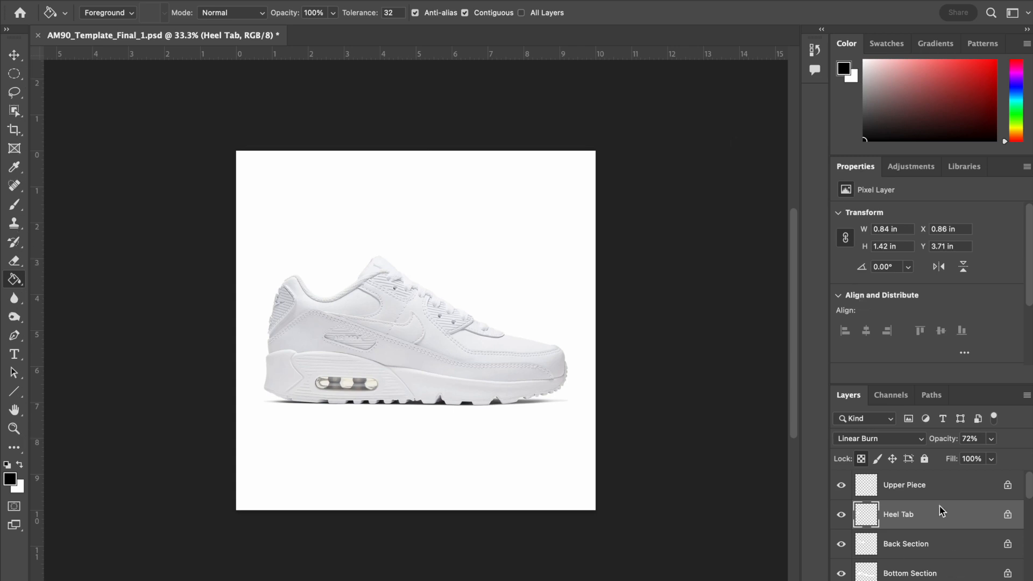
pyautogui.moveTo(619, 154)
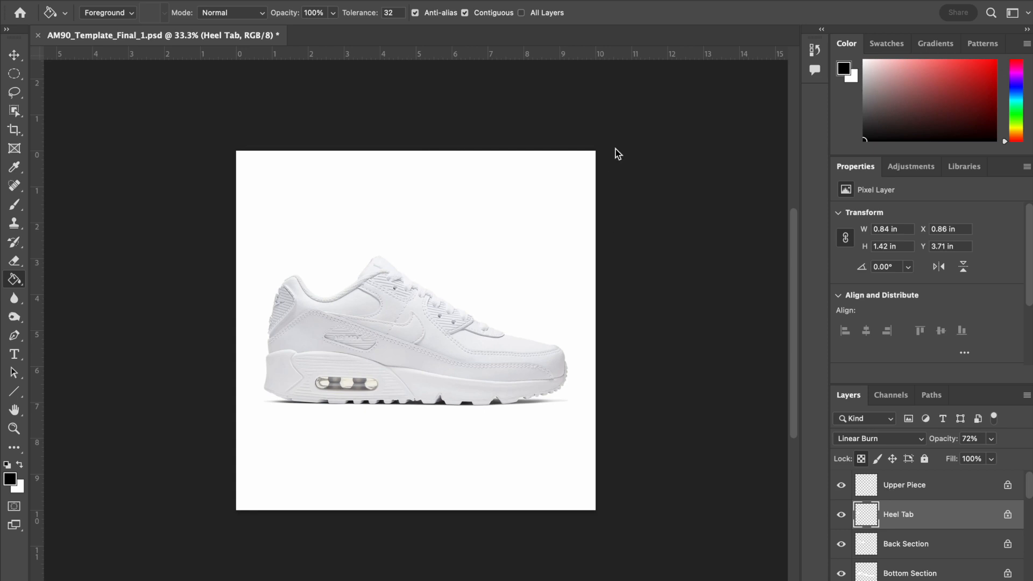
pyautogui.moveTo(287, 14)
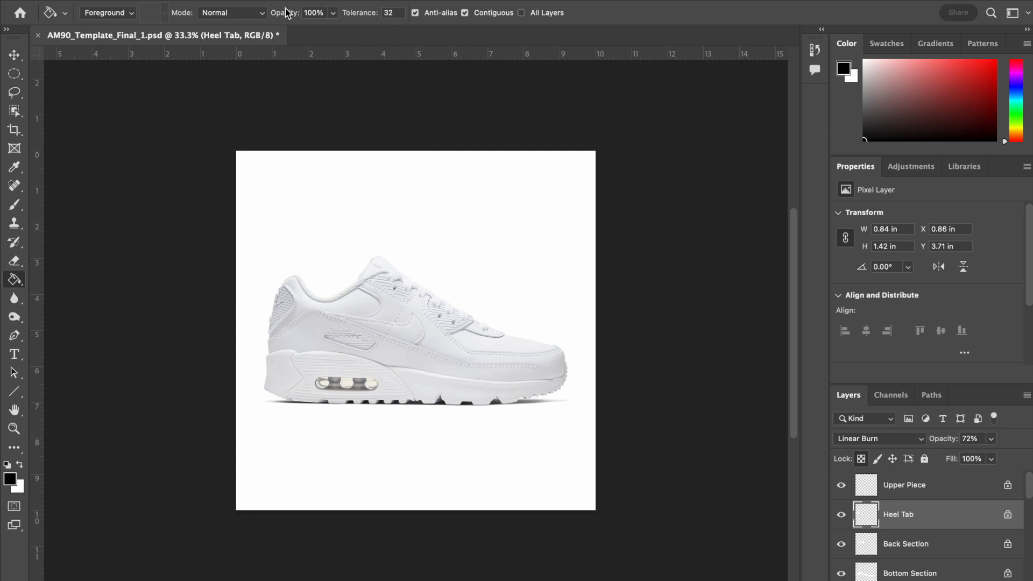
pyautogui.moveTo(407, 26)
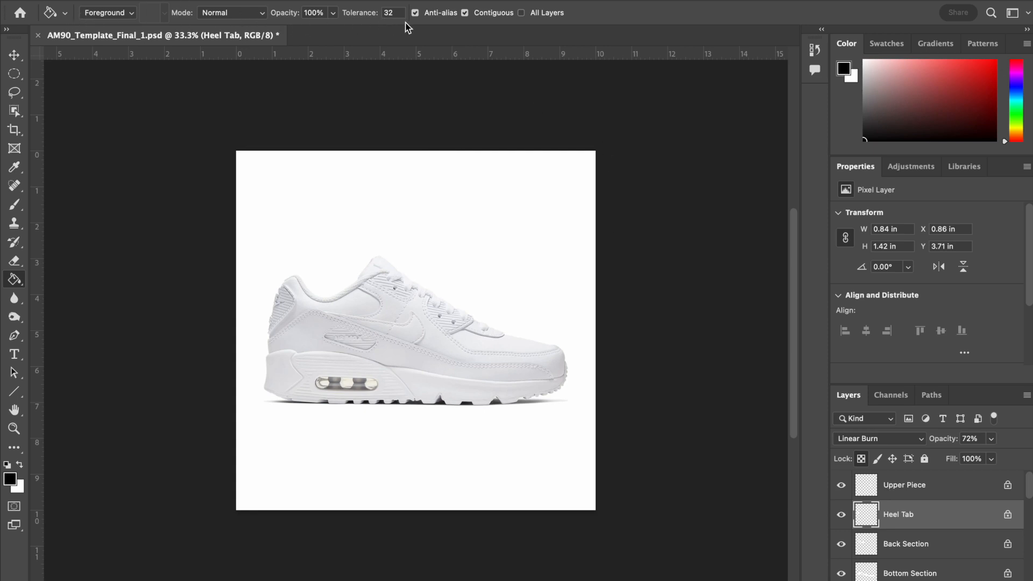
pyautogui.moveTo(422, 99)
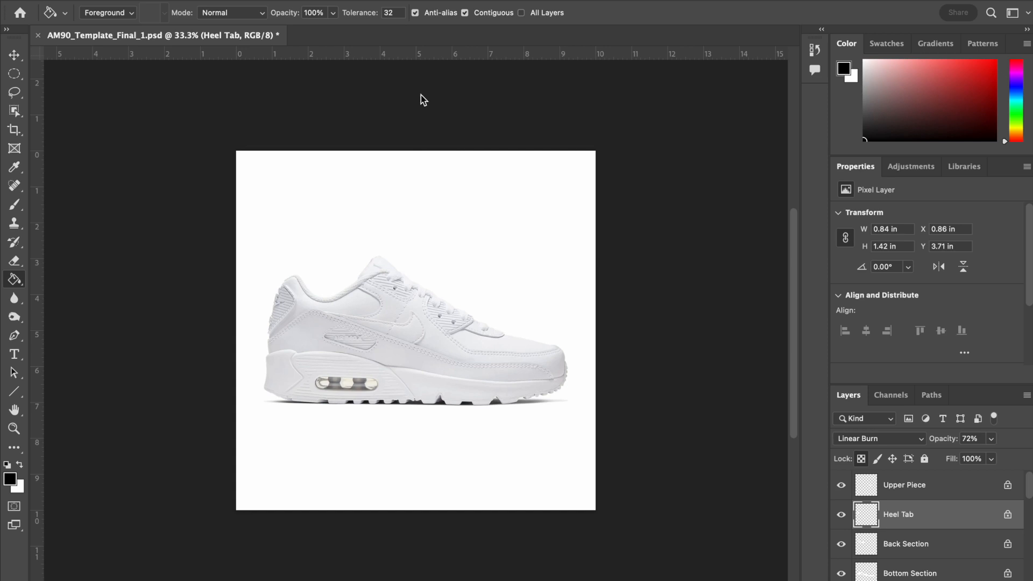
pyautogui.moveTo(507, 153)
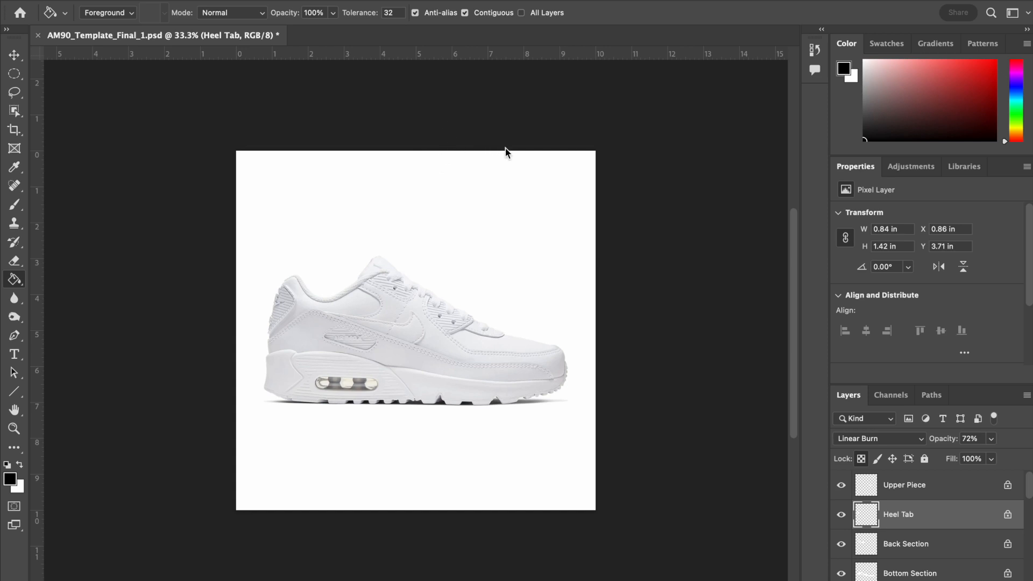
pyautogui.moveTo(581, 406)
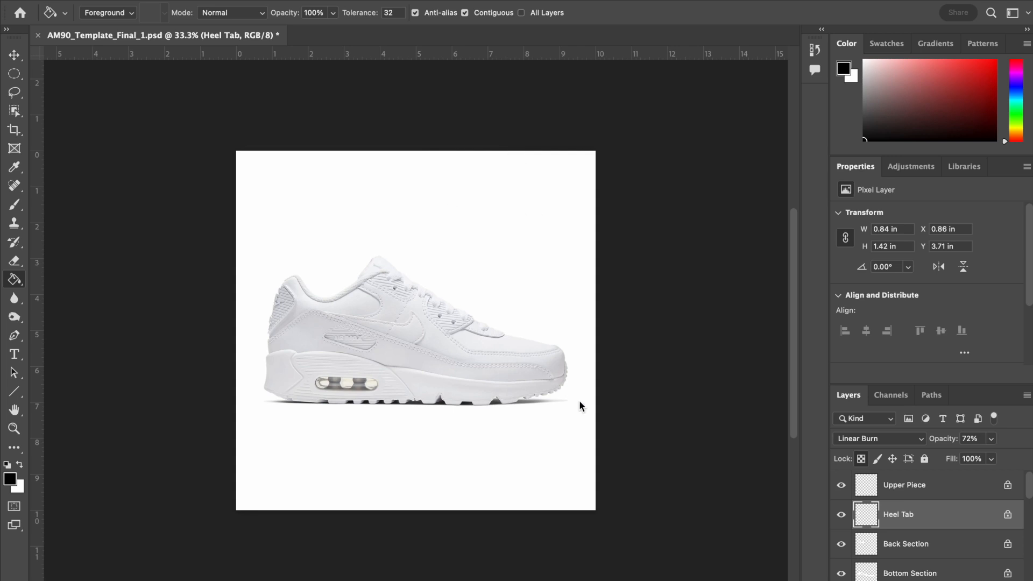
pyautogui.moveTo(609, 418)
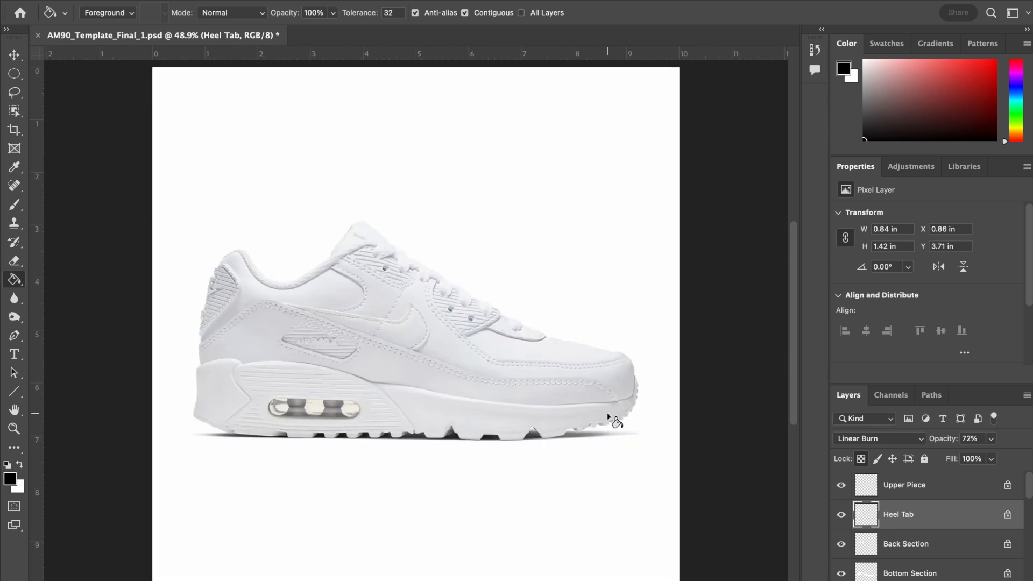
pyautogui.moveTo(820, 476)
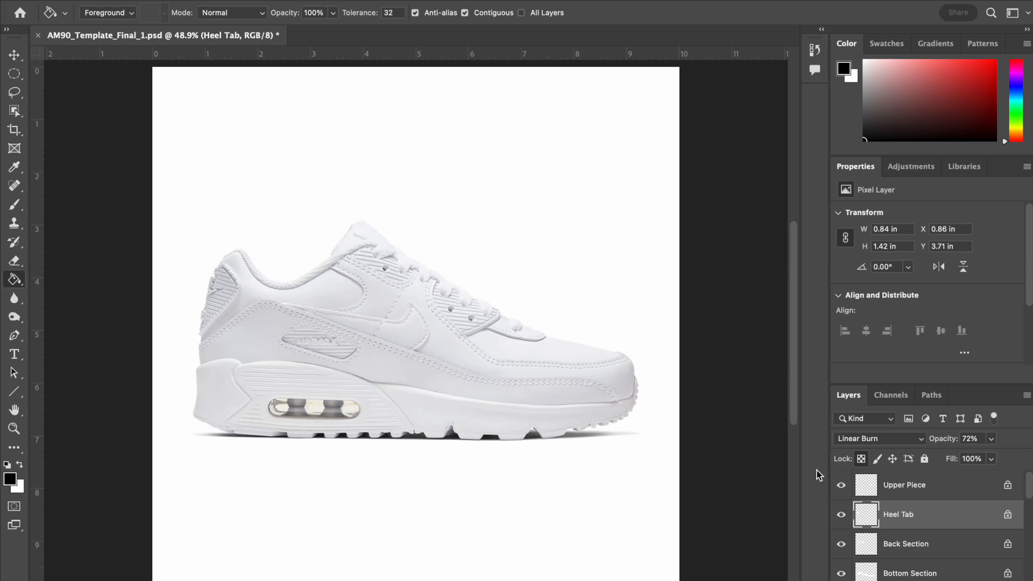
pyautogui.moveTo(623, 173)
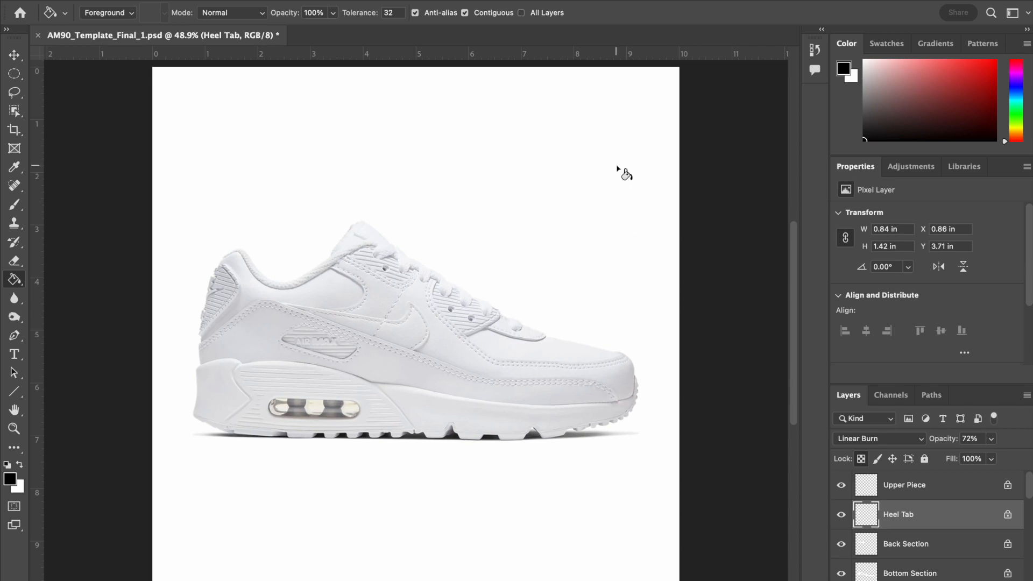
pyautogui.moveTo(61, 14)
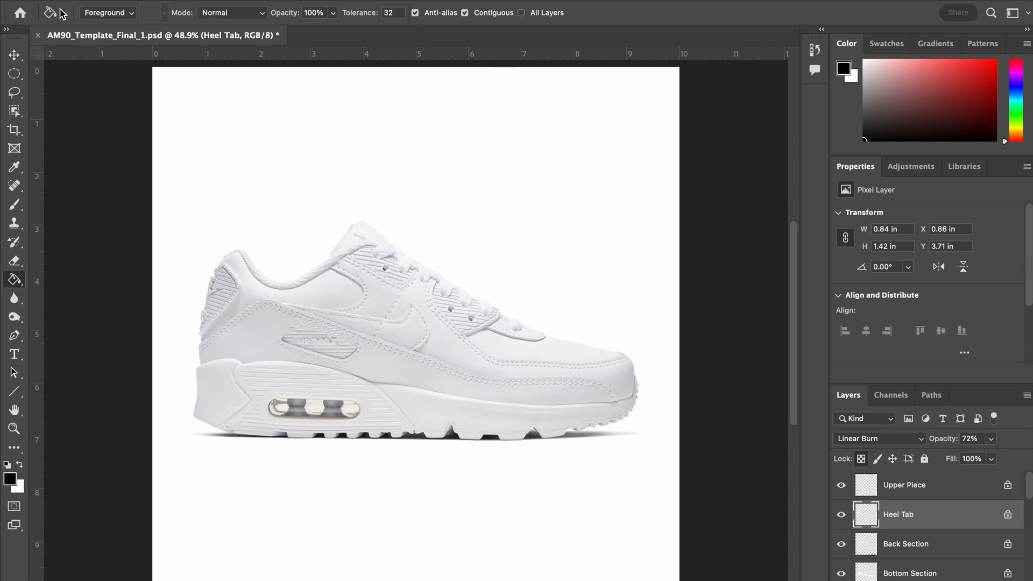
pyautogui.moveTo(25, 46)
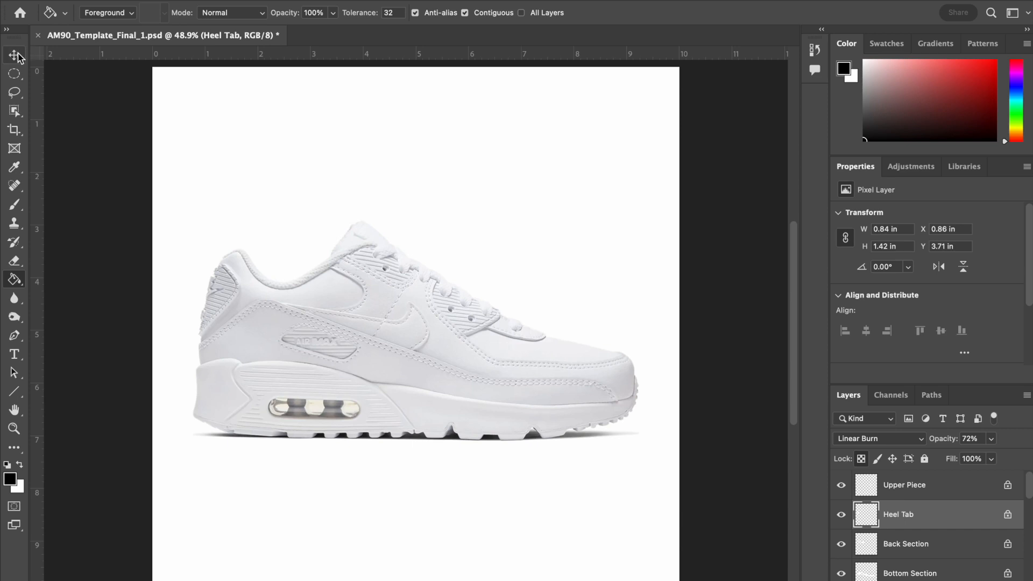
# - Use the Move tool with Auto-Select on shoe parts, leaving the Uppers layer active
pyautogui.click(14, 55)
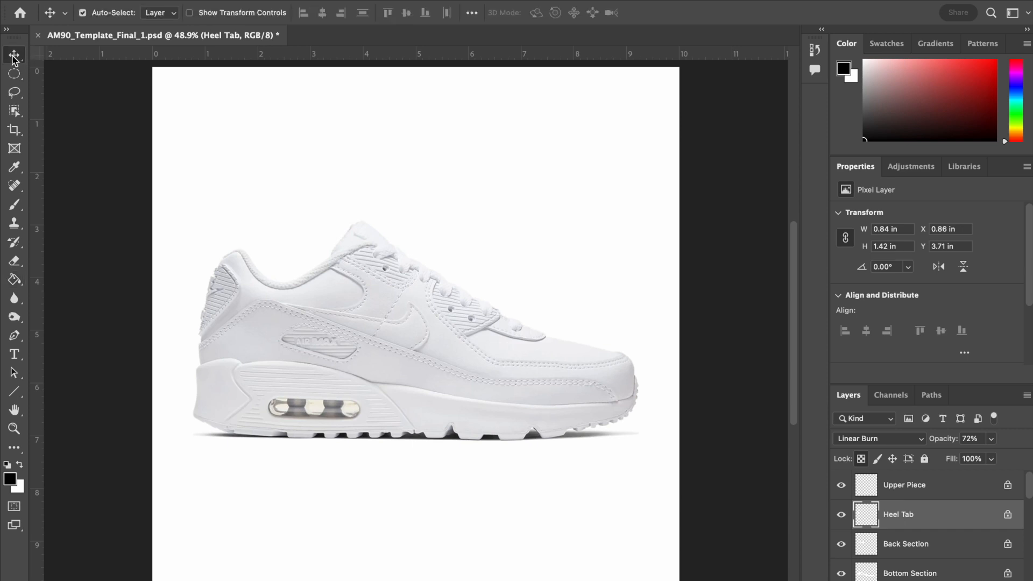
pyautogui.moveTo(14, 54)
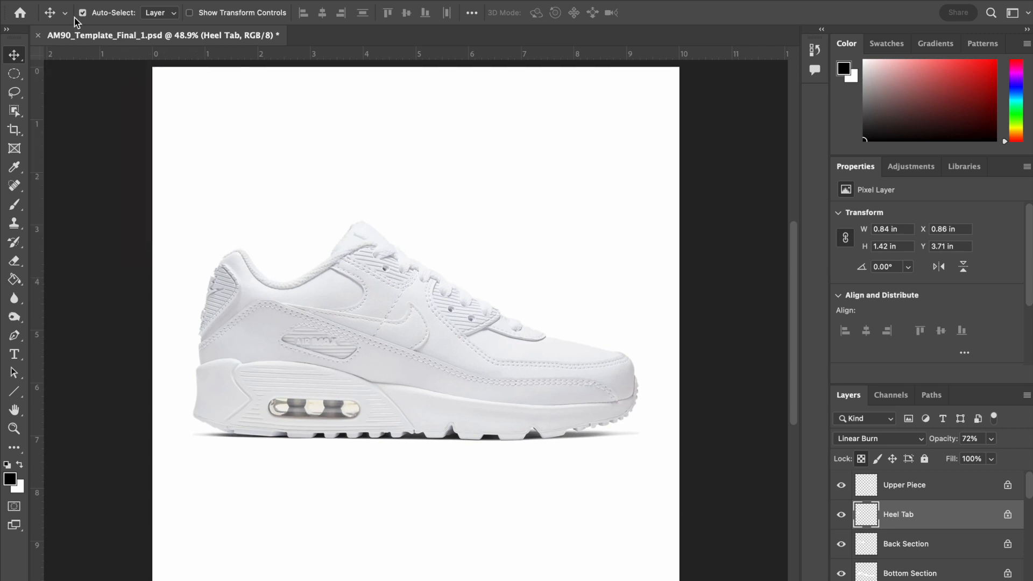
pyautogui.moveTo(83, 12)
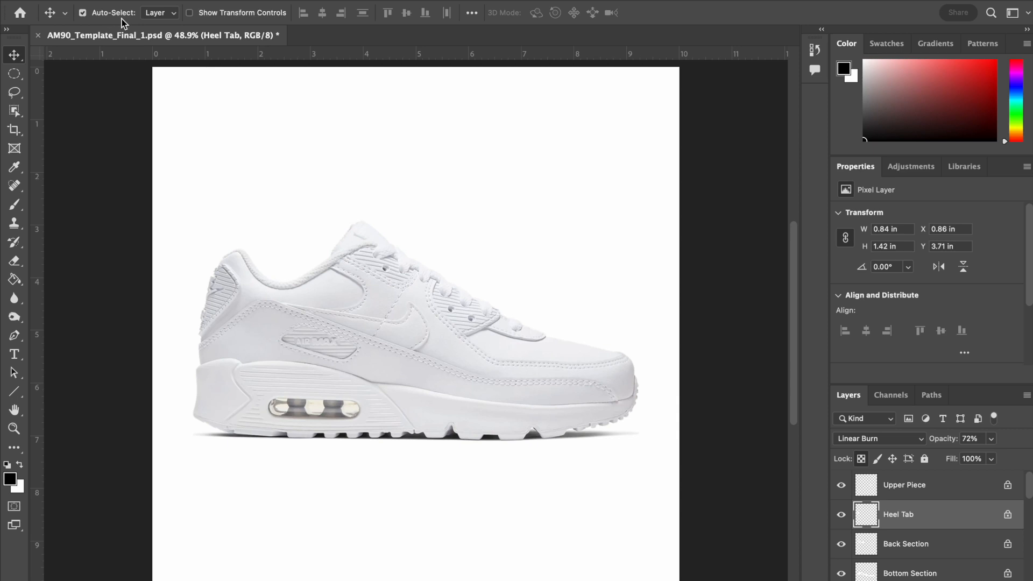
pyautogui.moveTo(99, 26)
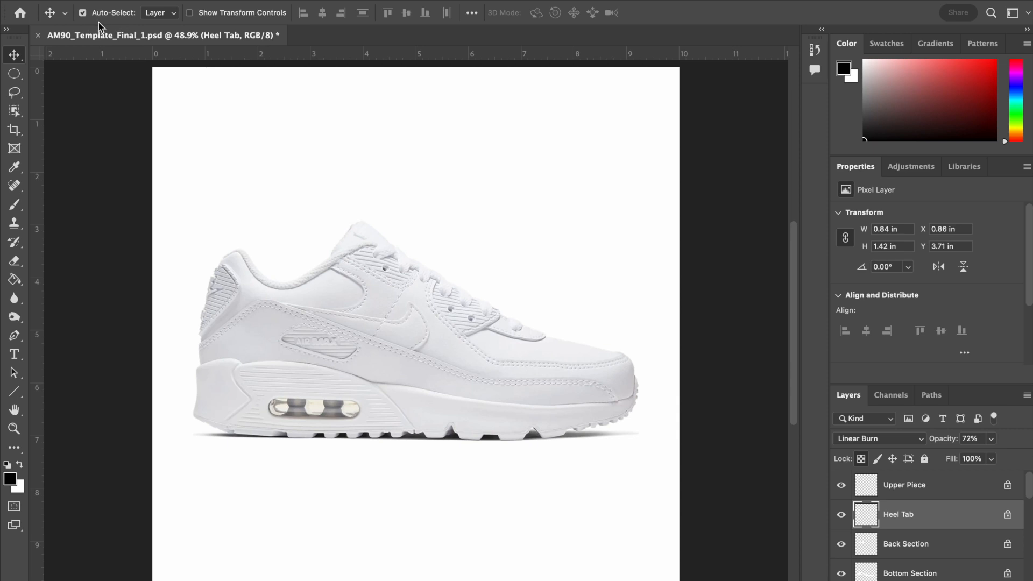
pyautogui.moveTo(328, 302)
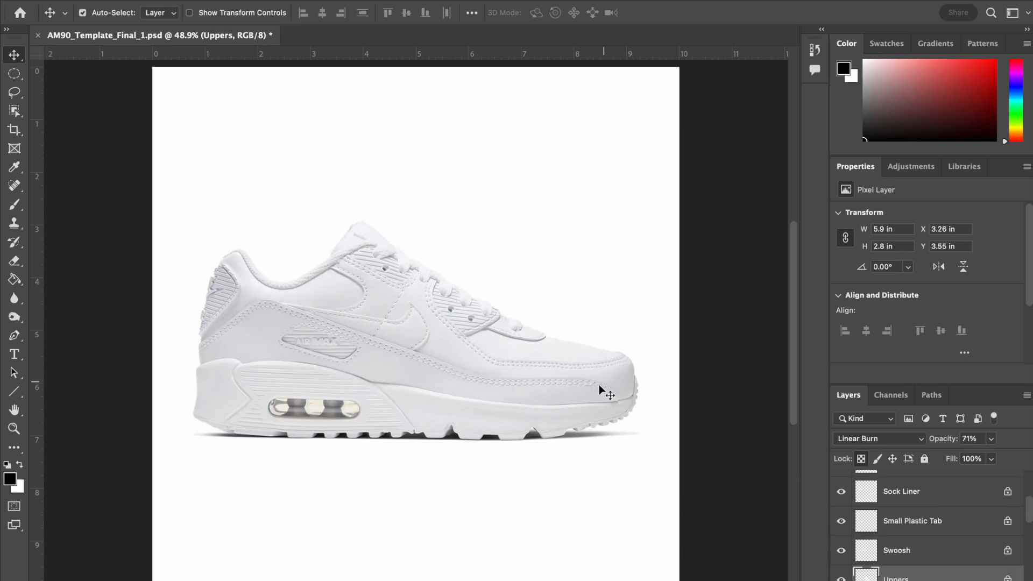
pyautogui.moveTo(949, 537)
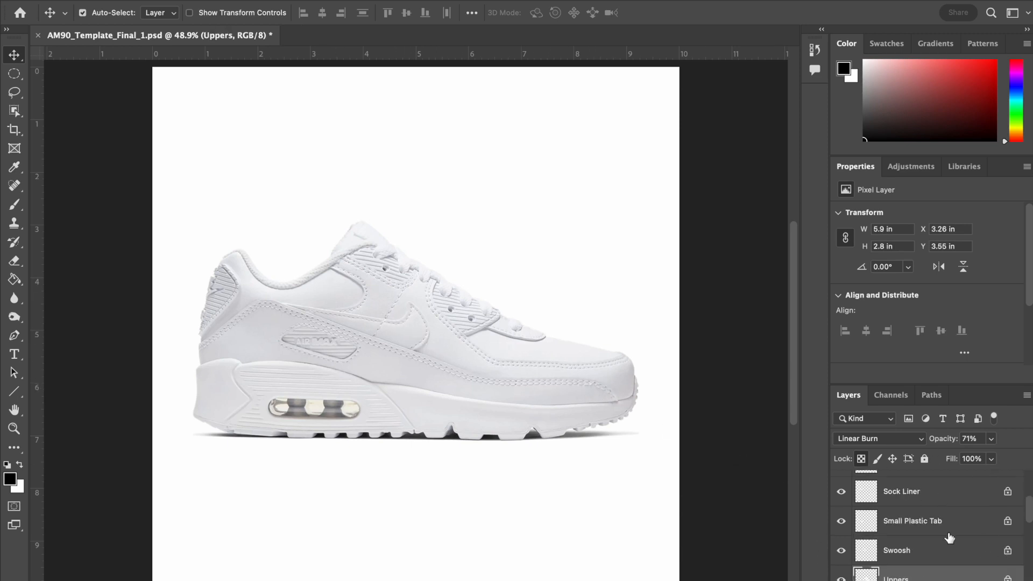
pyautogui.moveTo(563, 374)
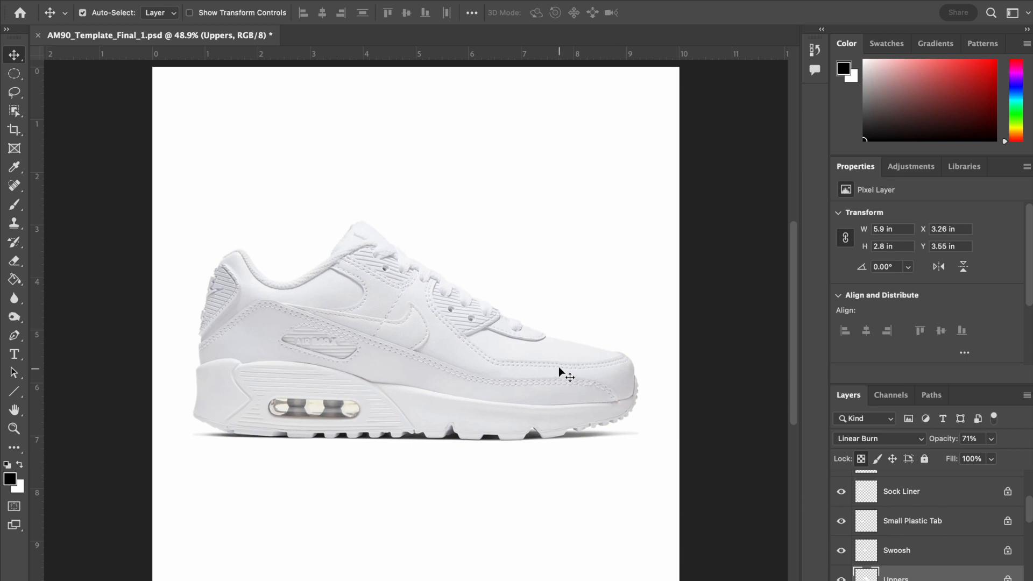
pyautogui.click(290, 386)
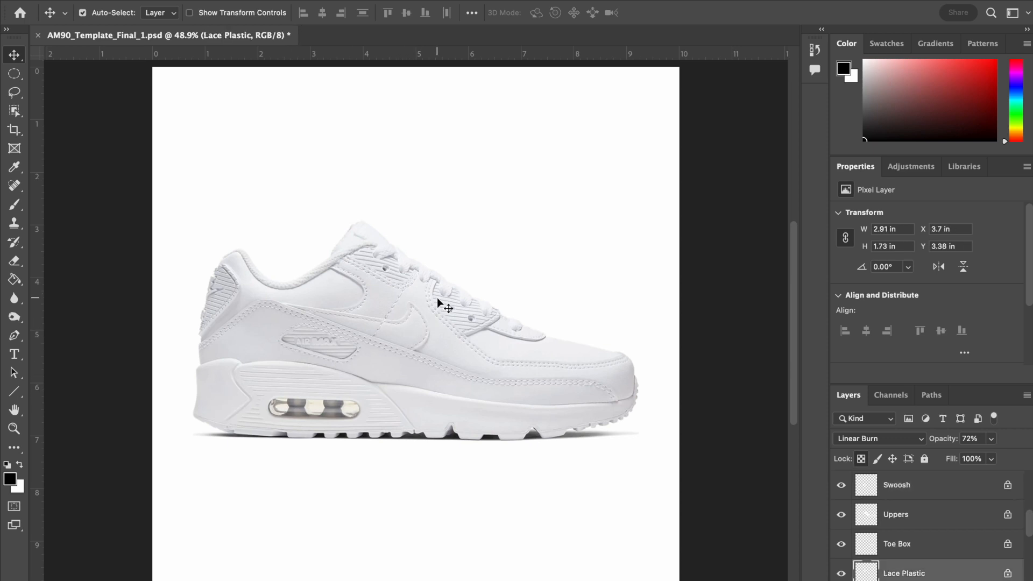
pyautogui.click(896, 514)
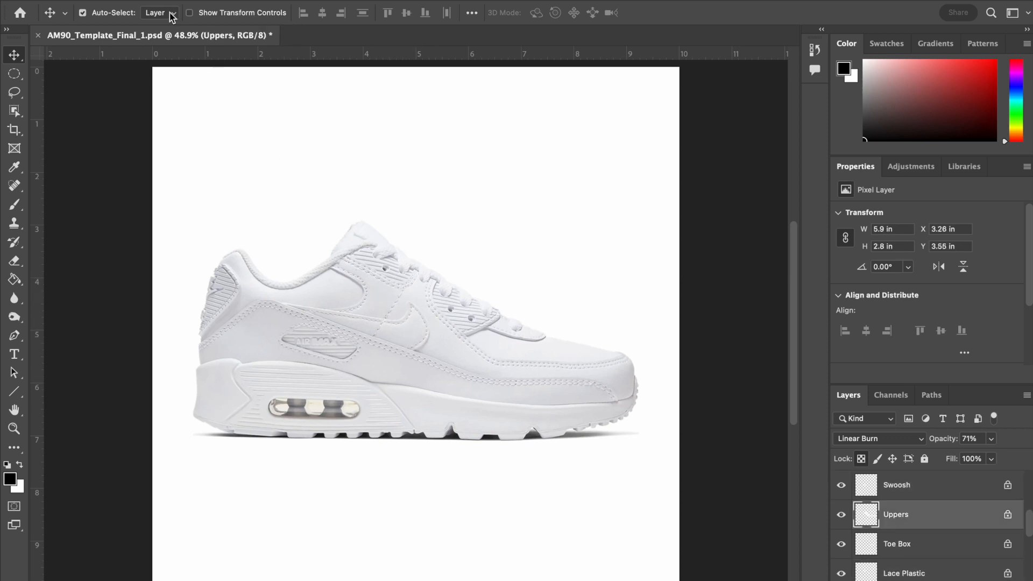
pyautogui.moveTo(17, 60)
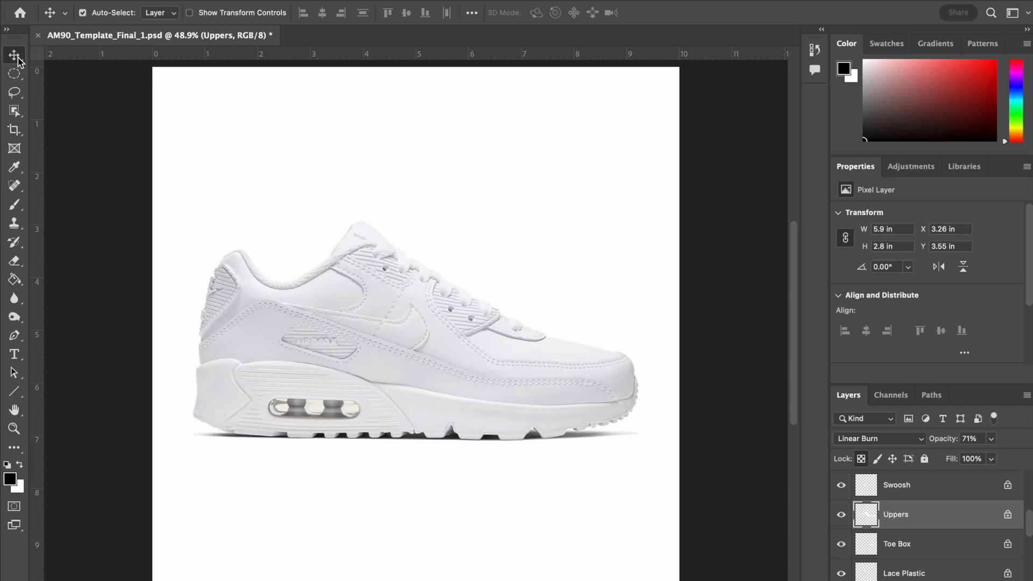
pyautogui.moveTo(45, 43)
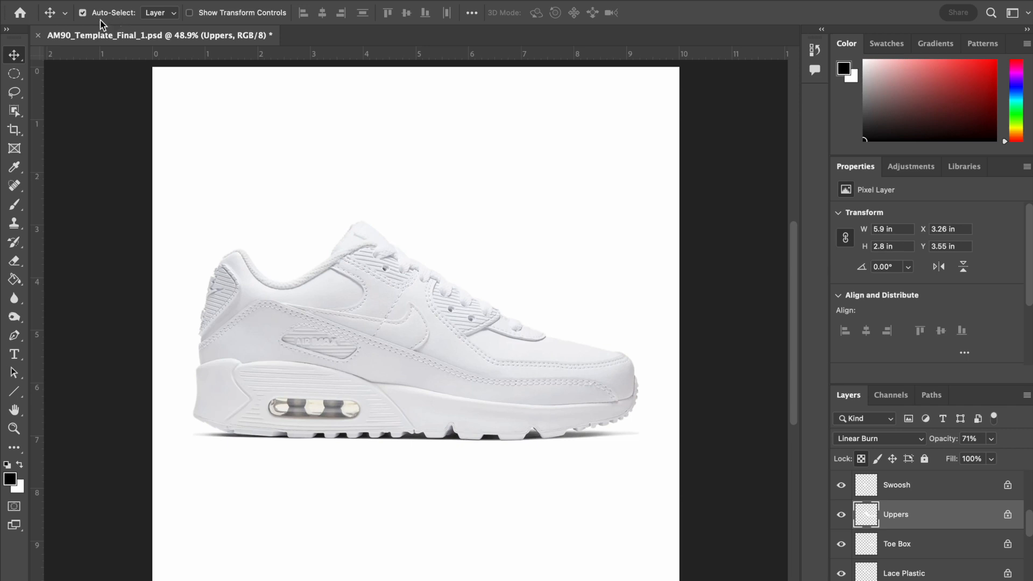
pyautogui.moveTo(138, 30)
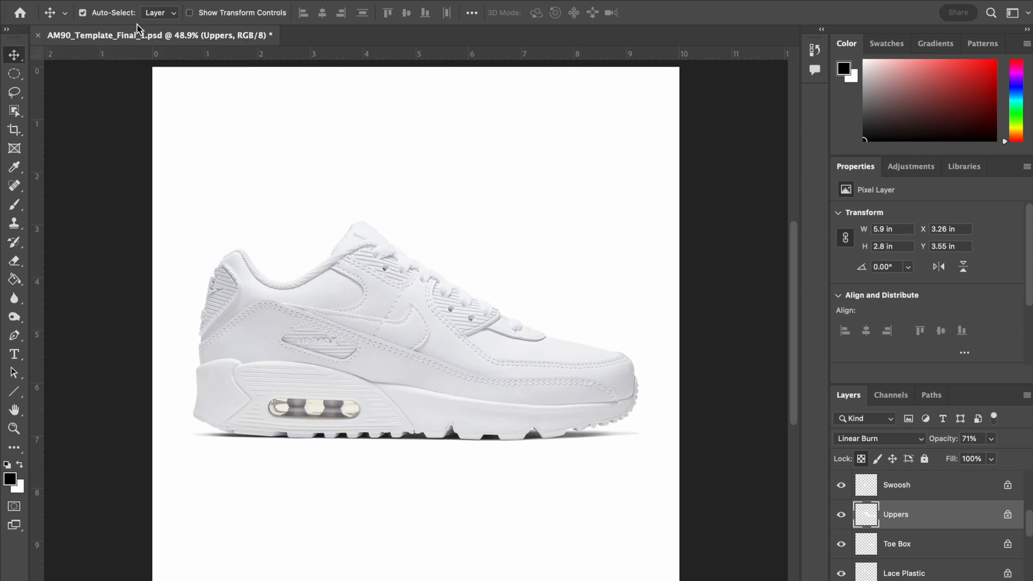
pyautogui.moveTo(136, 35)
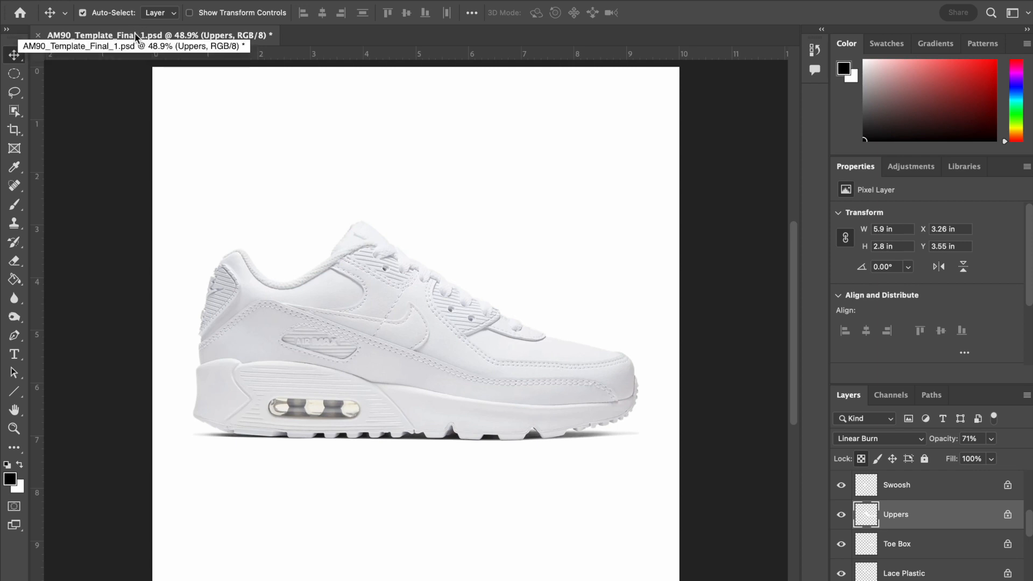
pyautogui.moveTo(301, 94)
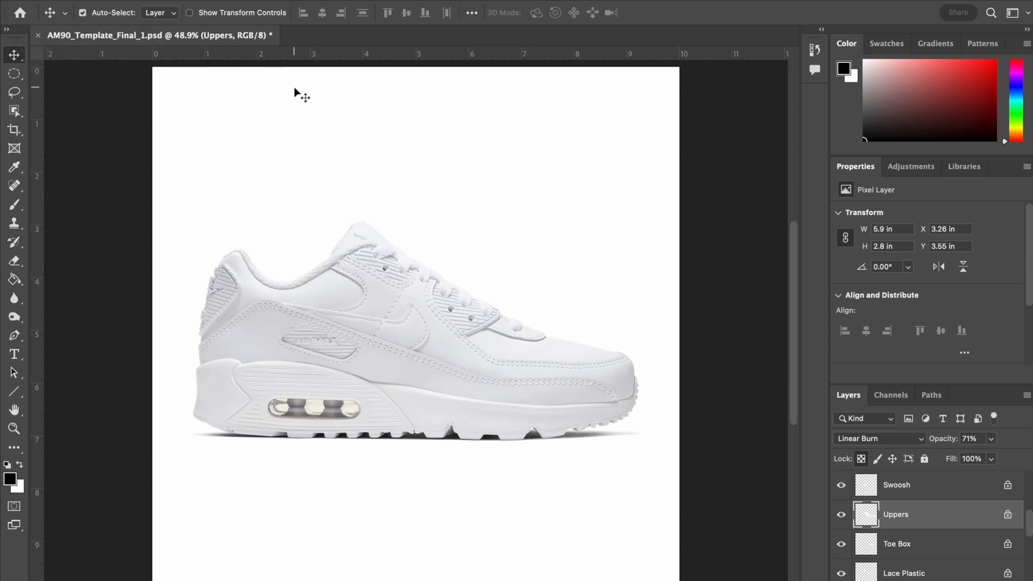
pyautogui.moveTo(524, 349)
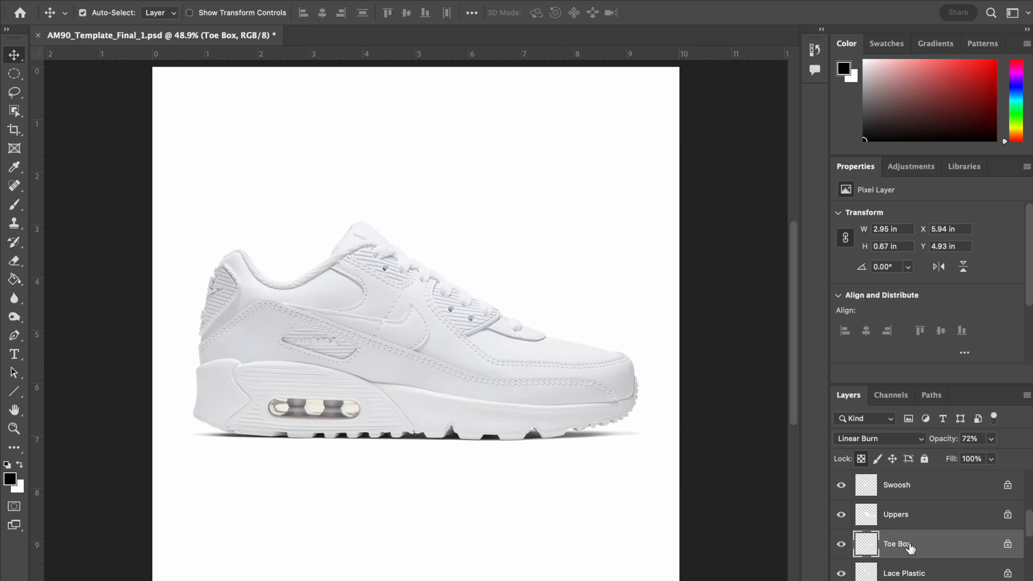
pyautogui.moveTo(892, 558)
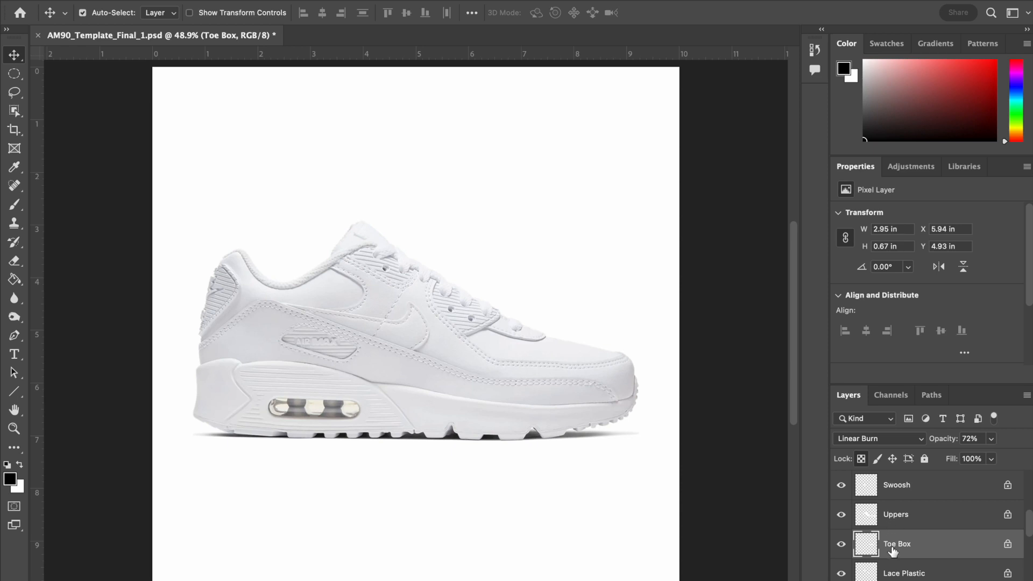
pyautogui.moveTo(901, 556)
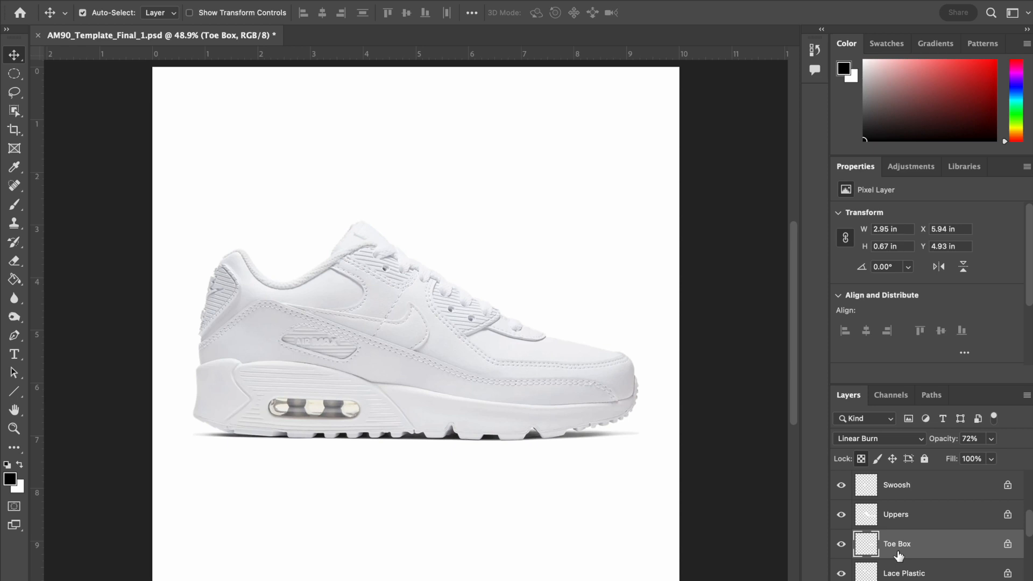
pyautogui.moveTo(910, 506)
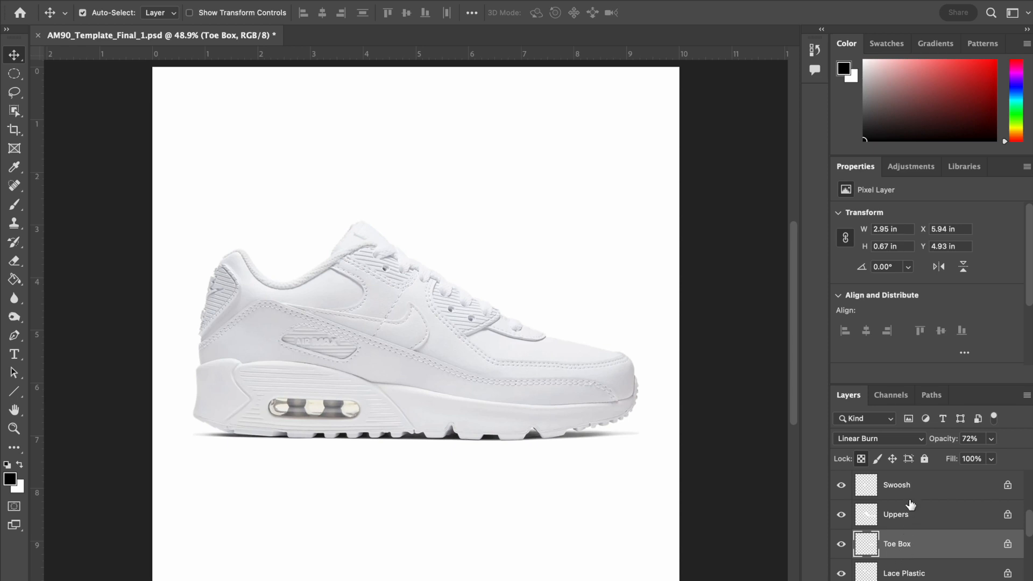
pyautogui.moveTo(899, 551)
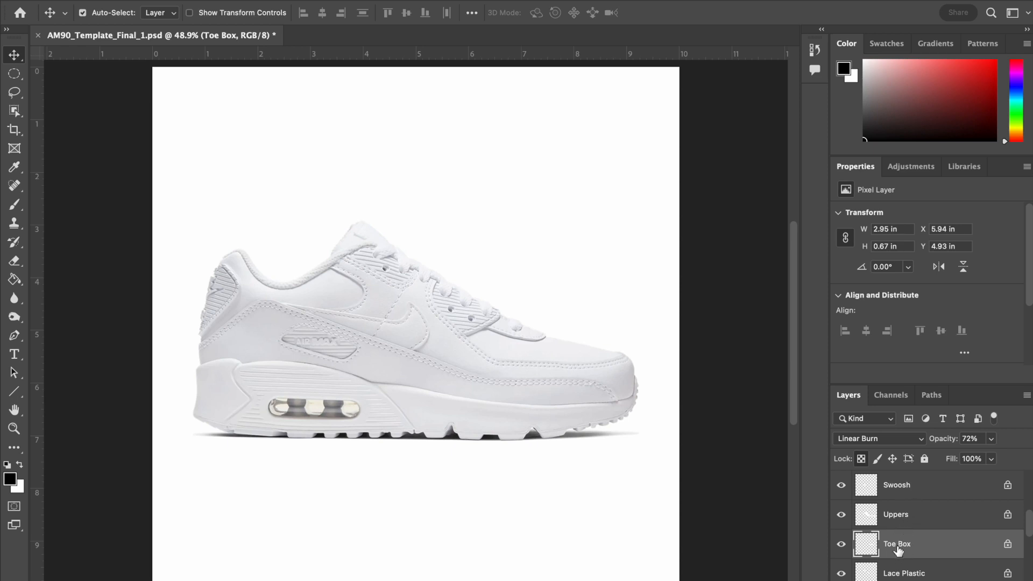
pyautogui.moveTo(894, 548)
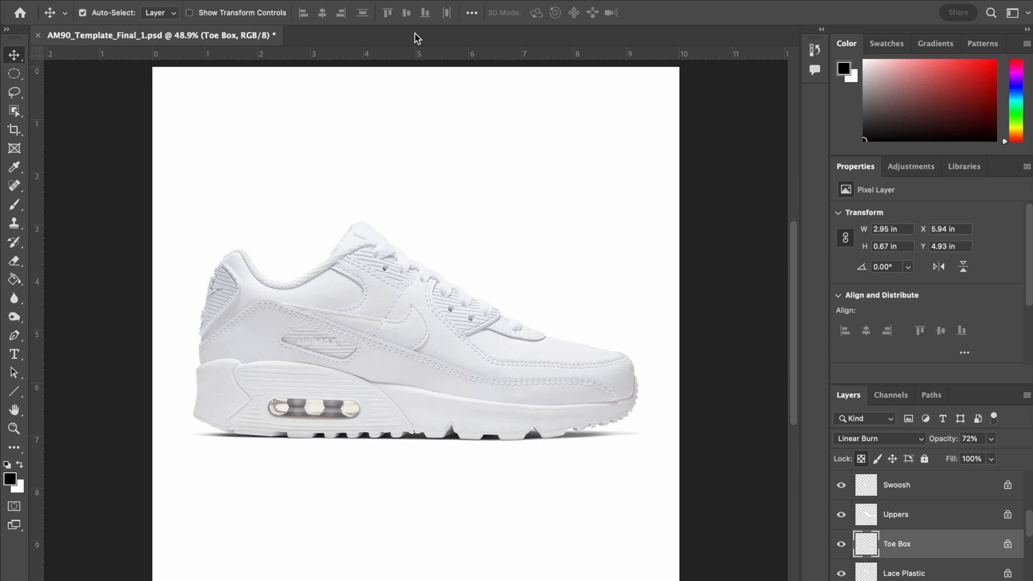
pyautogui.moveTo(14, 276)
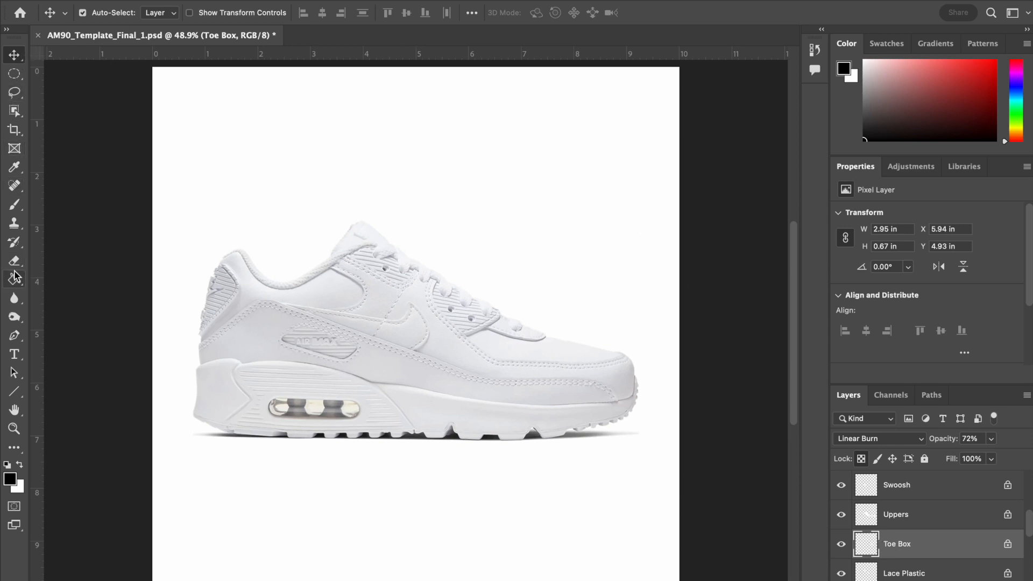
# - Try the Gradient Tool, then switch to the Paint Bucket Tool on the Toe Box layer
pyautogui.rightClick(14, 277)
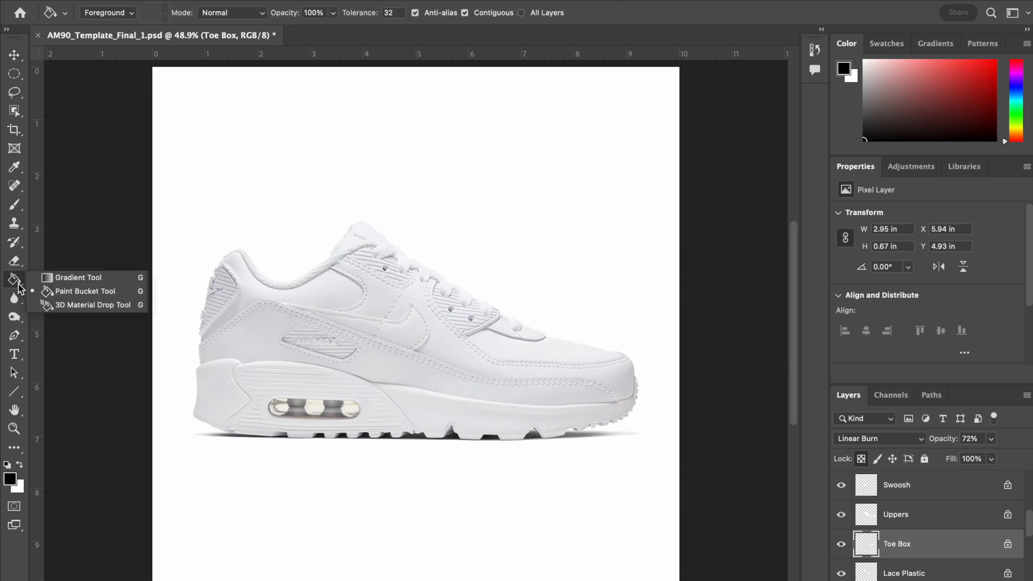
pyautogui.moveTo(20, 87)
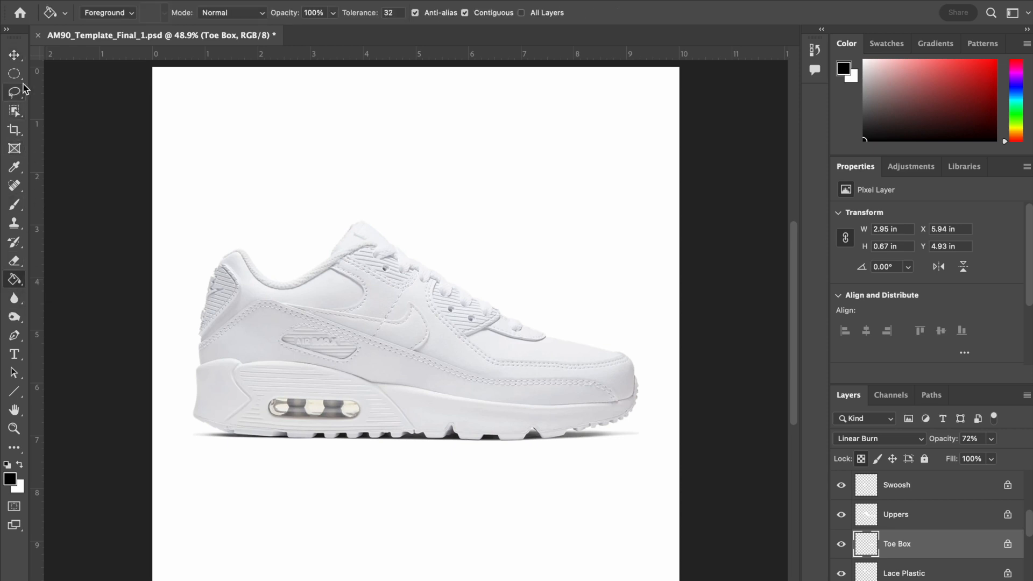
pyautogui.moveTo(14, 110)
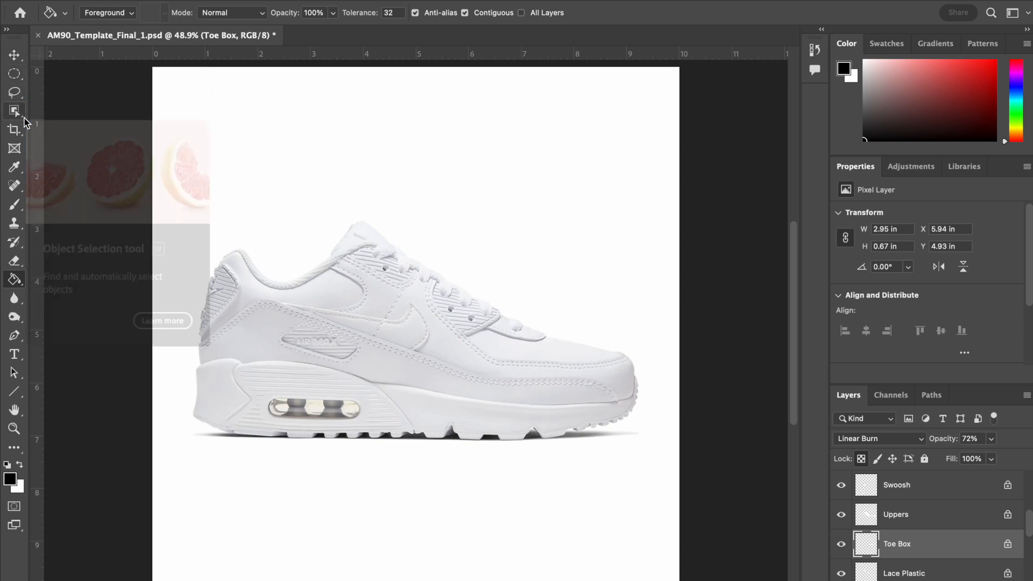
pyautogui.moveTo(14, 279)
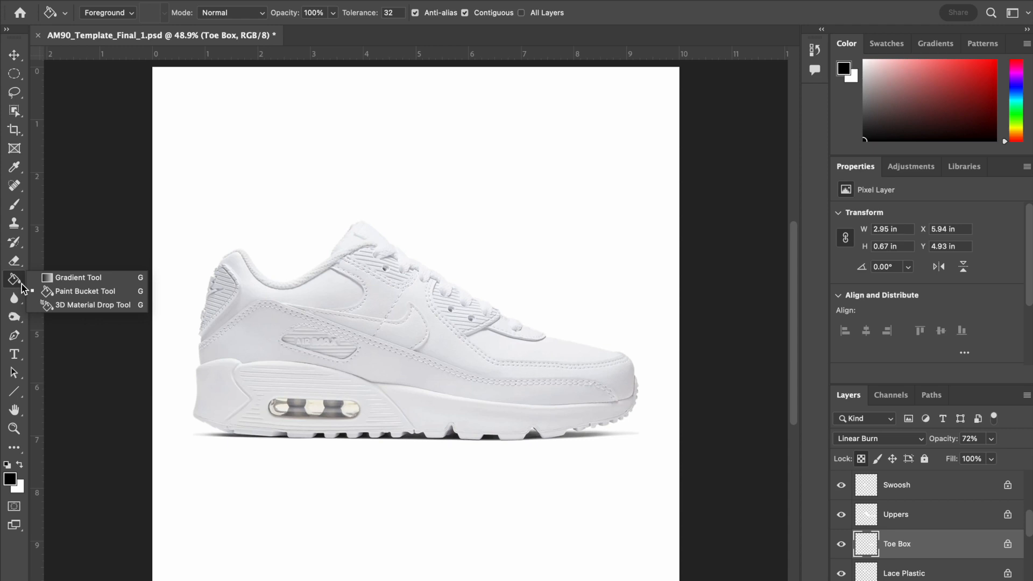
pyautogui.click(78, 277)
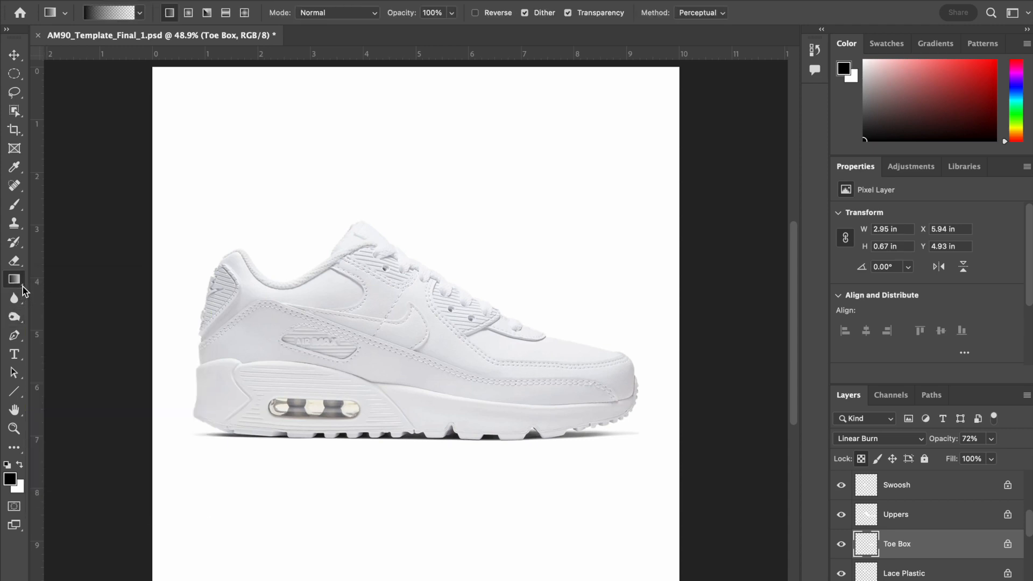
pyautogui.click(15, 280)
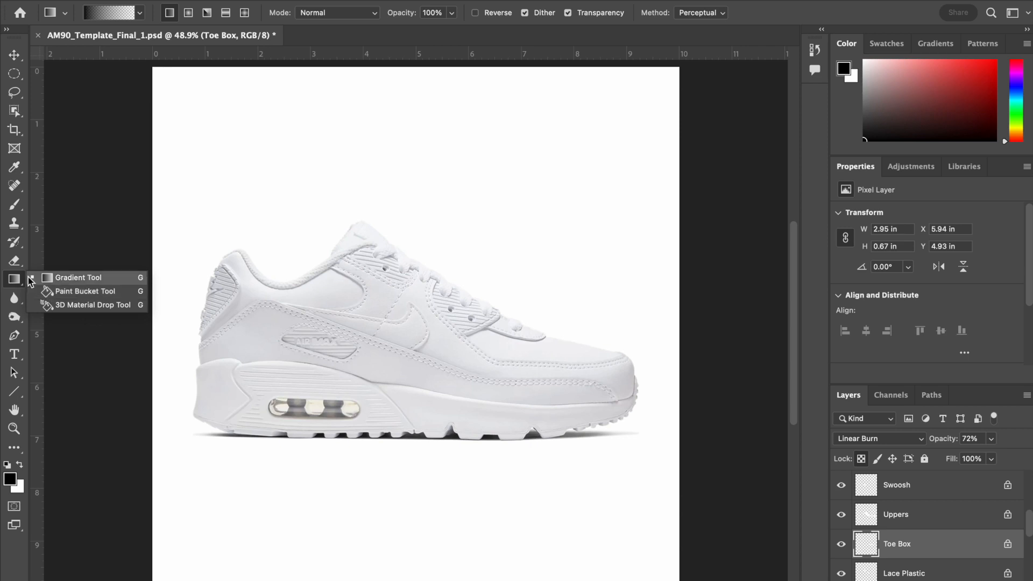
pyautogui.moveTo(66, 291)
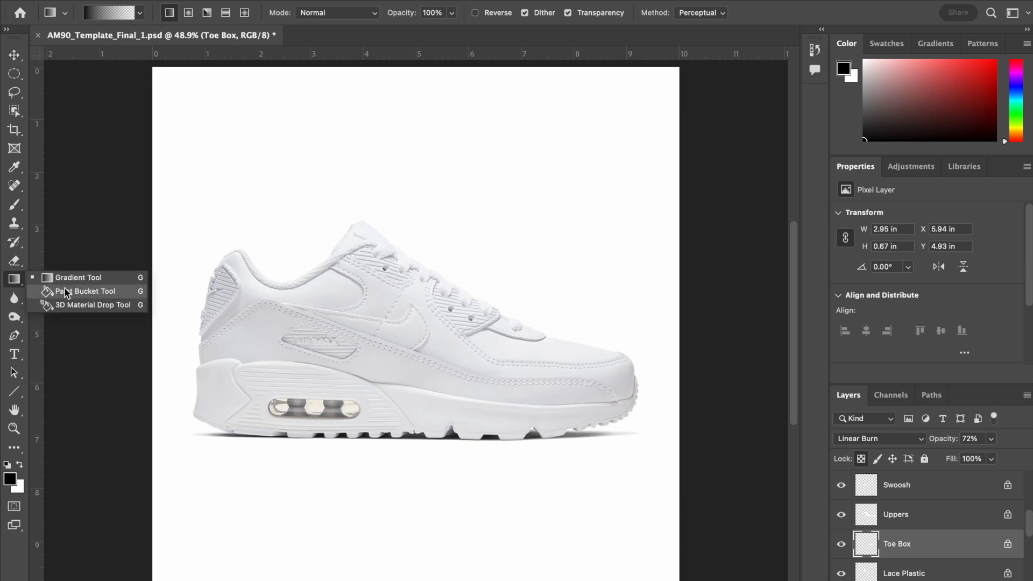
pyautogui.click(87, 290)
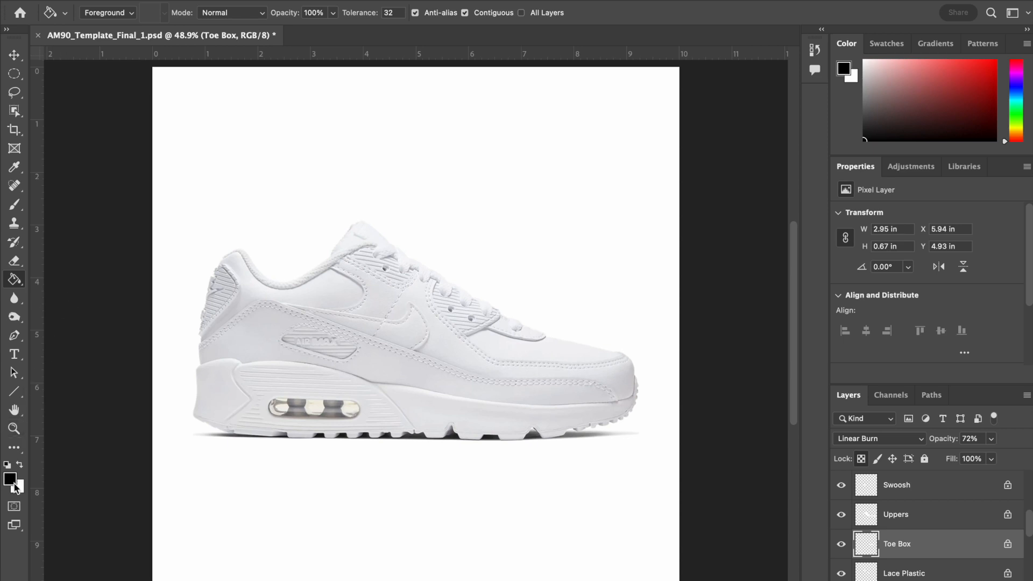
pyautogui.moveTo(19, 481)
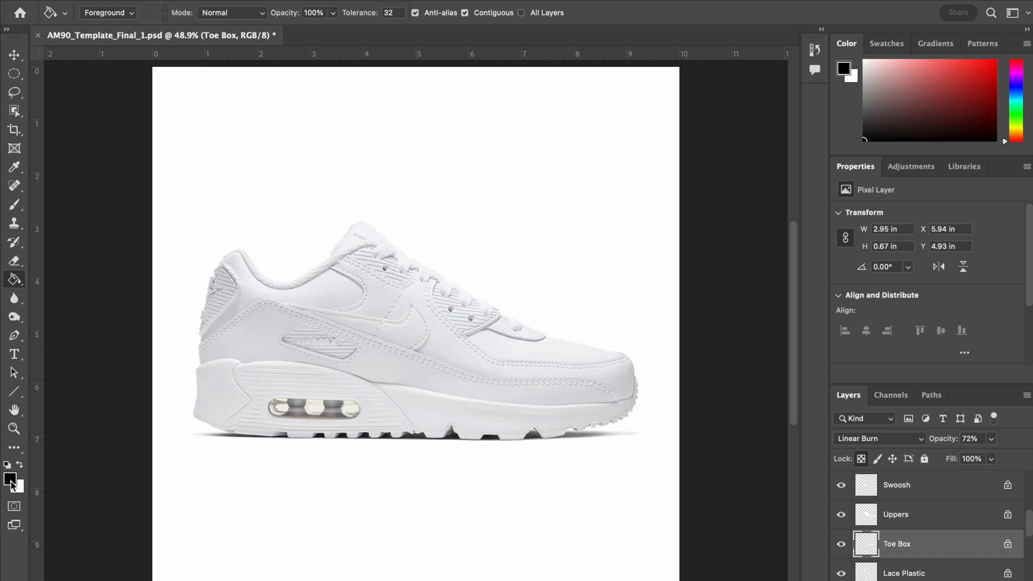
pyautogui.moveTo(20, 491)
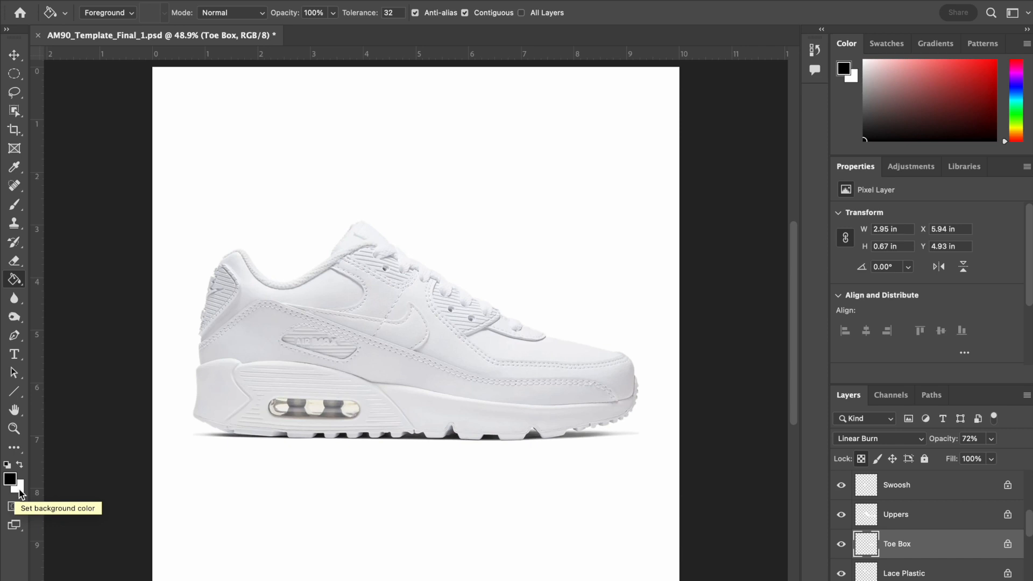
pyautogui.moveTo(12, 480)
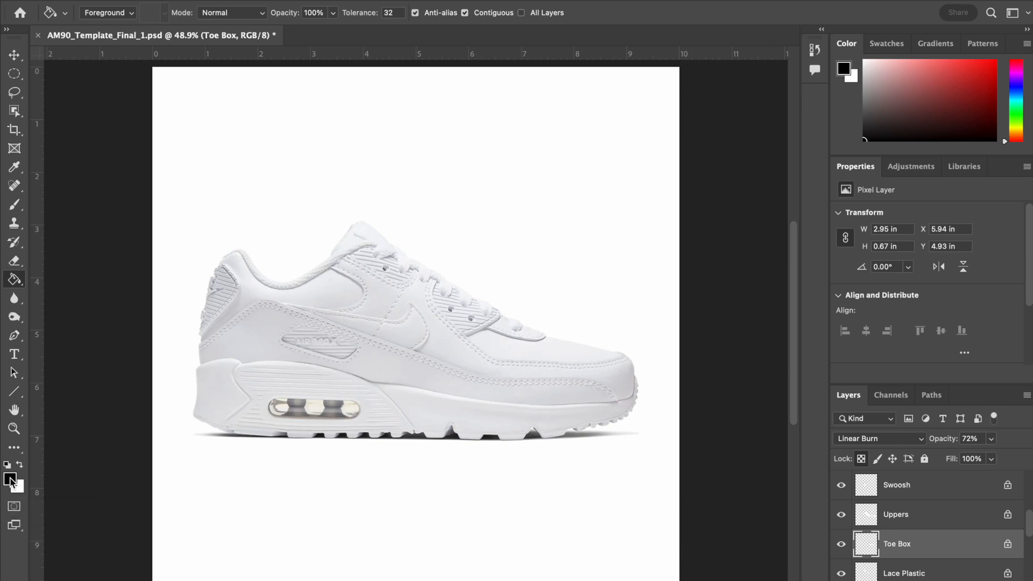
pyautogui.moveTo(13, 280)
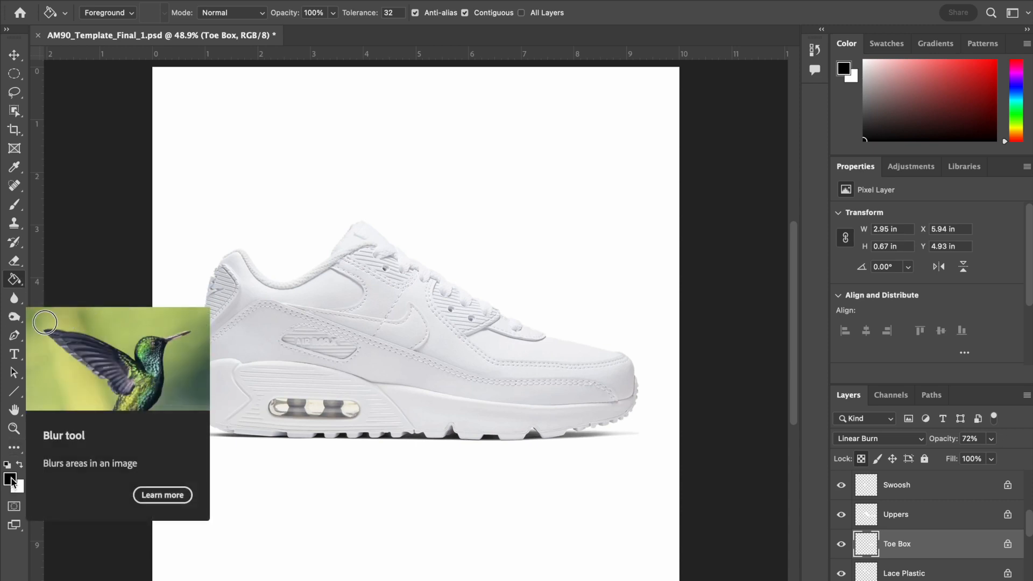
pyautogui.moveTo(10, 481)
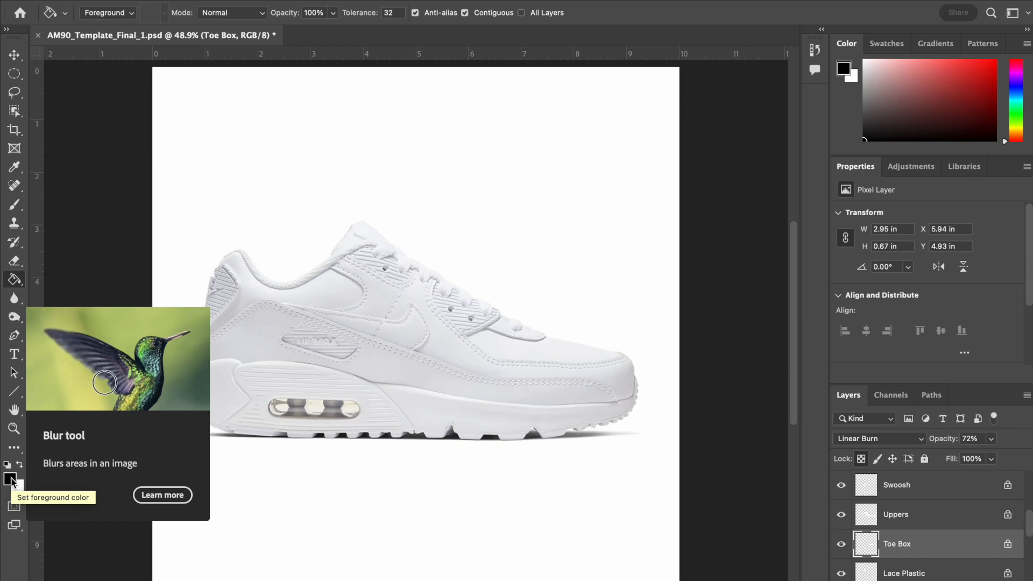
# - Set the foreground colour to #2284bc in the Color Picker
pyautogui.click(10, 480)
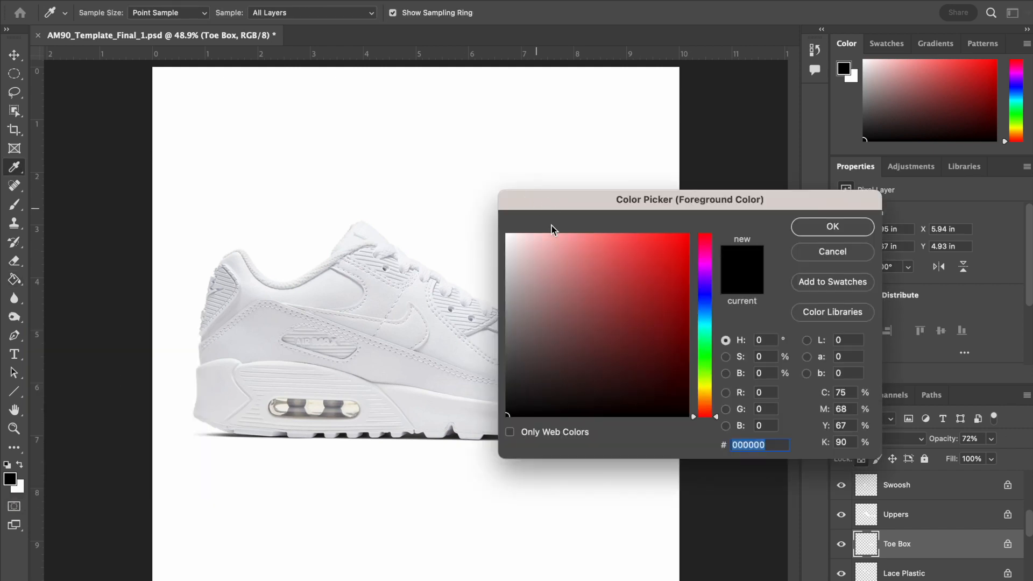
pyautogui.moveTo(661, 212)
pyautogui.write('2284bc')
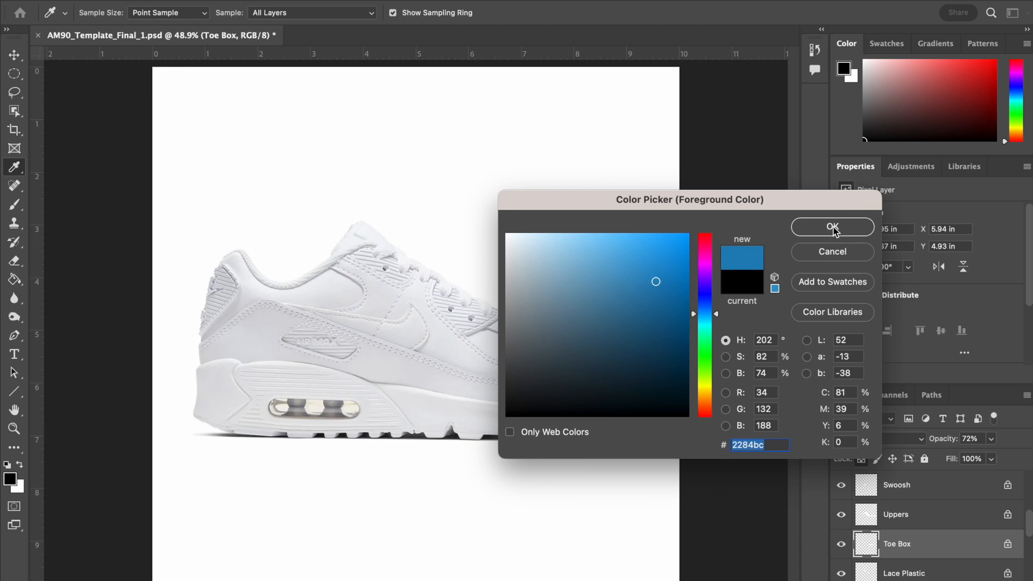
pyautogui.click(832, 227)
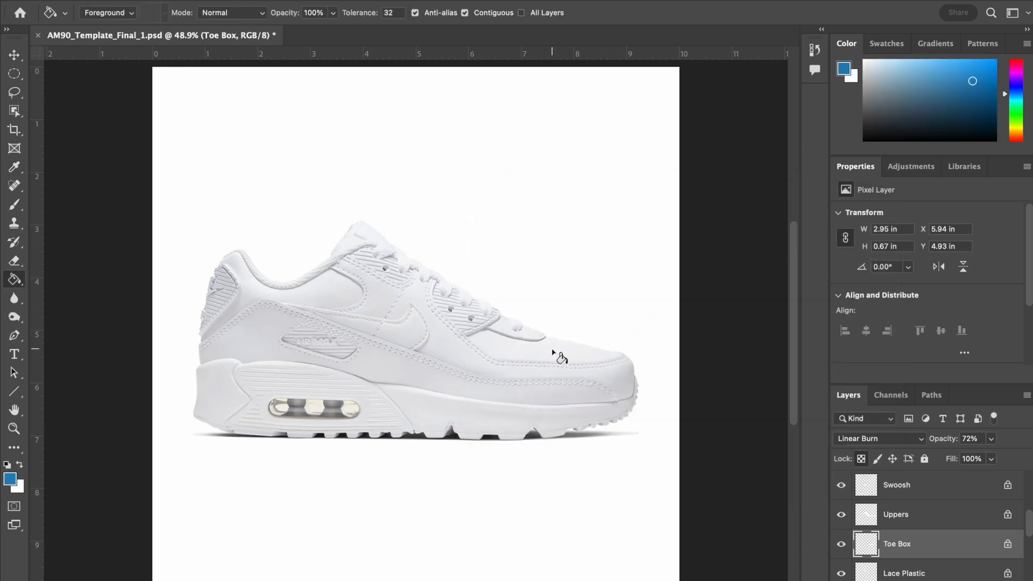
# - Bucket-fill the toe box blue, then fill the Swoosh layer blue
pyautogui.click(553, 355)
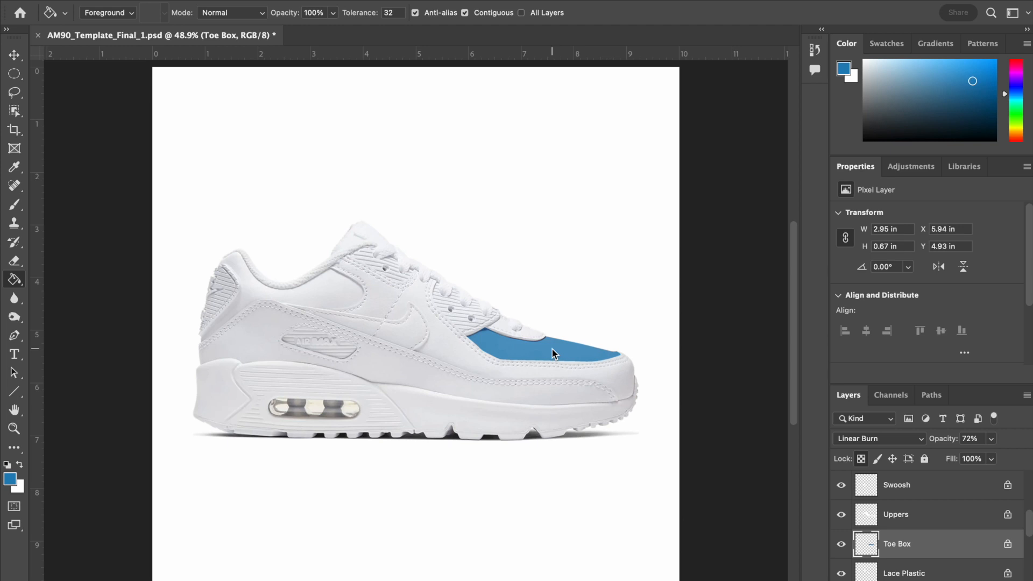
pyautogui.moveTo(652, 394)
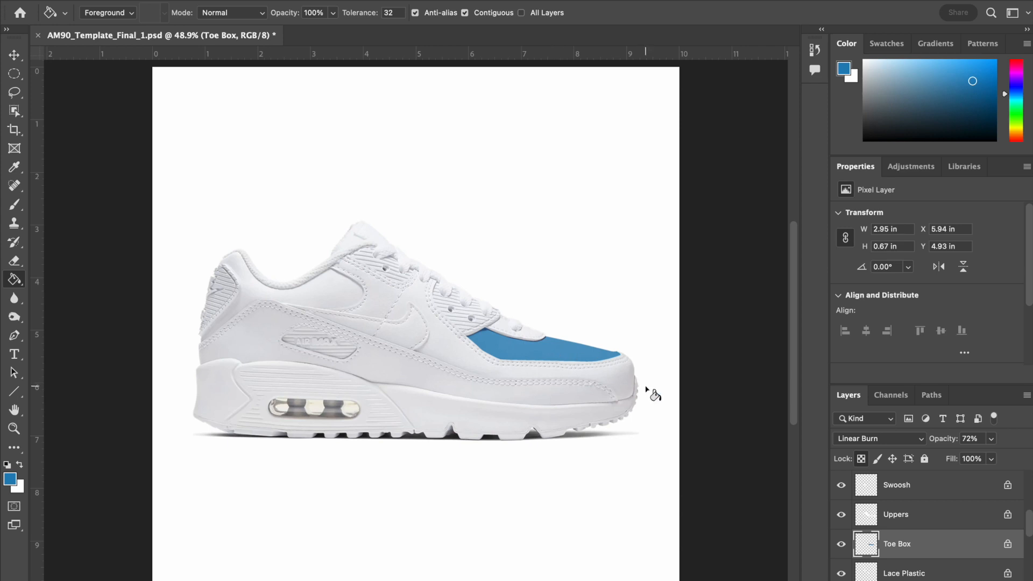
pyautogui.moveTo(994, 522)
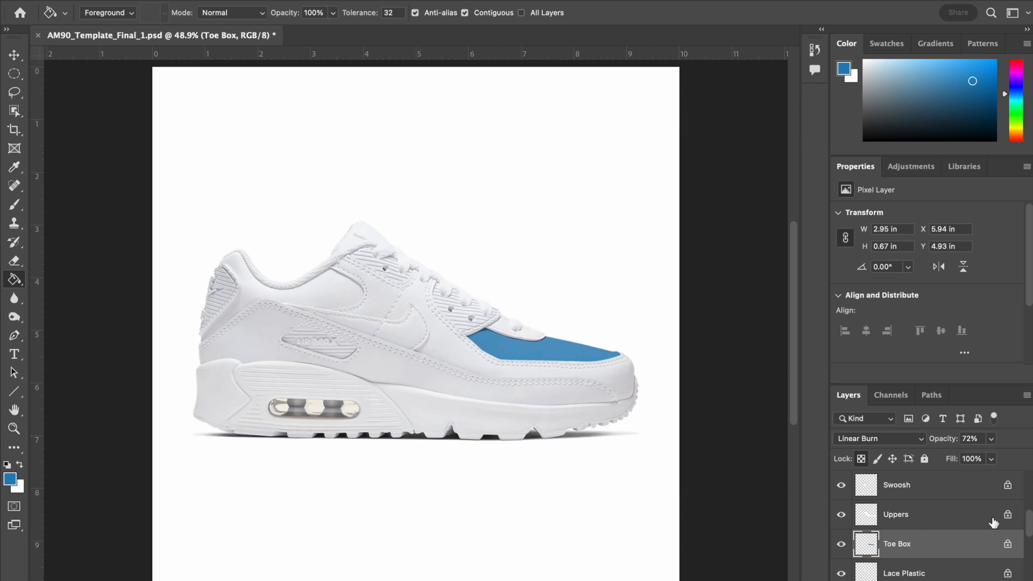
pyautogui.click(896, 485)
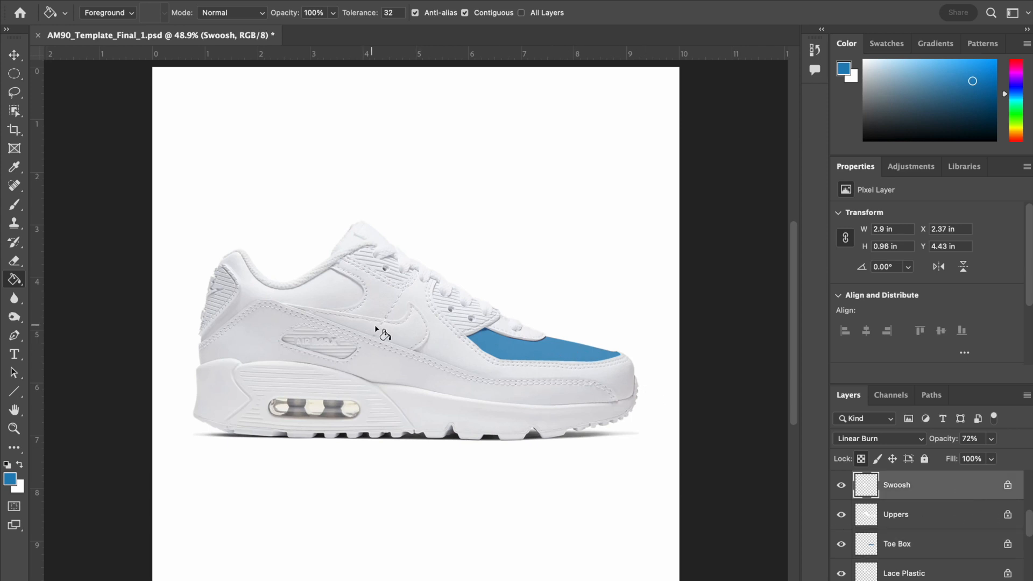
pyautogui.click(379, 333)
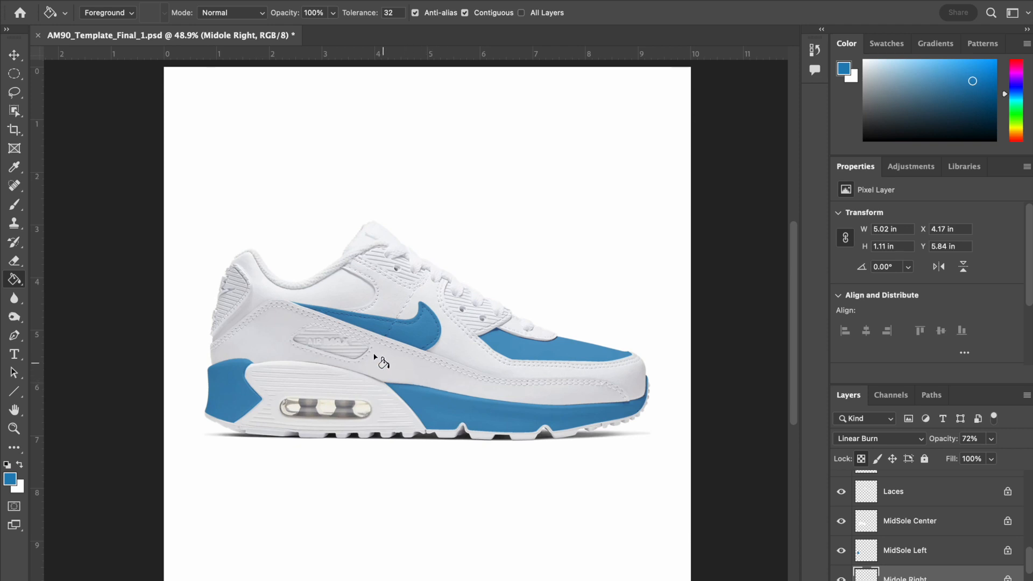
pyautogui.moveTo(580, 396)
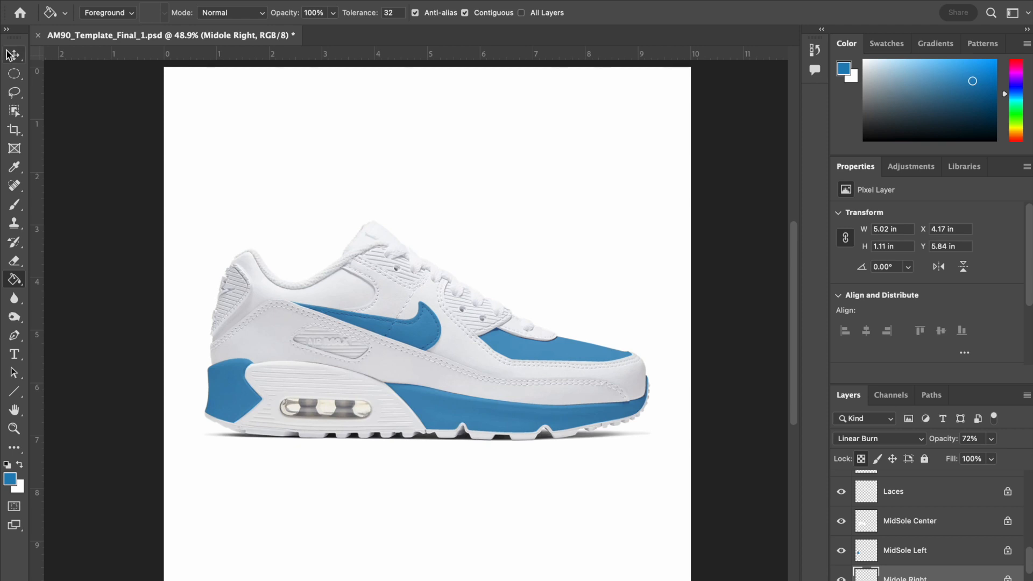
pyautogui.click(14, 55)
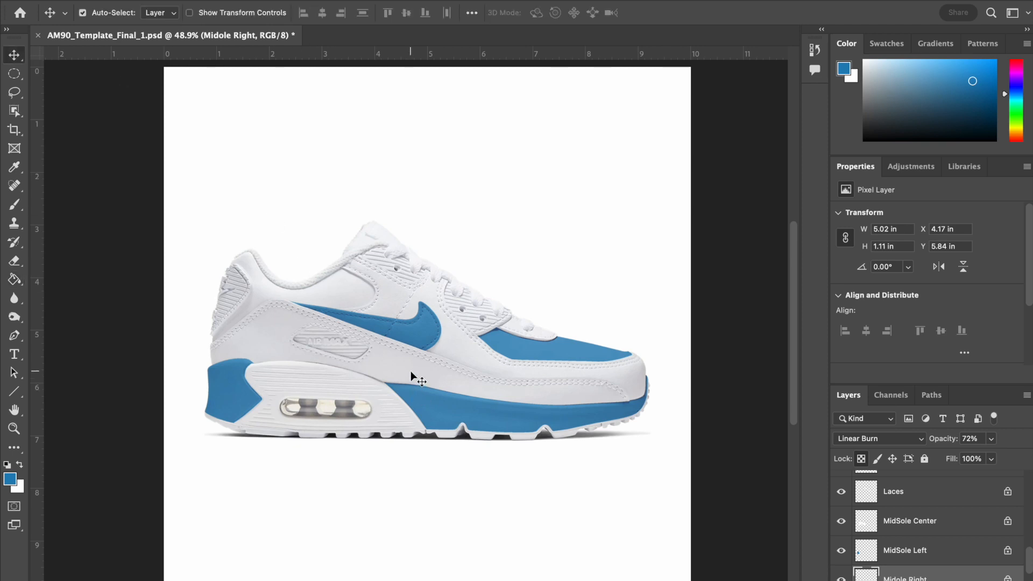
pyautogui.click(909, 485)
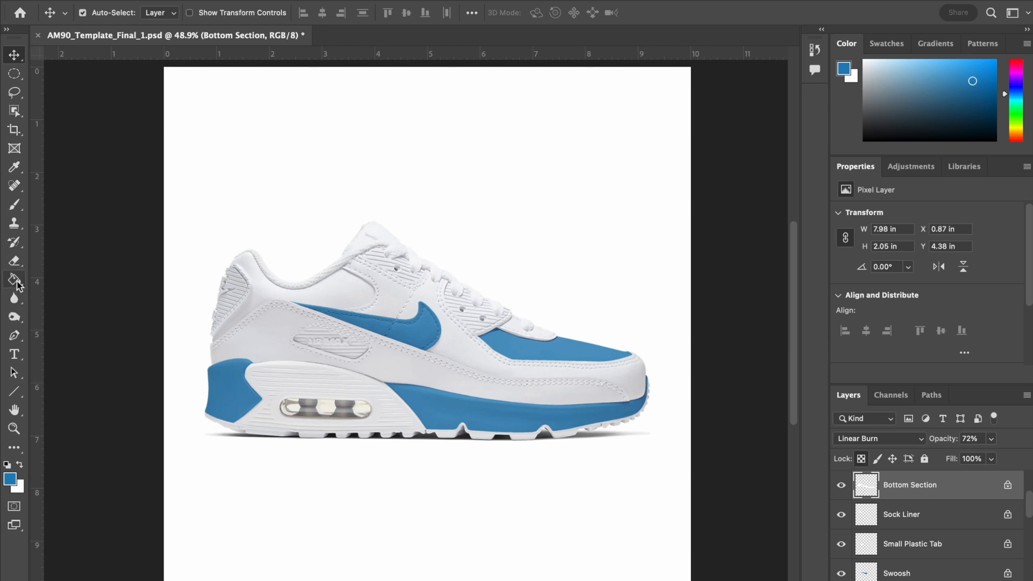
pyautogui.click(14, 279)
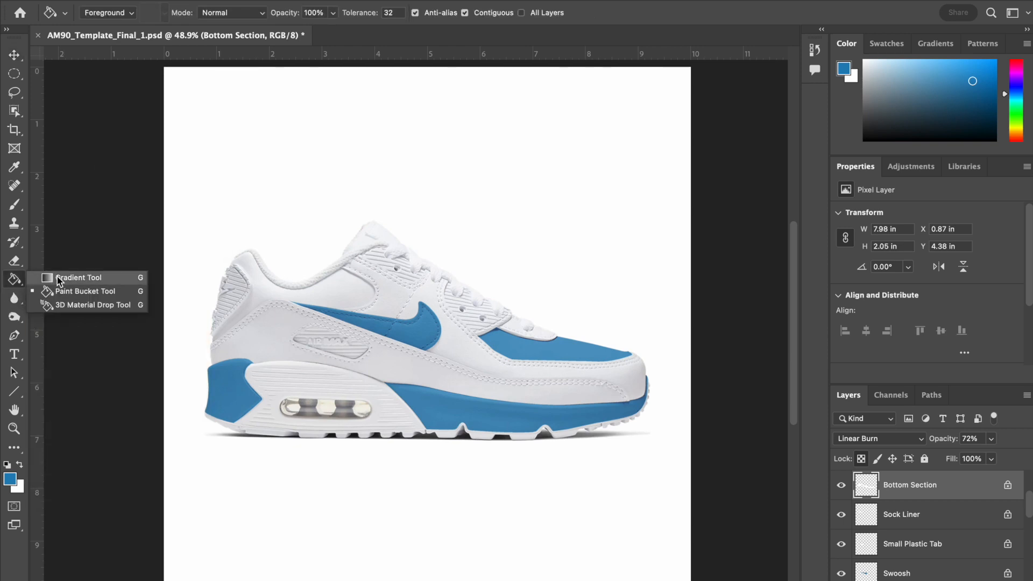
pyautogui.moveTo(72, 285)
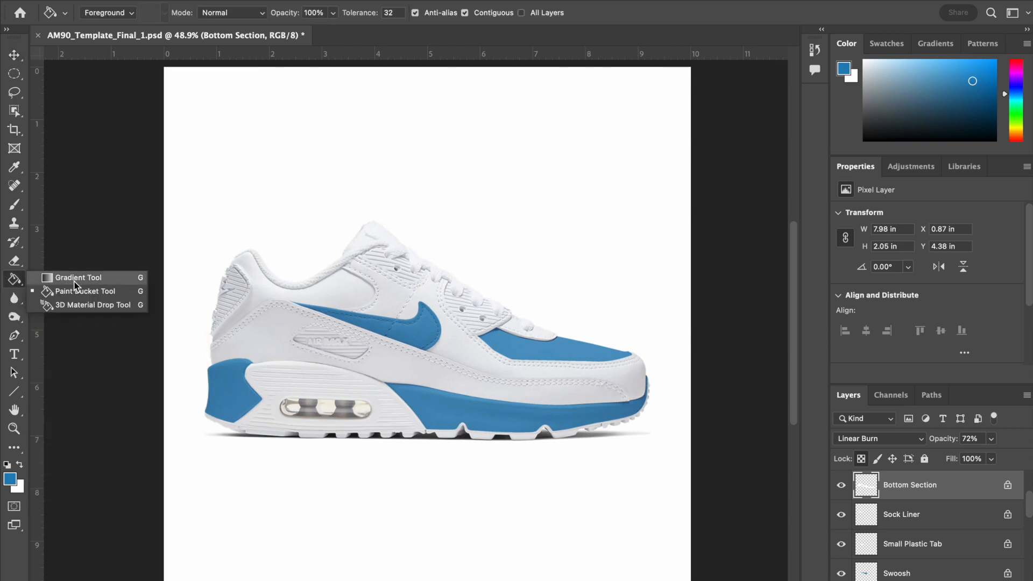
pyautogui.click(76, 278)
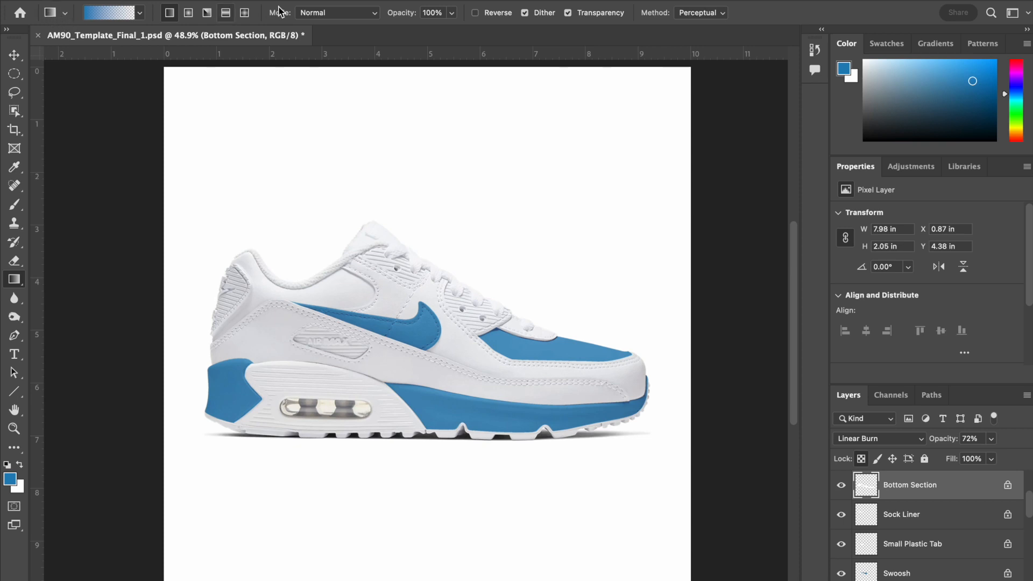
pyautogui.moveTo(414, 23)
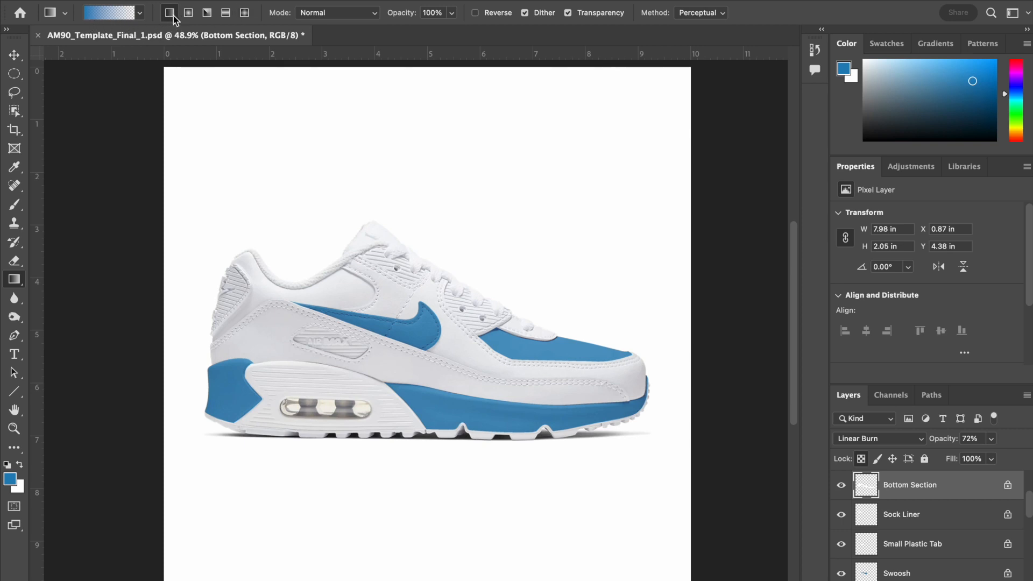
pyautogui.moveTo(169, 12)
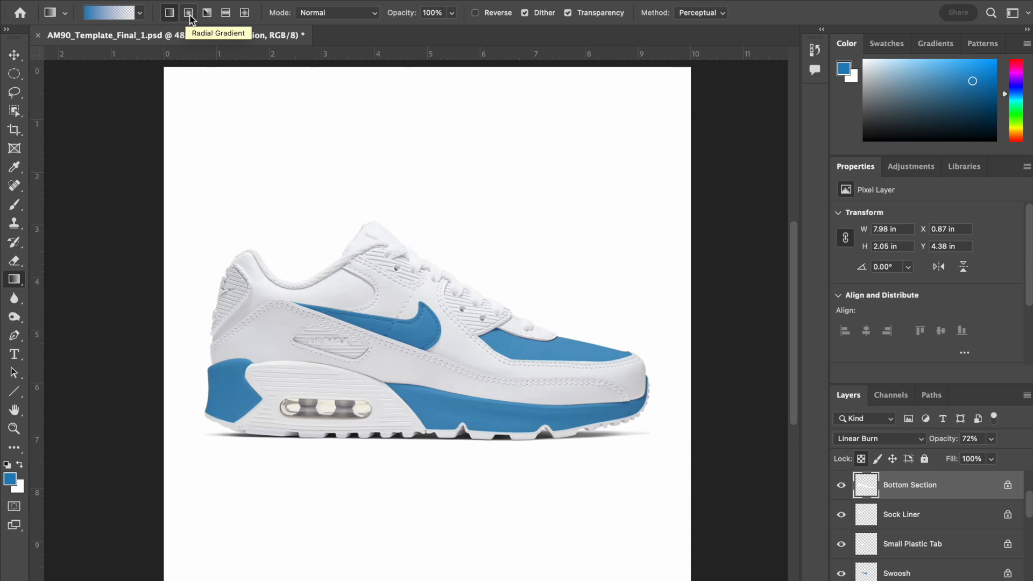
pyautogui.moveTo(225, 13)
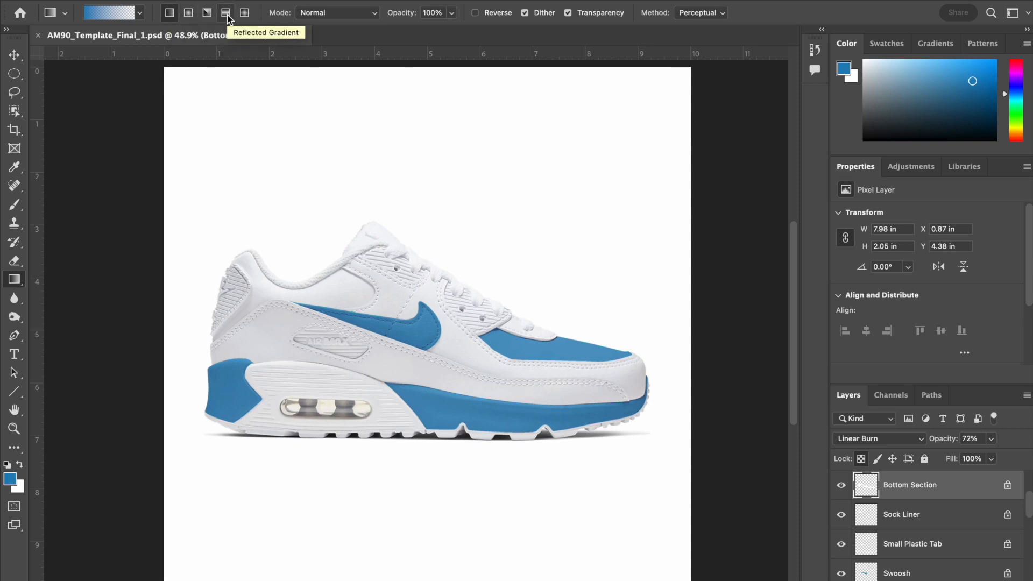
pyautogui.moveTo(244, 12)
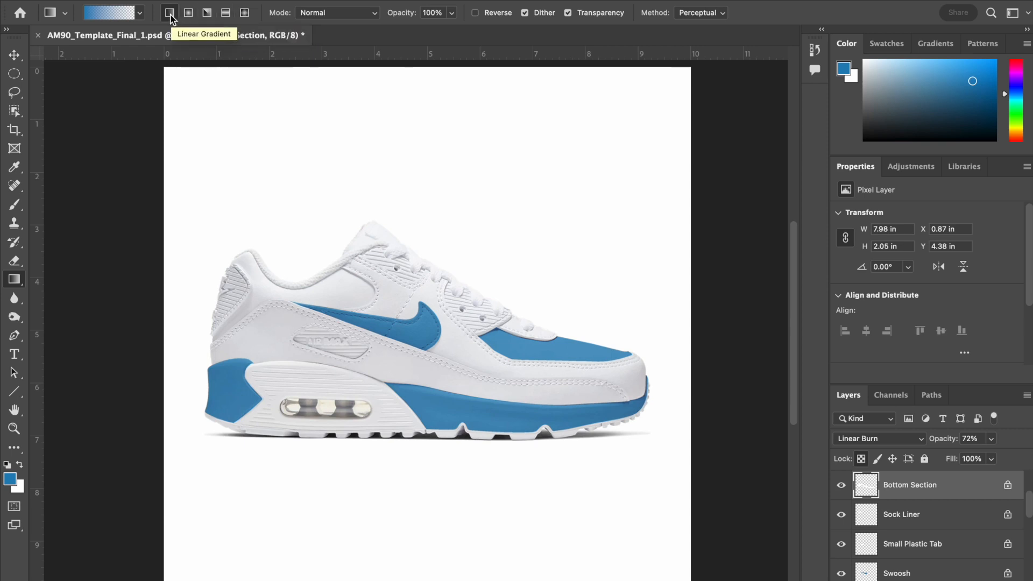
pyautogui.moveTo(109, 12)
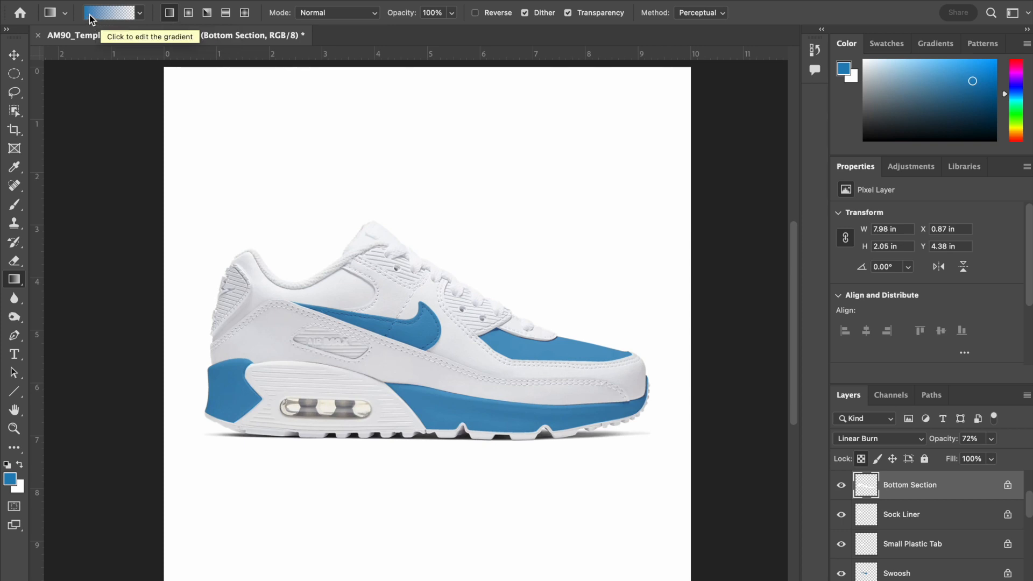
pyautogui.moveTo(138, 20)
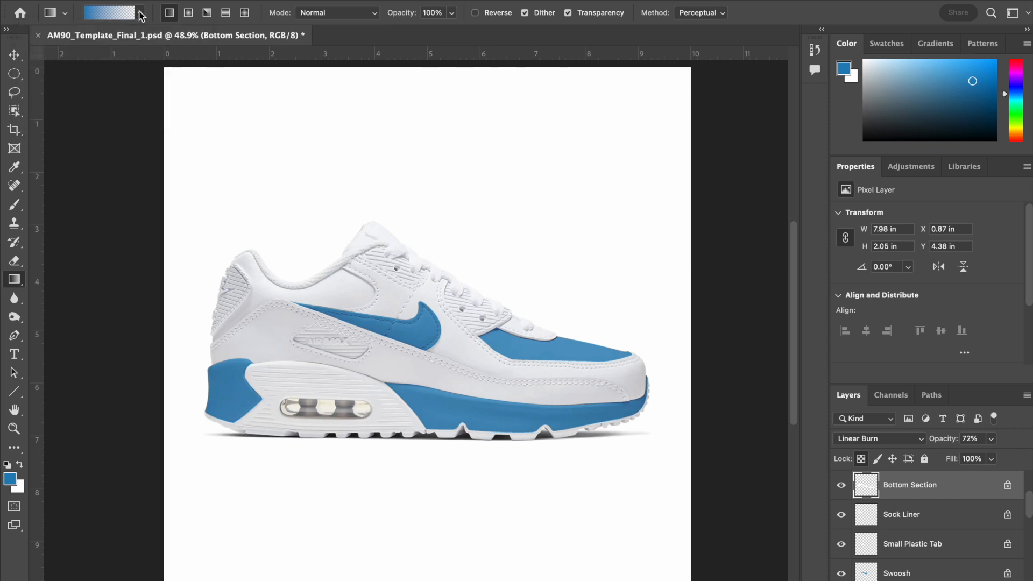
# - Load a light blue preset from the gradient picker
pyautogui.click(109, 12)
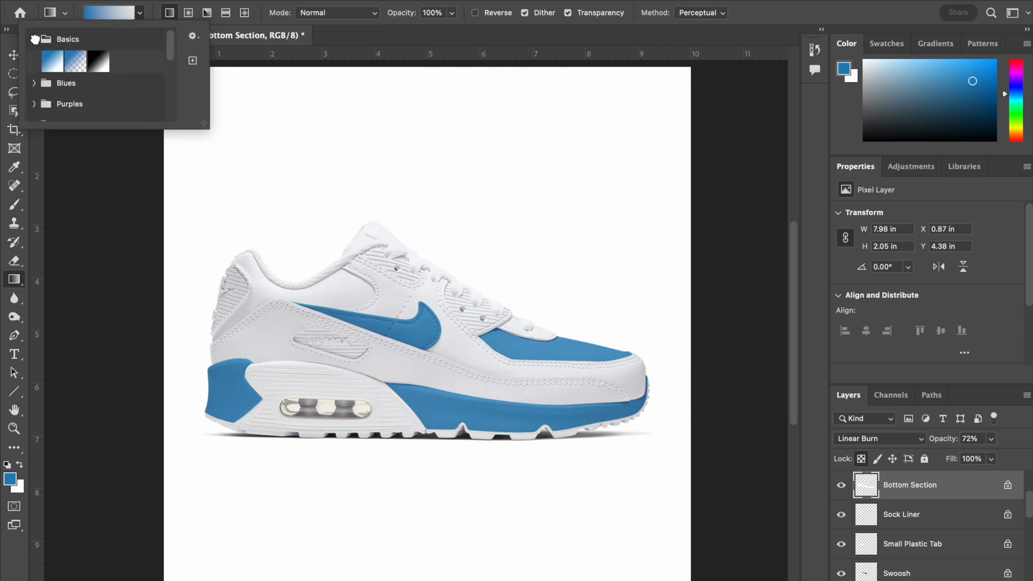
pyautogui.click(34, 83)
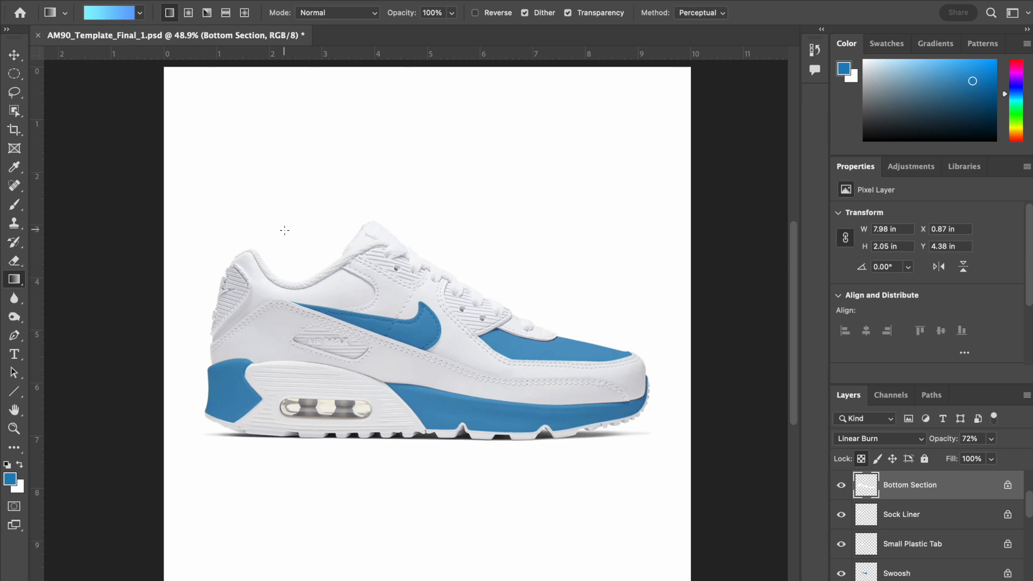
pyautogui.moveTo(208, 348)
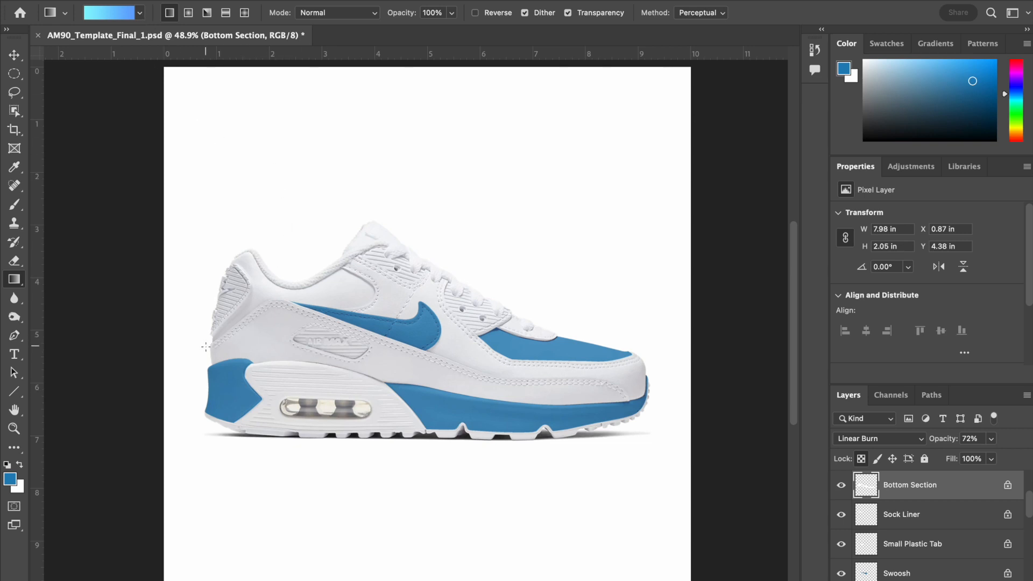
pyautogui.moveTo(238, 213)
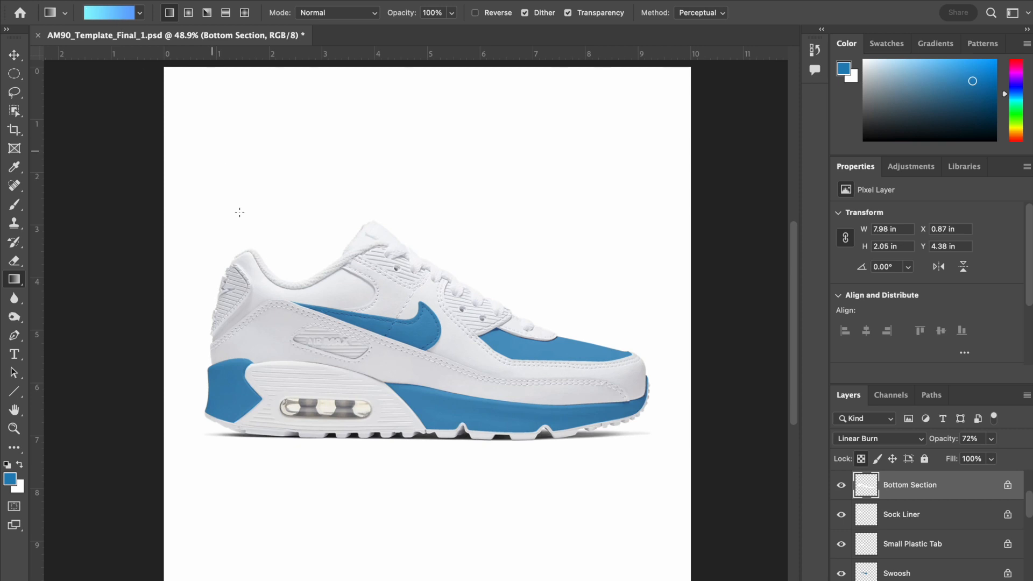
pyautogui.moveTo(214, 350)
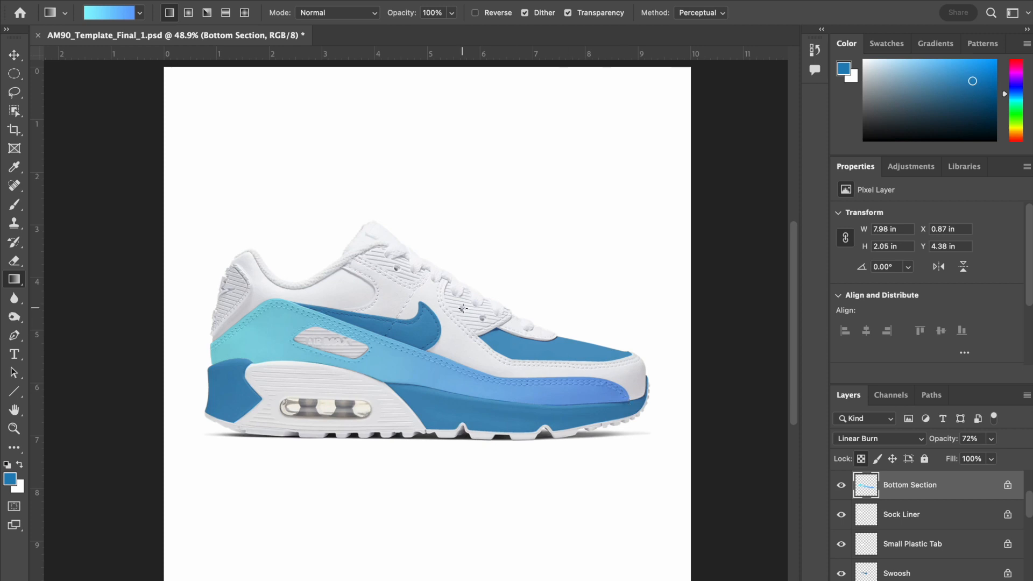
pyautogui.moveTo(244, 186)
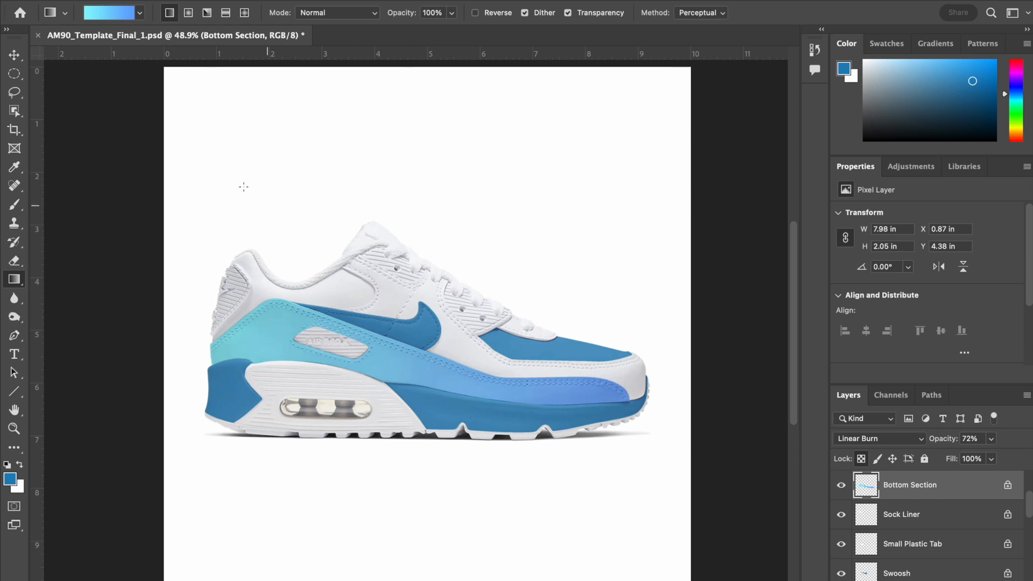
# - Switch the gradient to a deeper blue-to-purple preset
pyautogui.click(108, 12)
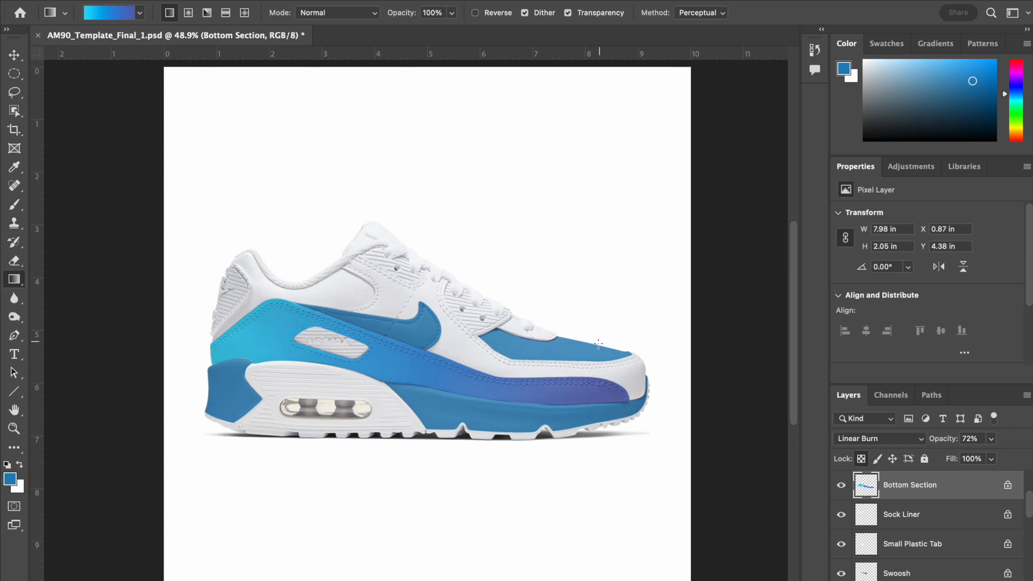
pyautogui.moveTo(598, 376)
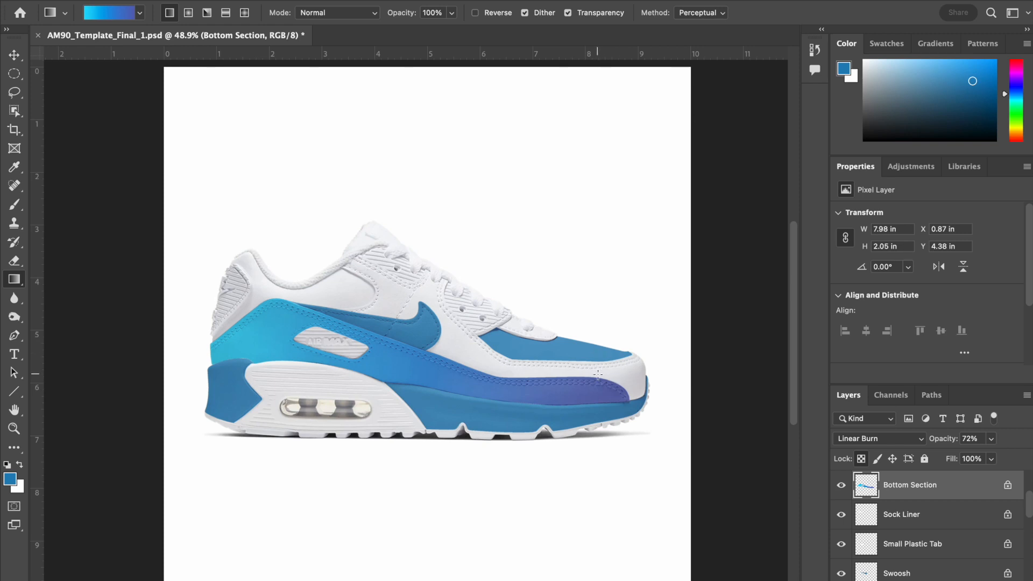
pyautogui.moveTo(549, 33)
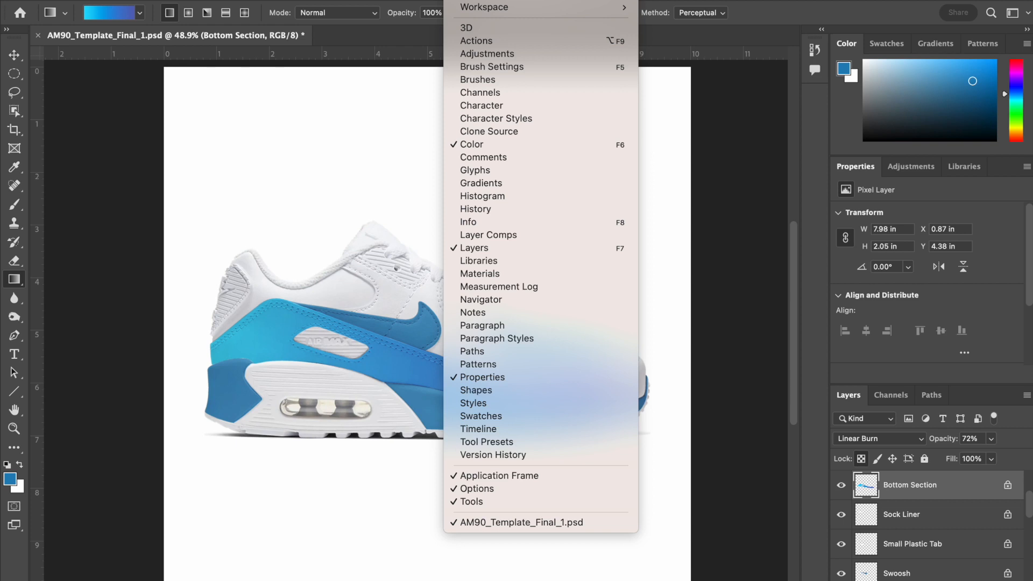
pyautogui.moveTo(484, 156)
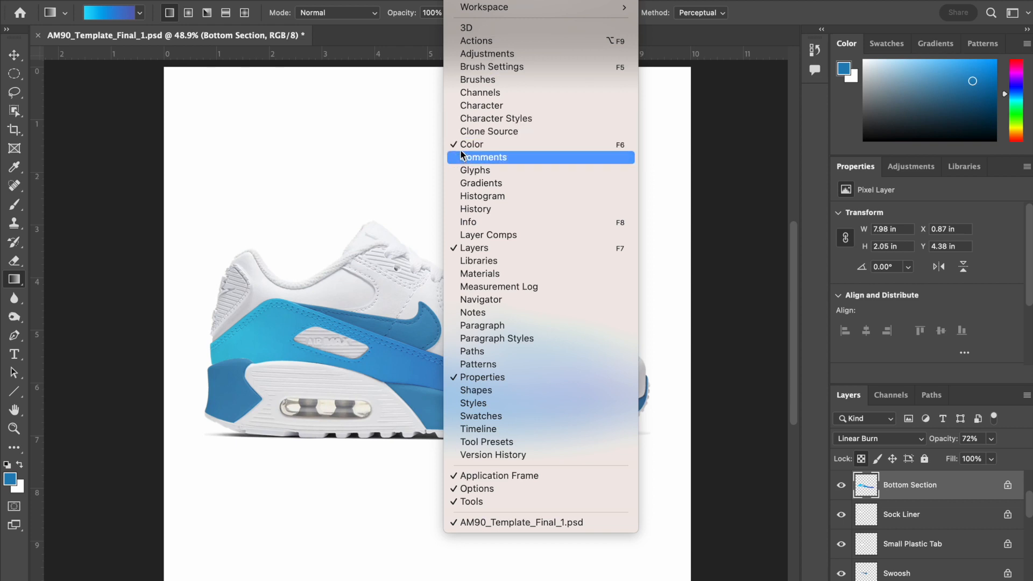
pyautogui.moveTo(490, 377)
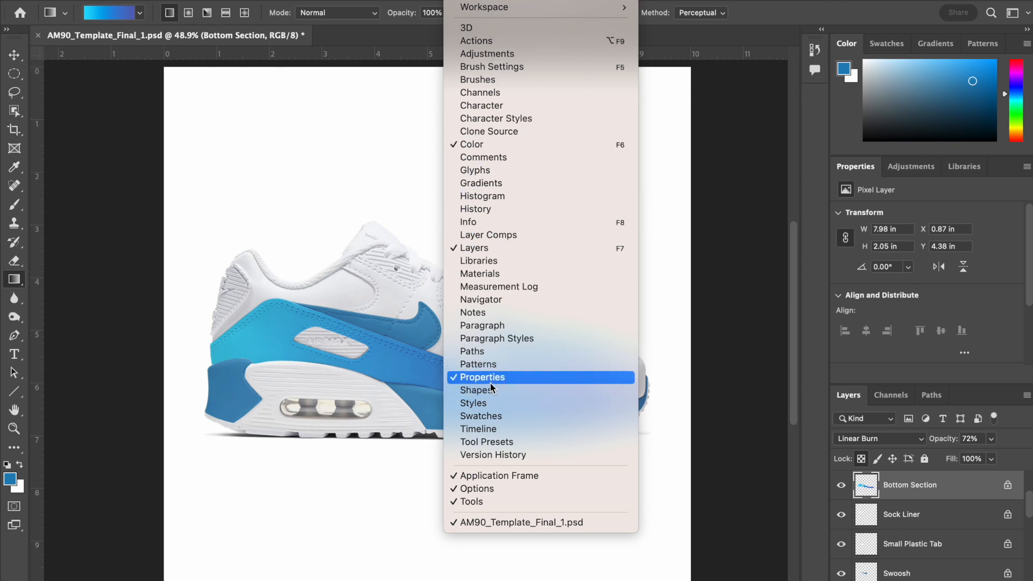
pyautogui.moveTo(494, 209)
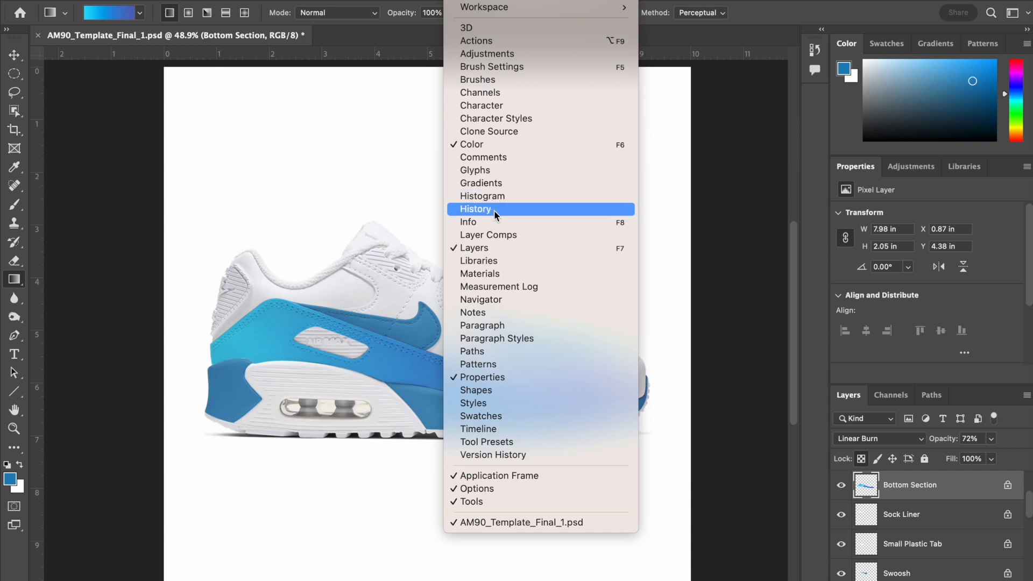
# - Open the History panel from the Window menu
pyautogui.click(475, 208)
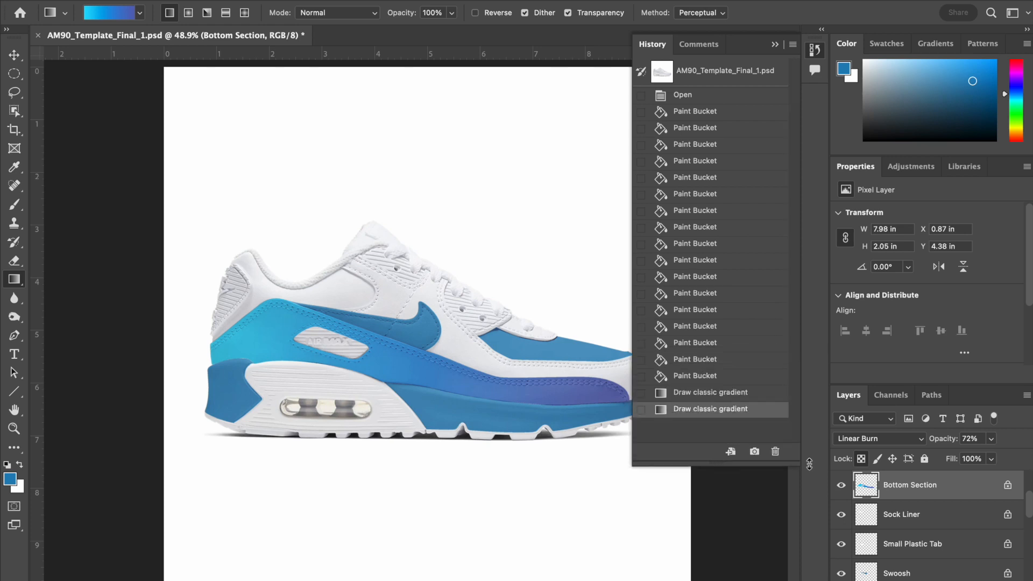
pyautogui.moveTo(802, 479)
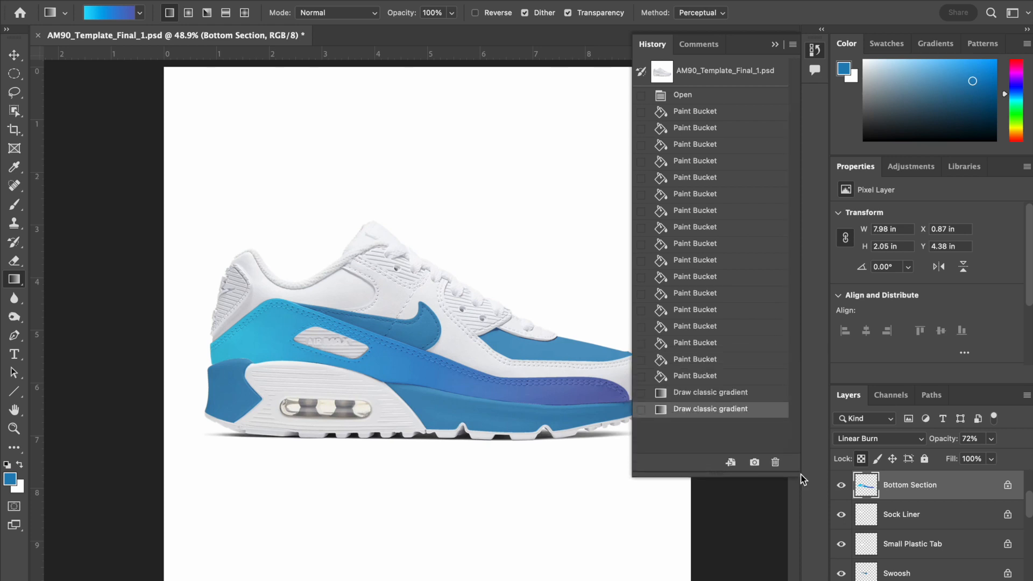
pyautogui.moveTo(784, 393)
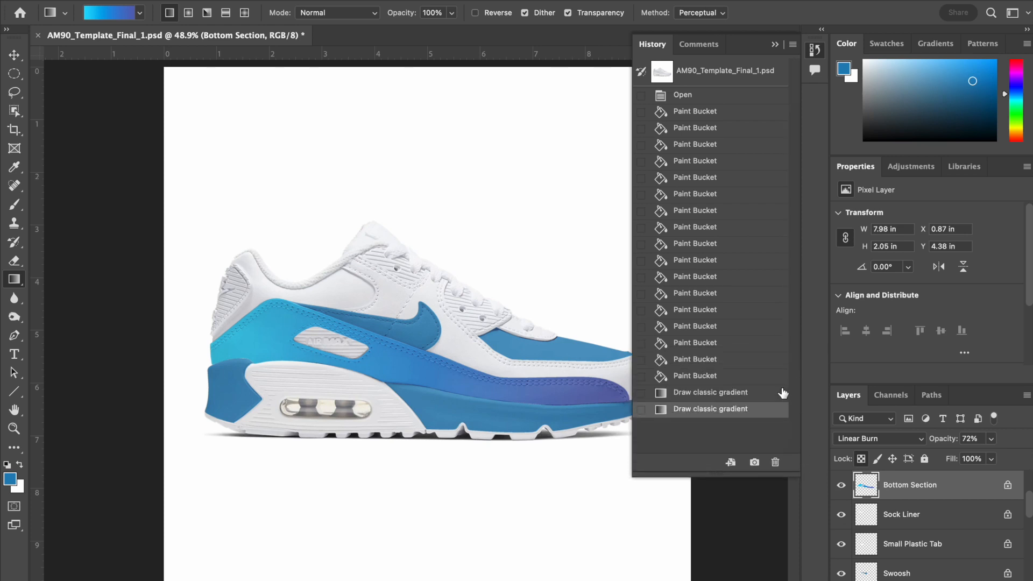
# - Step through History back to the state before any gradient was drawn
pyautogui.click(710, 393)
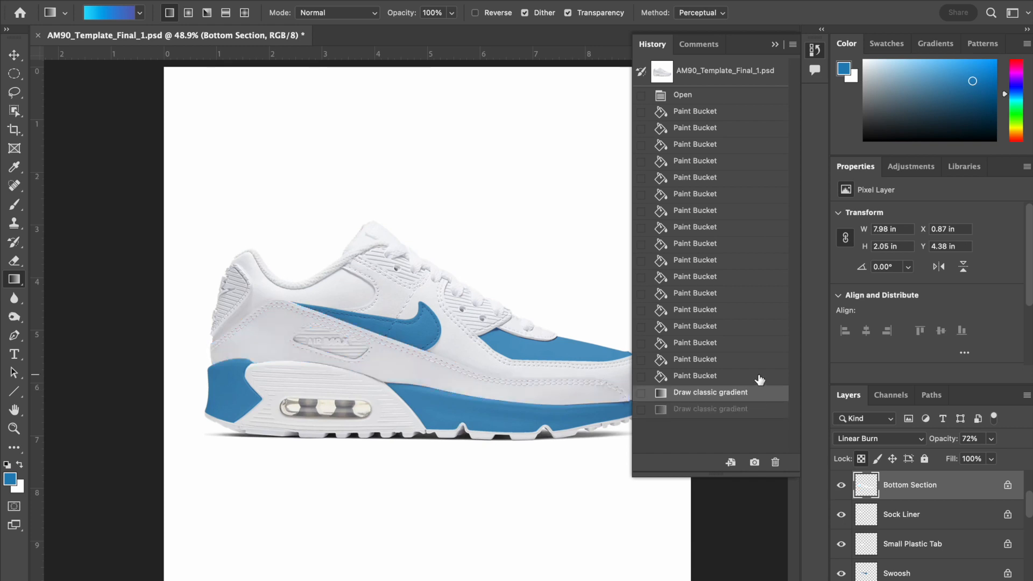
pyautogui.click(695, 343)
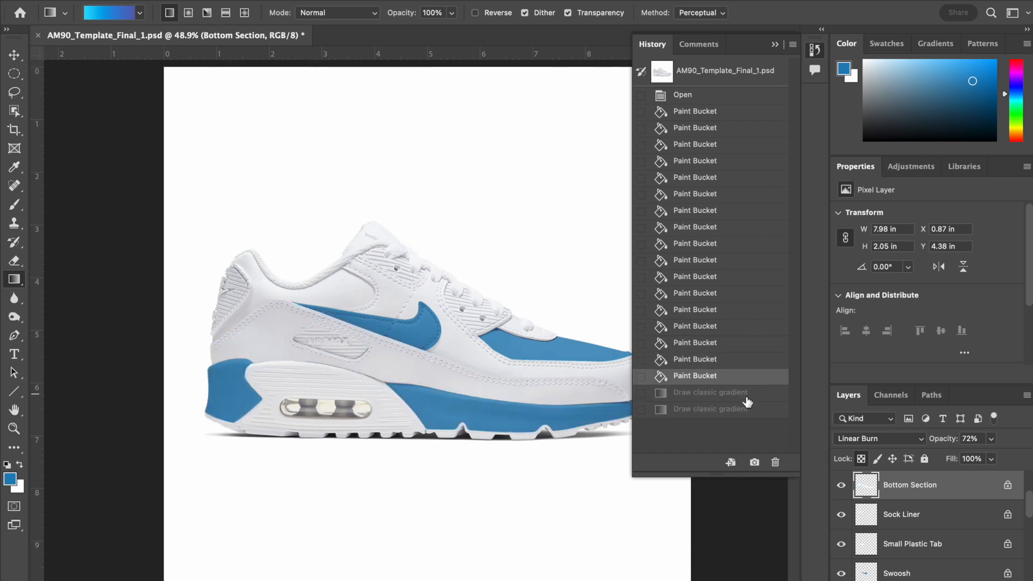
pyautogui.click(710, 392)
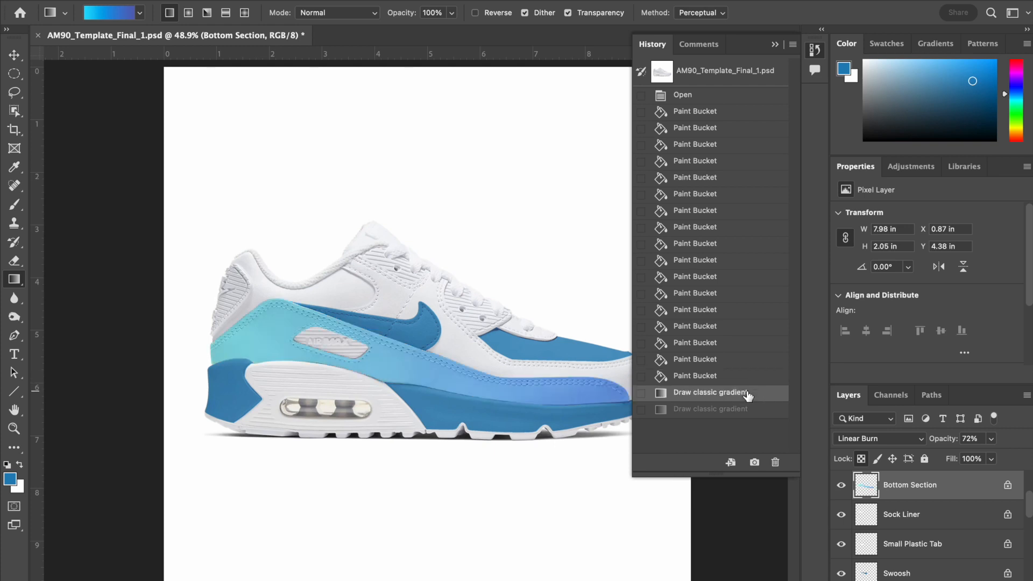
pyautogui.click(694, 376)
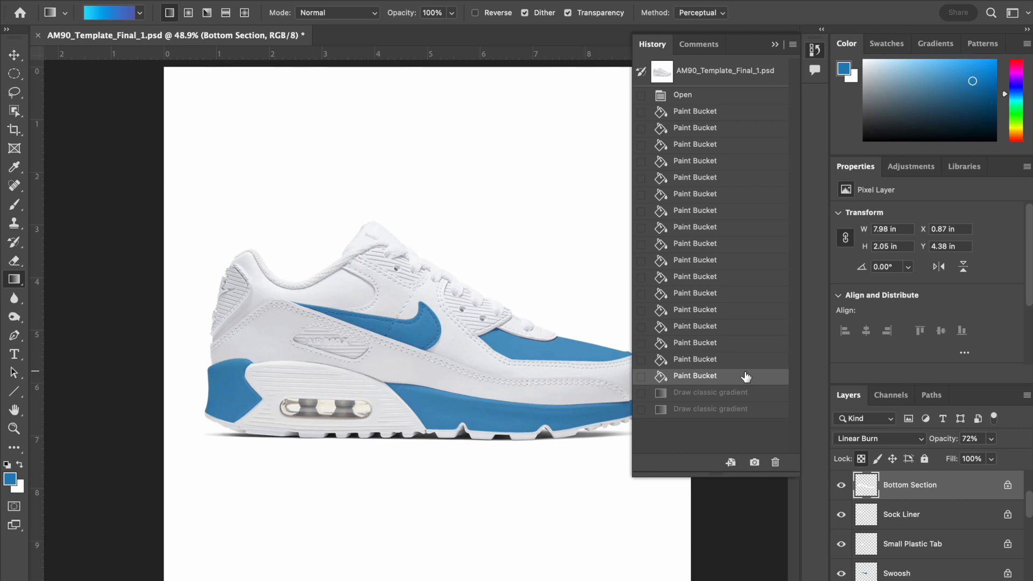
pyautogui.moveTo(770, 147)
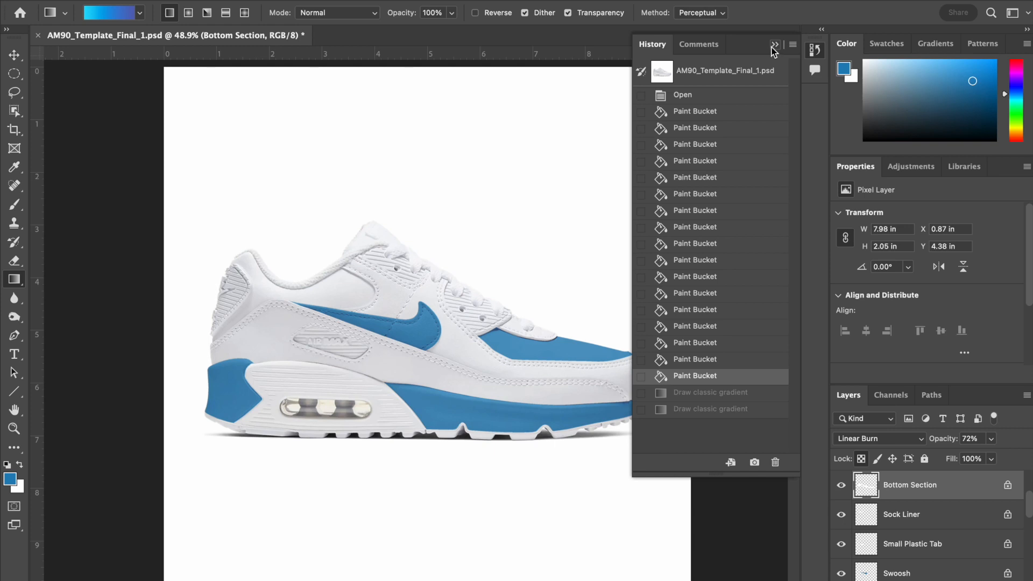
pyautogui.moveTo(781, 21)
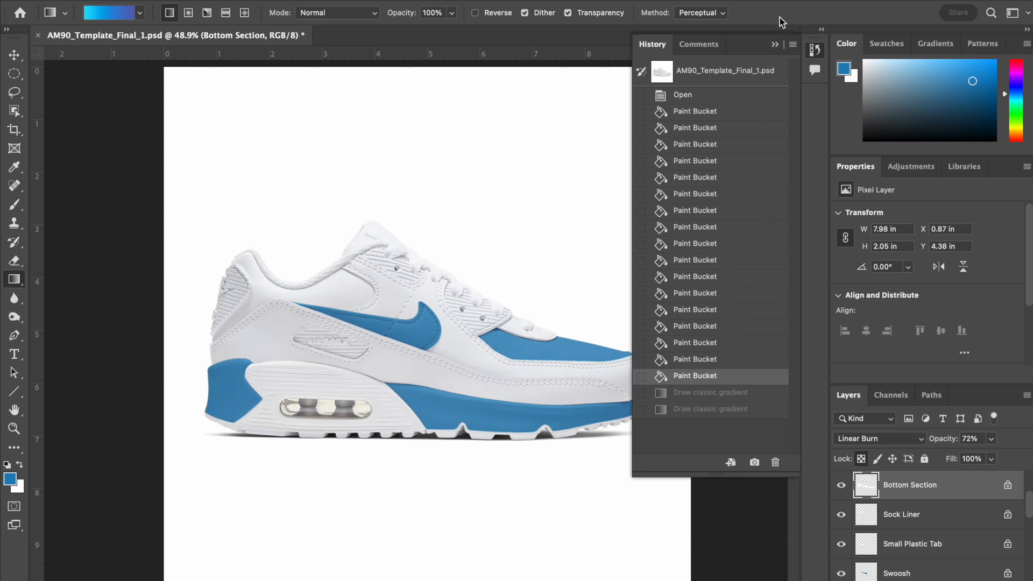
# - Collapse History and choose a lavender preset from the Pastels gradients
pyautogui.click(138, 12)
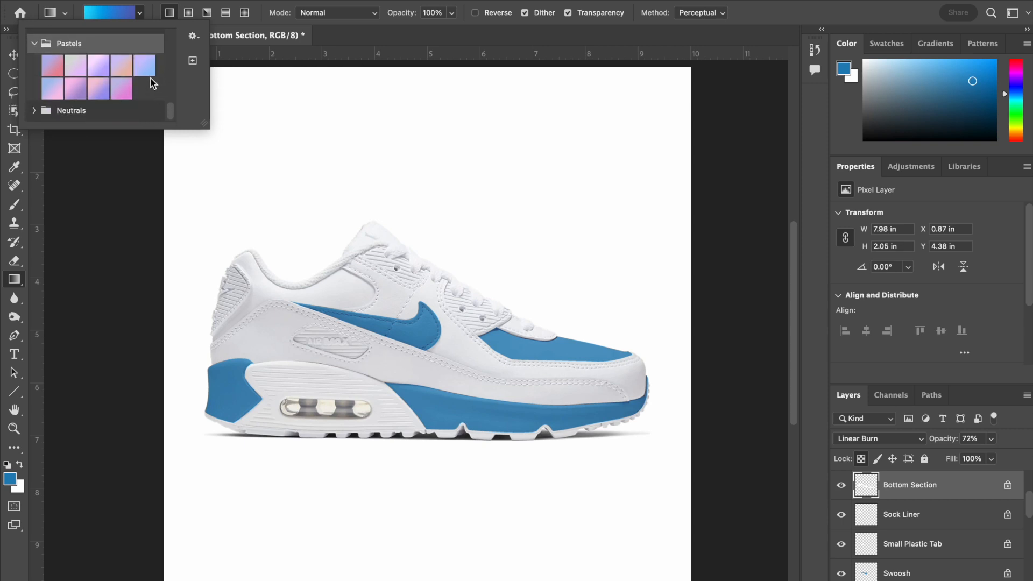
pyautogui.click(144, 65)
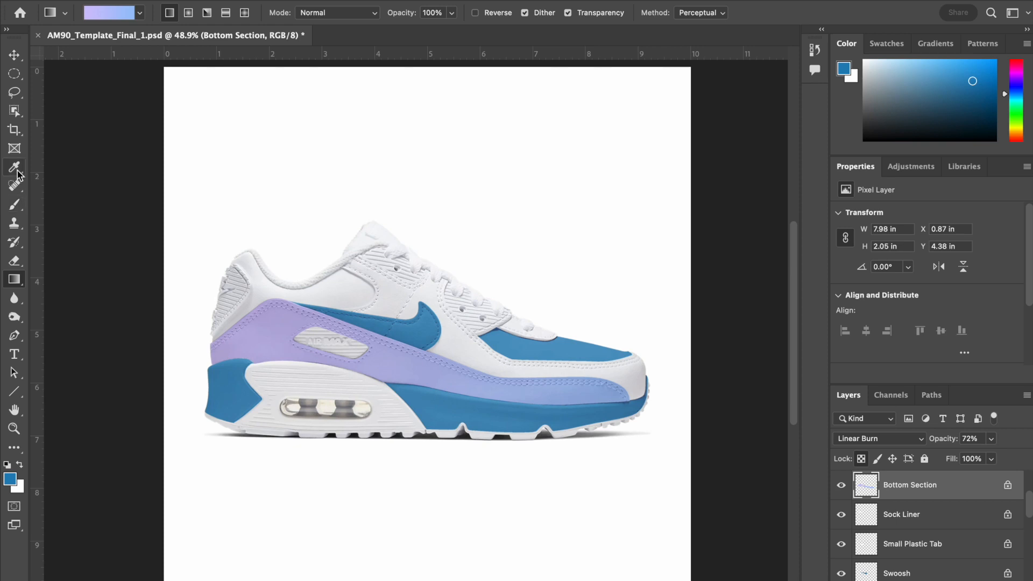
# - Eyedrop the lavender from the side panel, then show the fill tool group
pyautogui.click(14, 167)
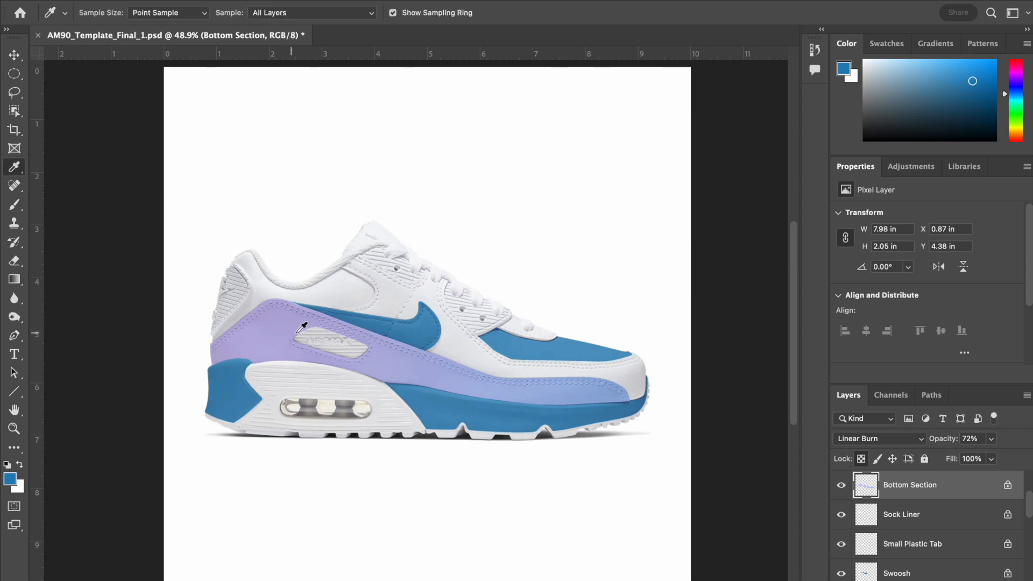
pyautogui.click(297, 320)
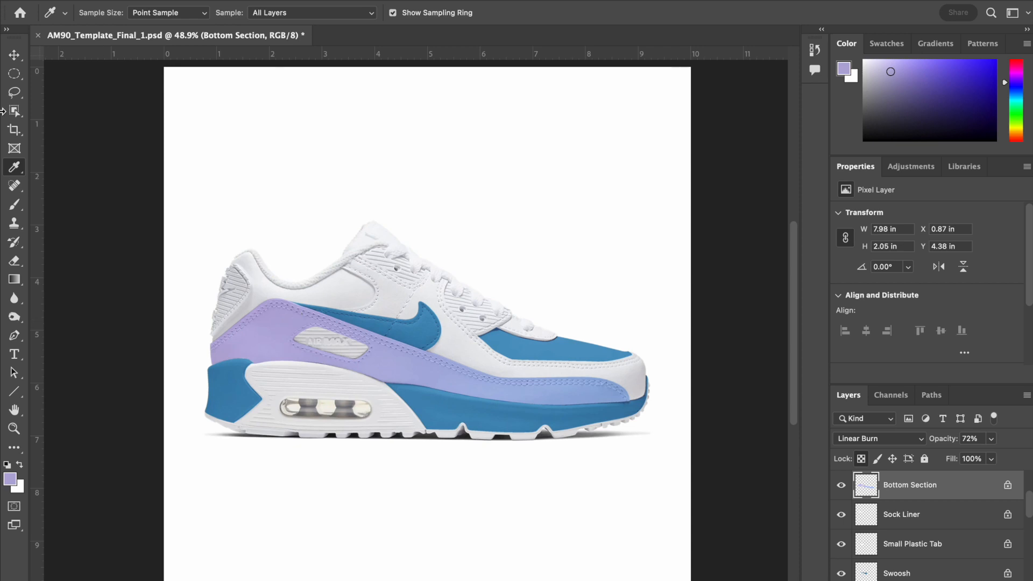
pyautogui.moveTo(288, 315)
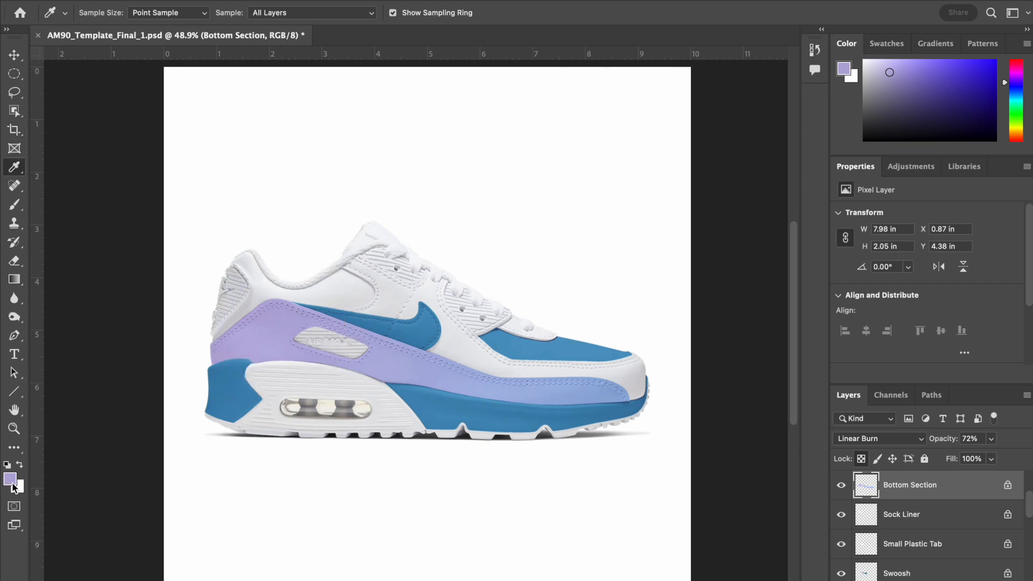
pyautogui.moveTo(85, 308)
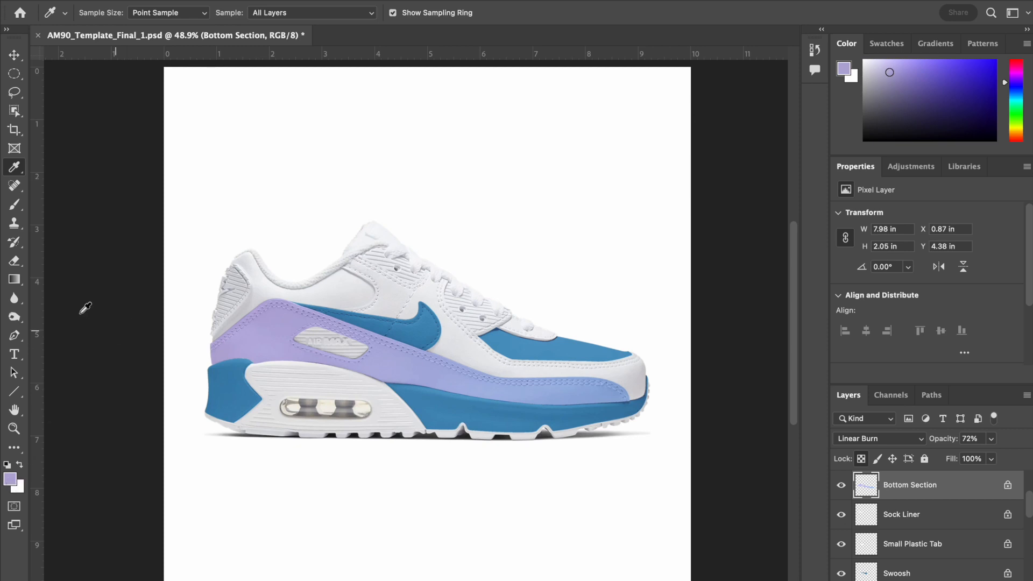
pyautogui.click(13, 279)
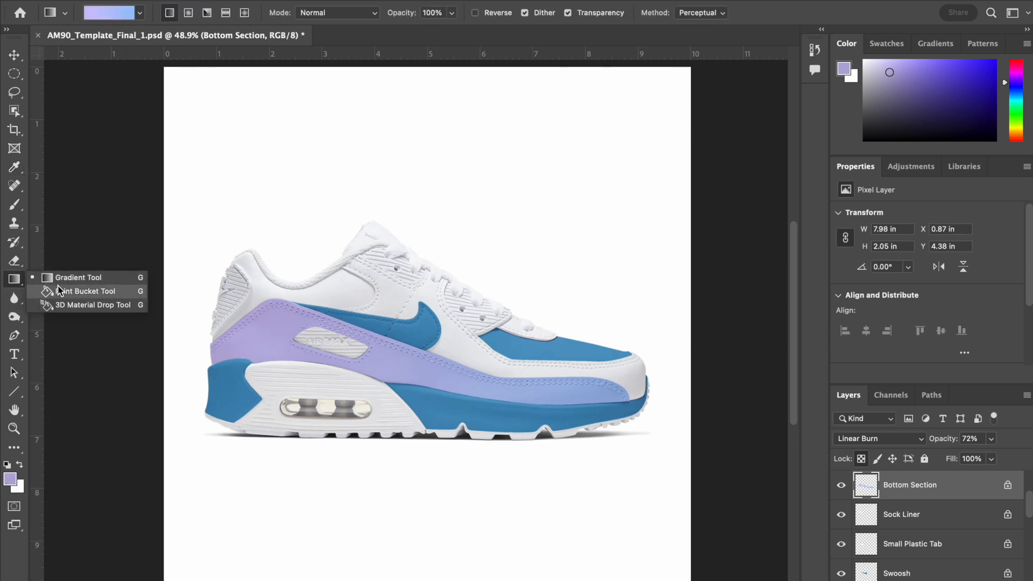
# - Flood-fill Back Section and Lace Plastic with lavender, then Heel Tab with eyedropped blue
pyautogui.click(14, 56)
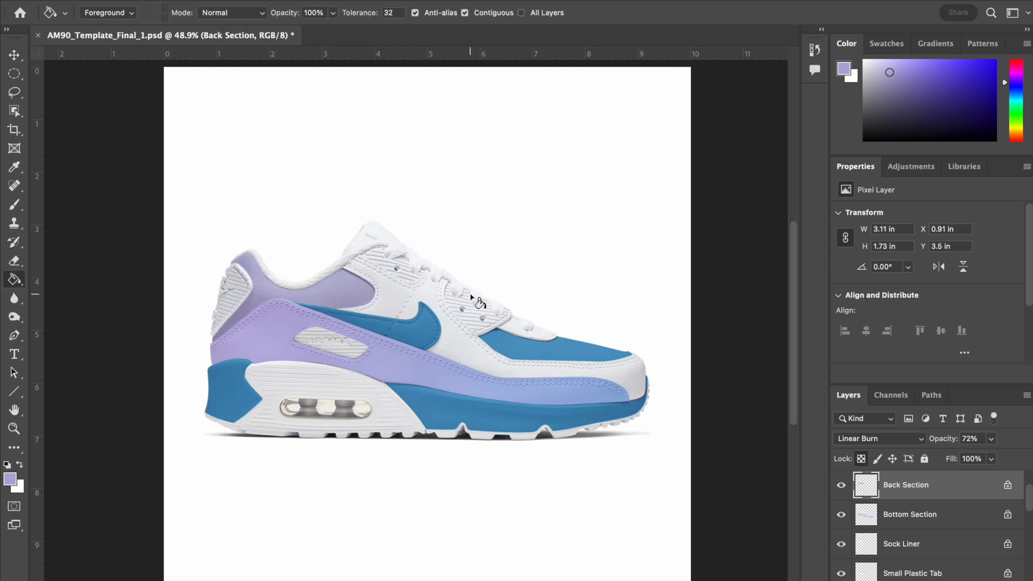
pyautogui.click(14, 55)
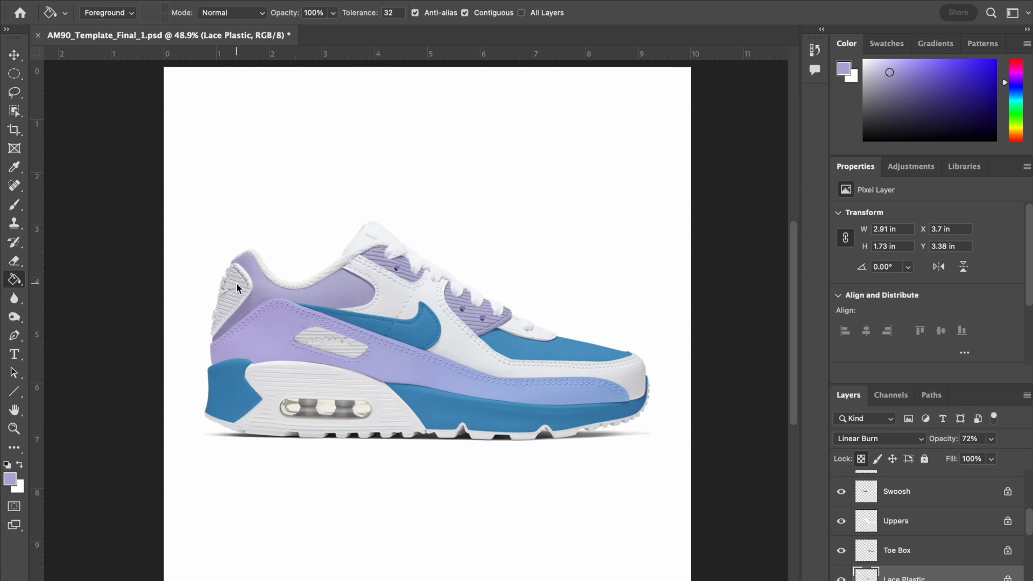
pyautogui.moveTo(13, 243)
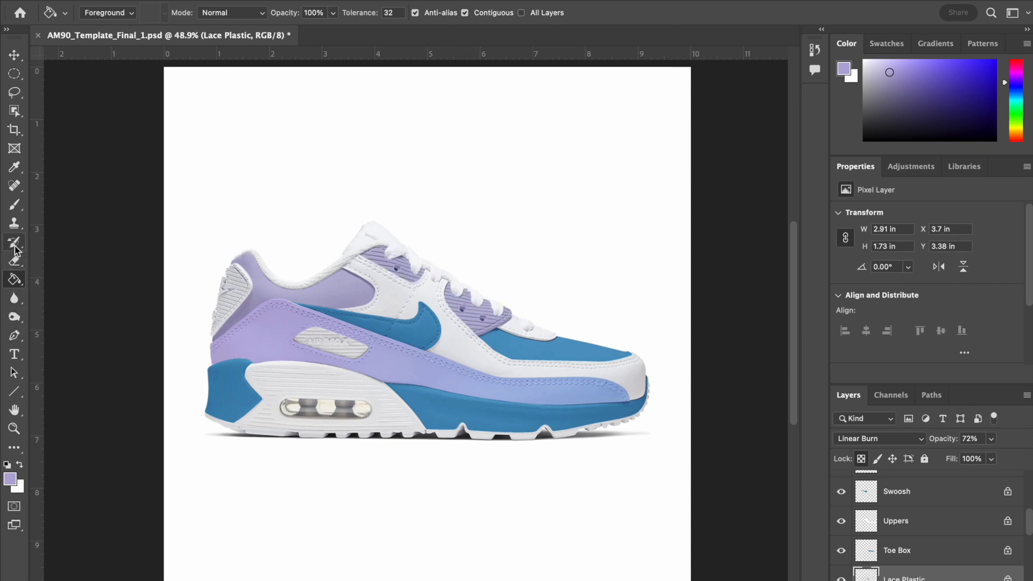
pyautogui.click(14, 166)
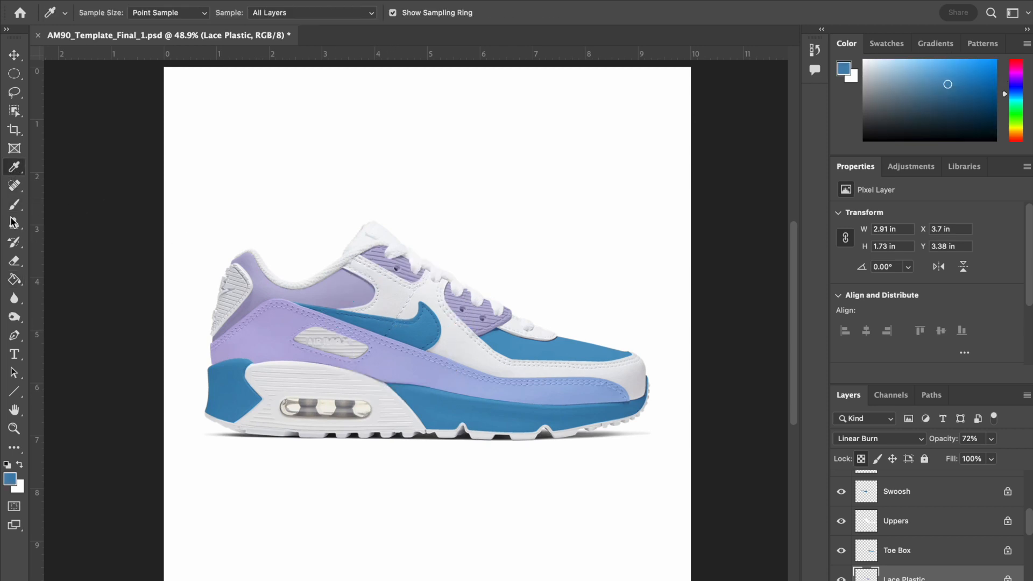
pyautogui.click(14, 279)
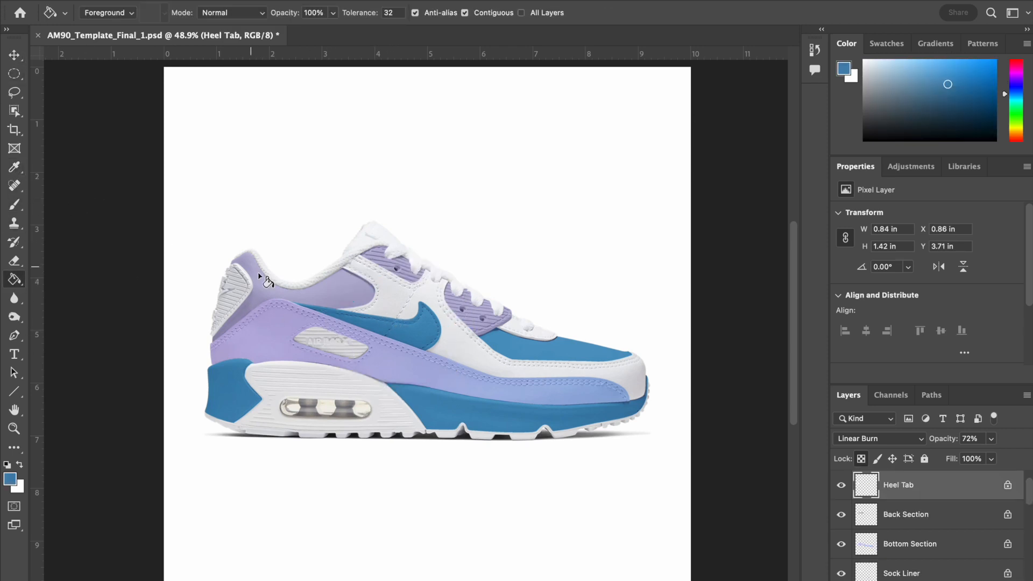
pyautogui.click(230, 290)
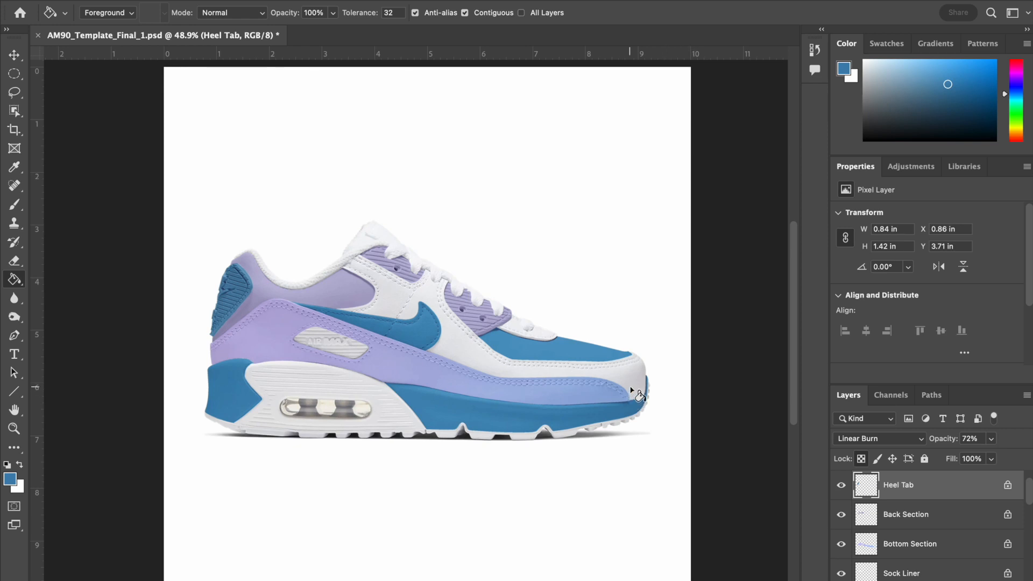
pyautogui.moveTo(667, 373)
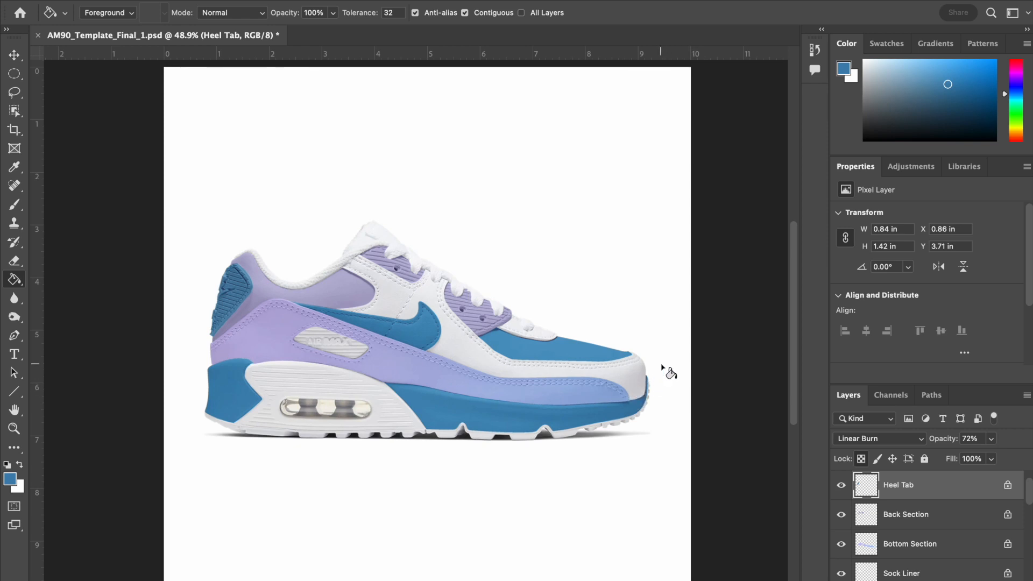
pyautogui.moveTo(582, 210)
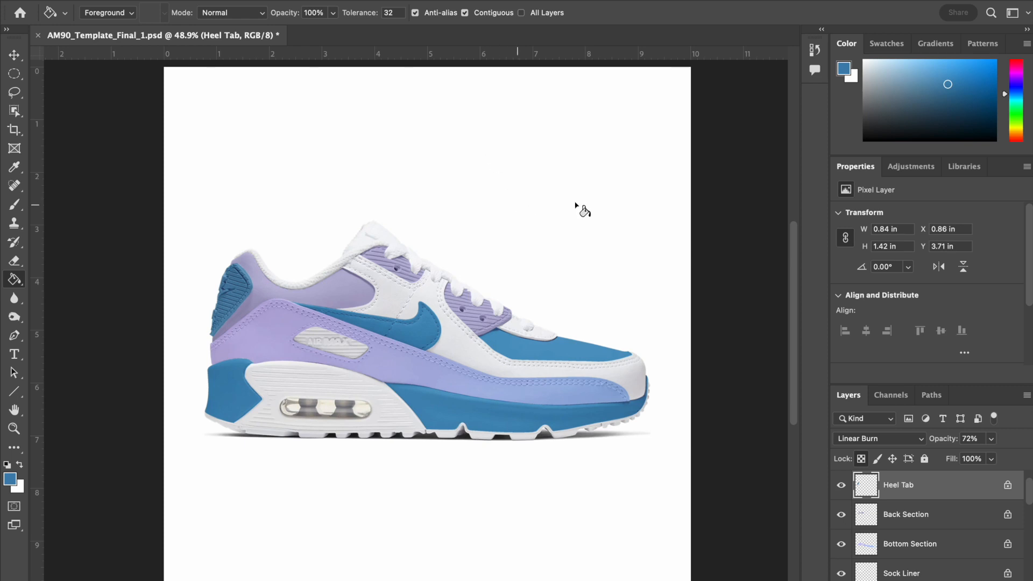
# - Flatten all the shoe part layers into one Background layer
pyautogui.scroll(-3)
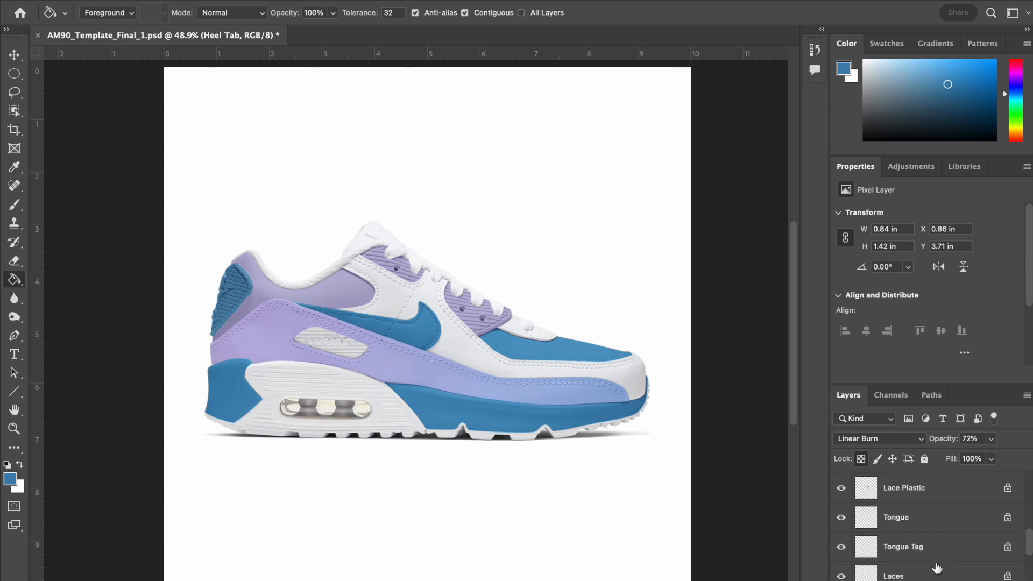
pyautogui.scroll(-3)
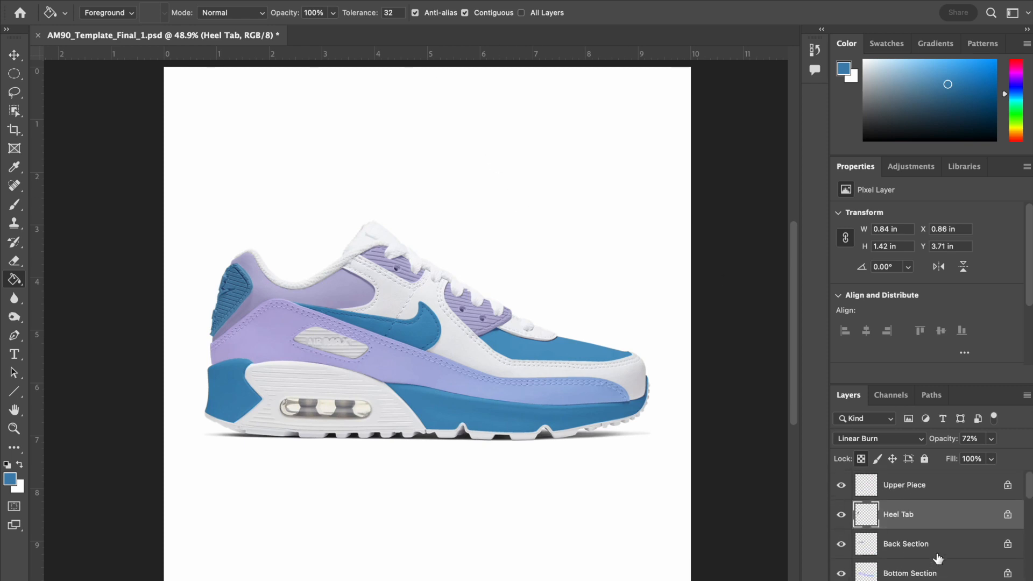
pyautogui.scroll(-3)
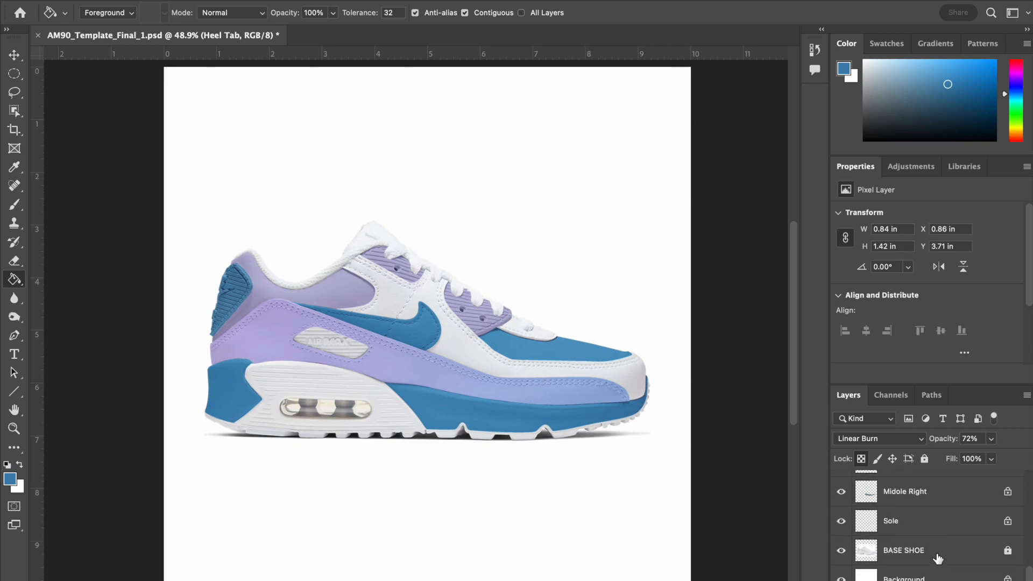
pyautogui.moveTo(570, 41)
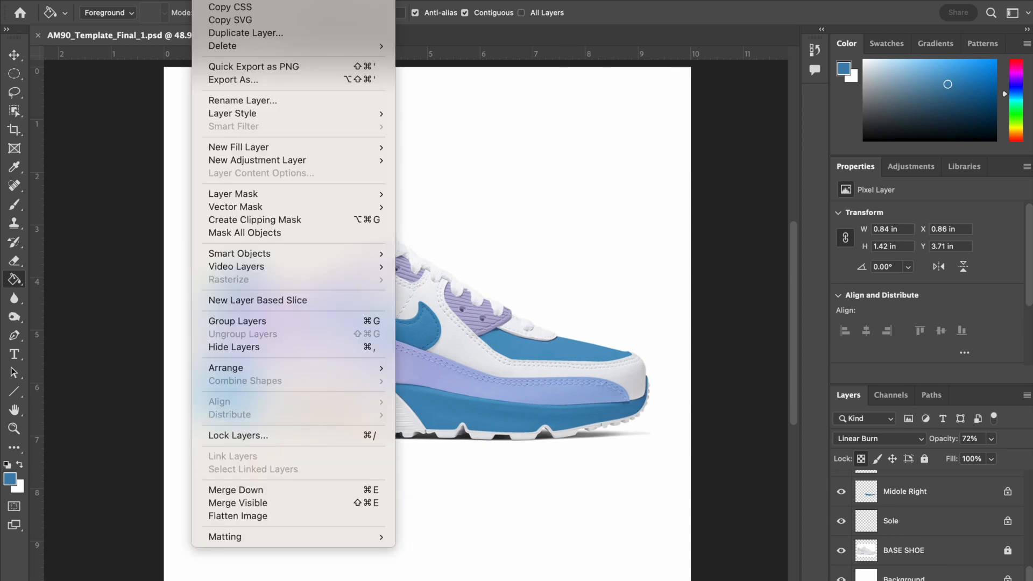
pyautogui.moveTo(238, 503)
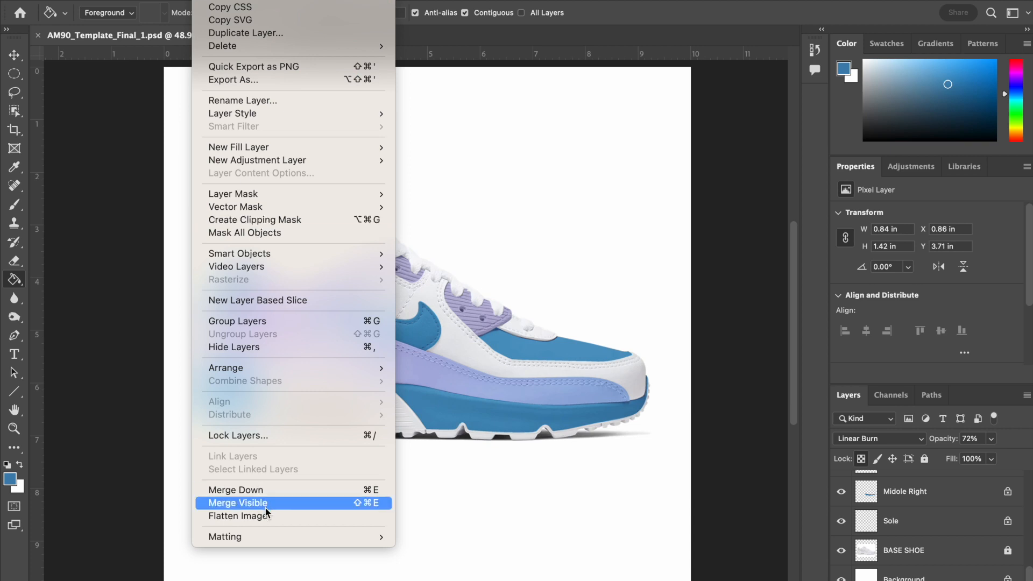
pyautogui.click(239, 516)
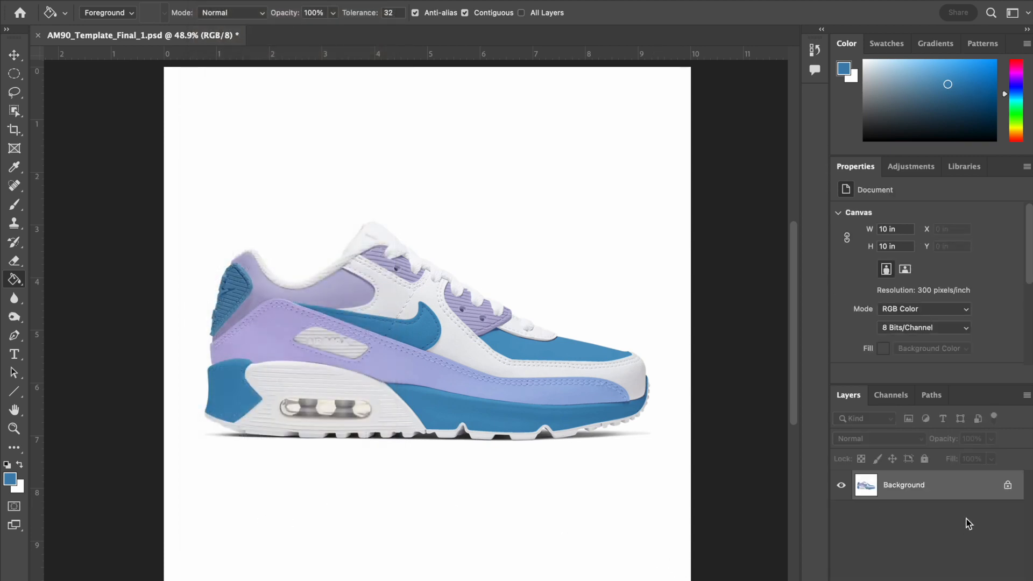
pyautogui.moveTo(909, 500)
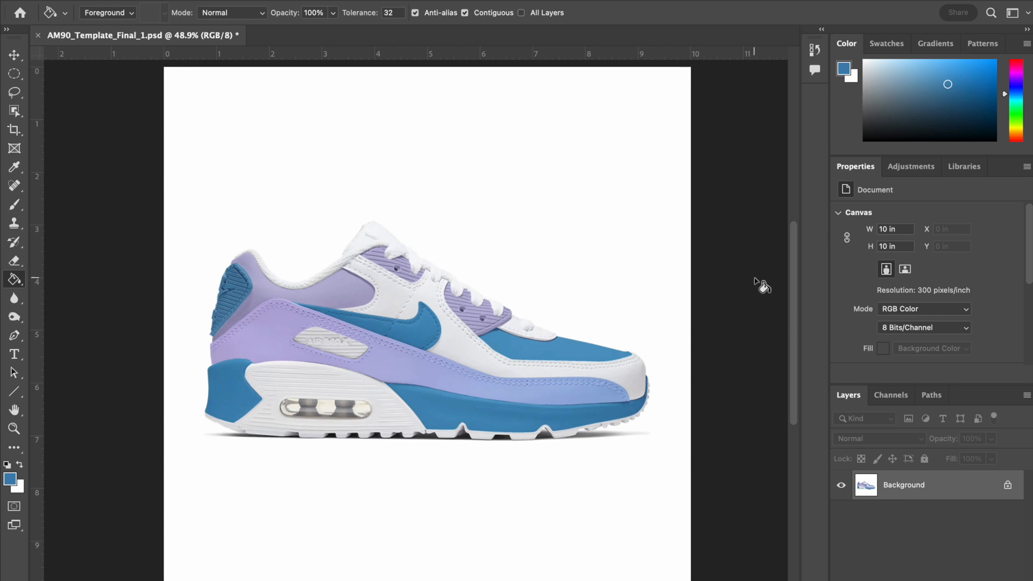
# - Start a Save As for the merged sneaker from the File menu
pyautogui.click(119, 7)
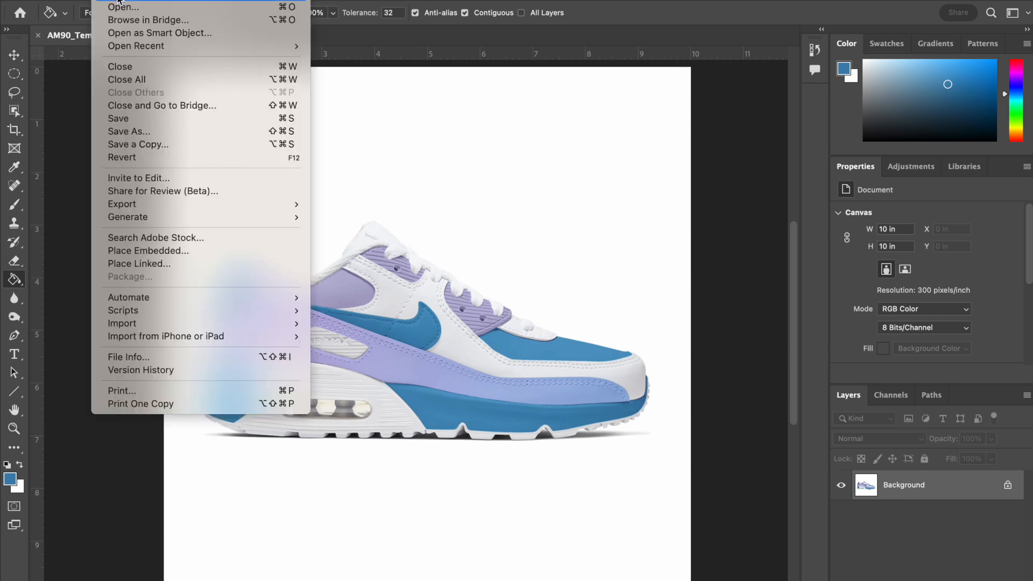
pyautogui.click(350, 174)
pyautogui.write('Shoe1.psd')
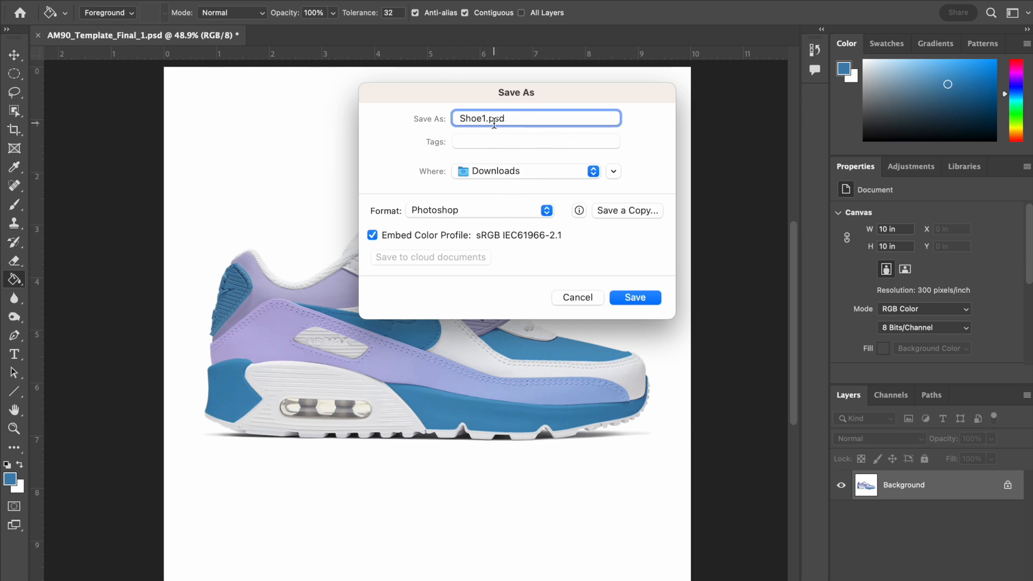
pyautogui.moveTo(495, 132)
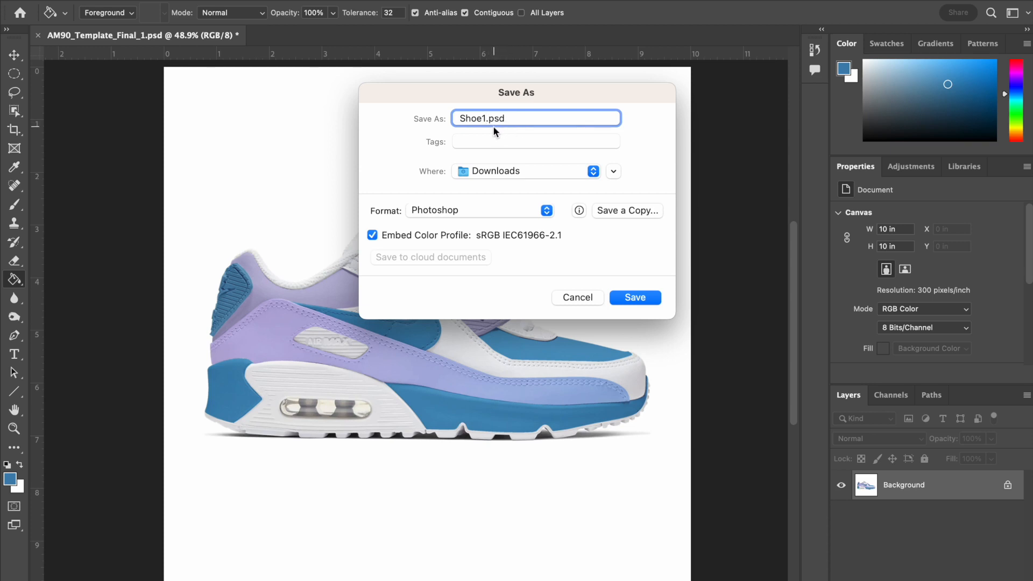
pyautogui.moveTo(493, 134)
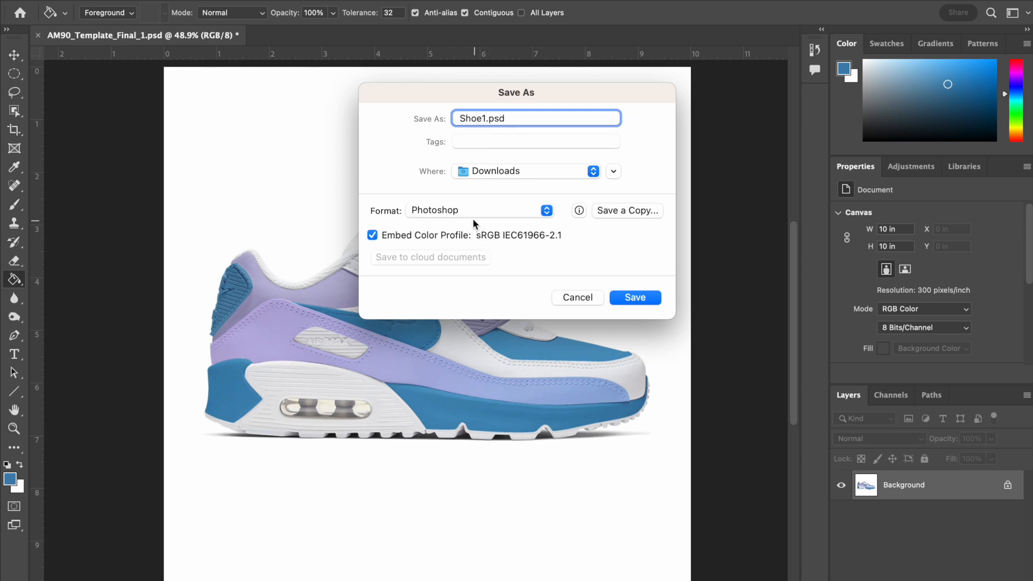
pyautogui.moveTo(395, 215)
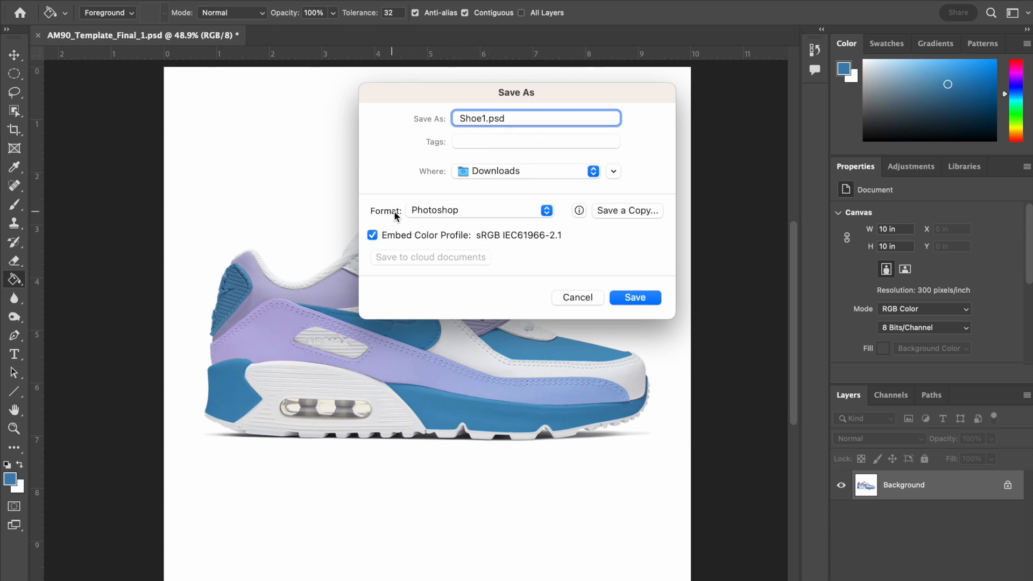
pyautogui.moveTo(442, 220)
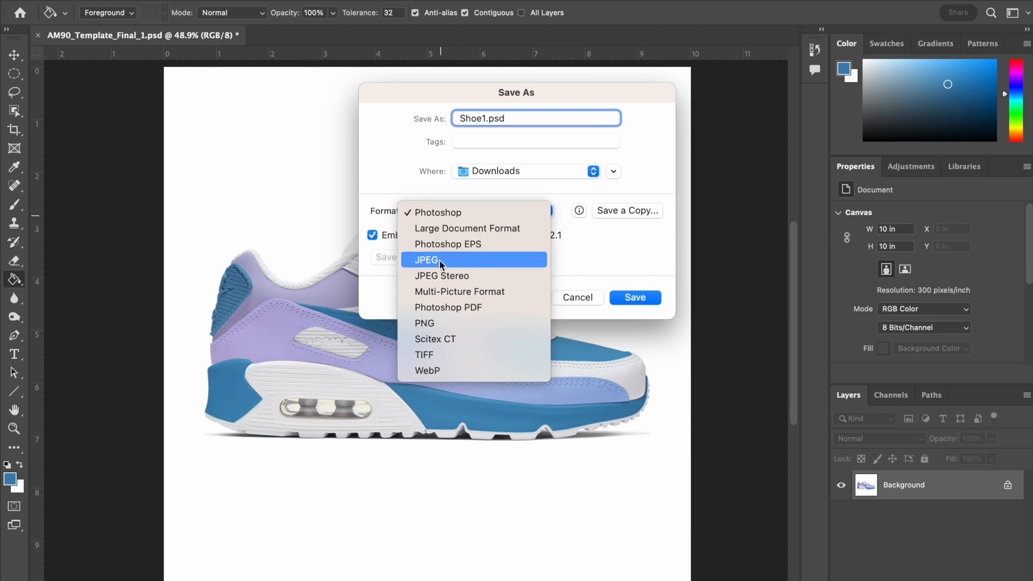
# - Save Shoe1 in JPEG format and accept the default JPEG quality options
pyautogui.click(437, 212)
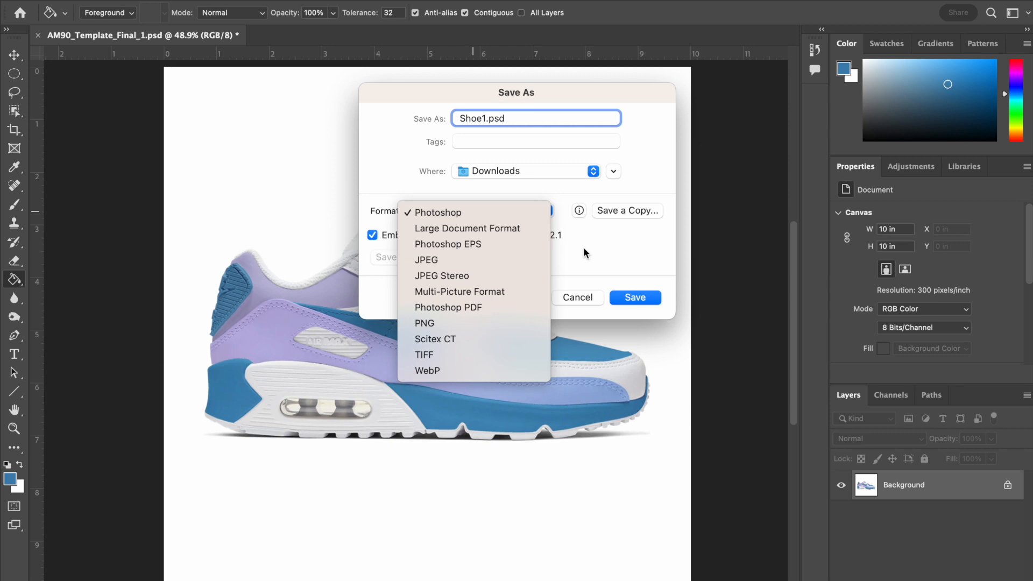
pyautogui.click(437, 212)
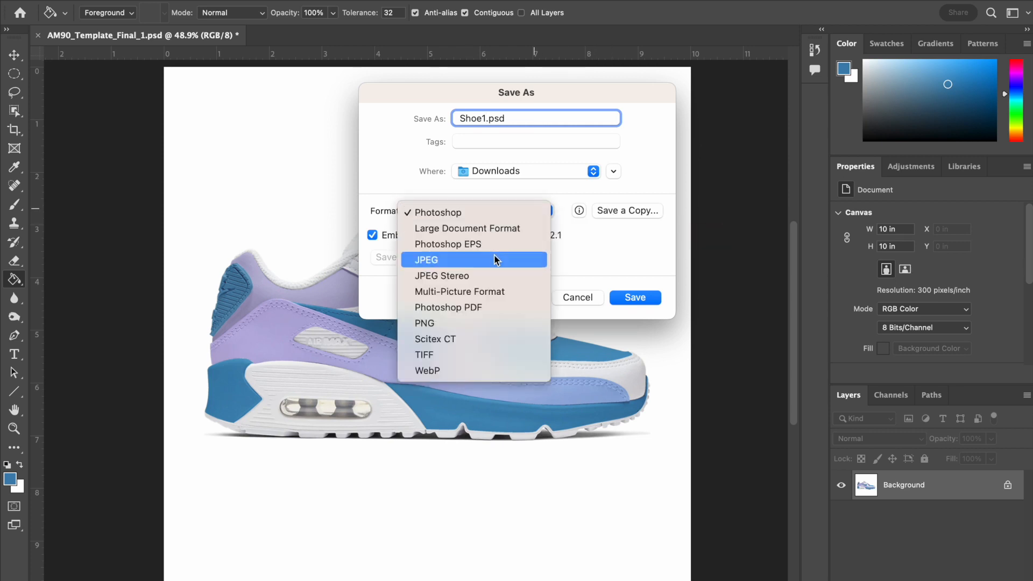
pyautogui.click(426, 259)
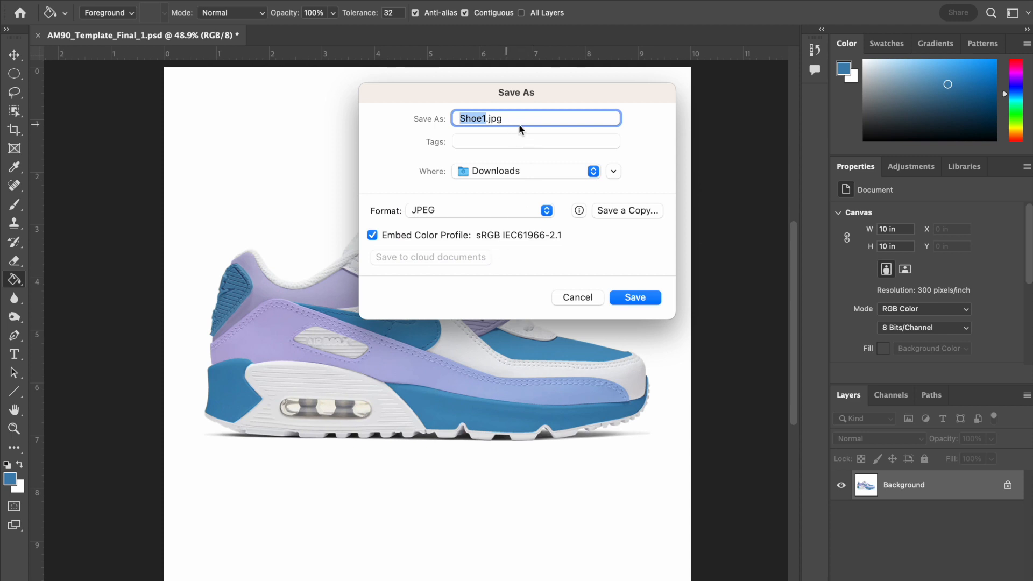
pyautogui.moveTo(531, 157)
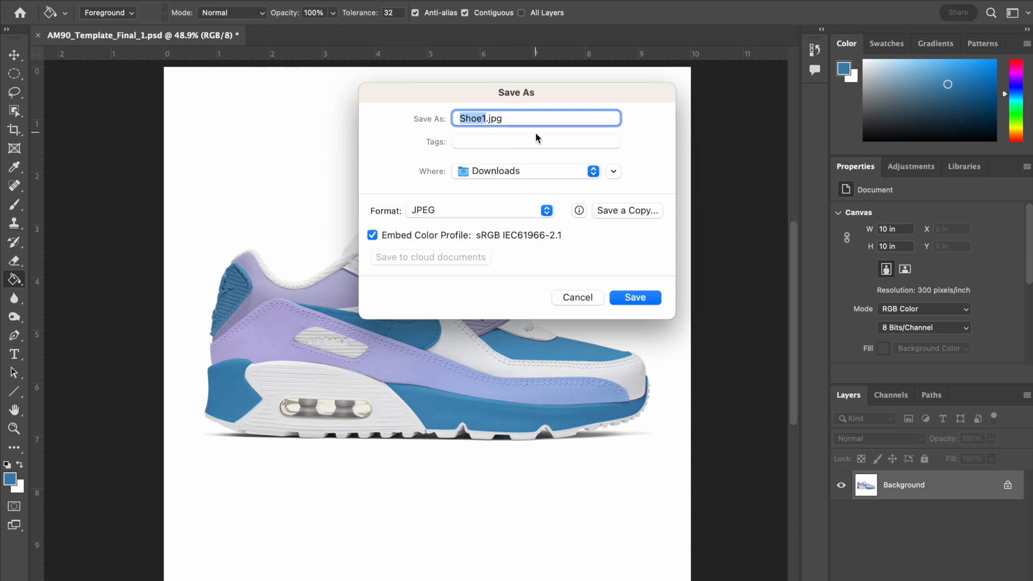
pyautogui.moveTo(496, 136)
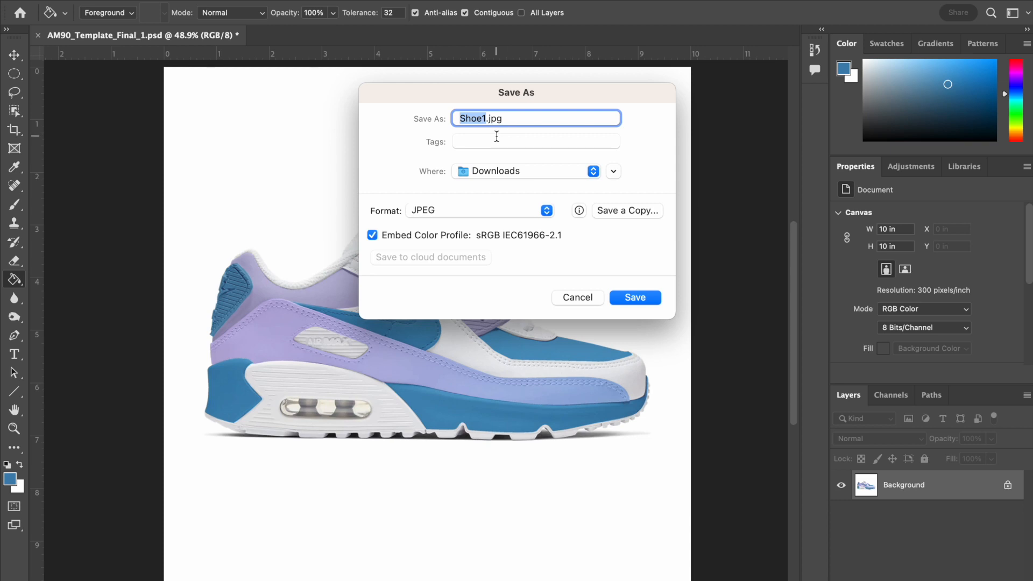
pyautogui.moveTo(488, 185)
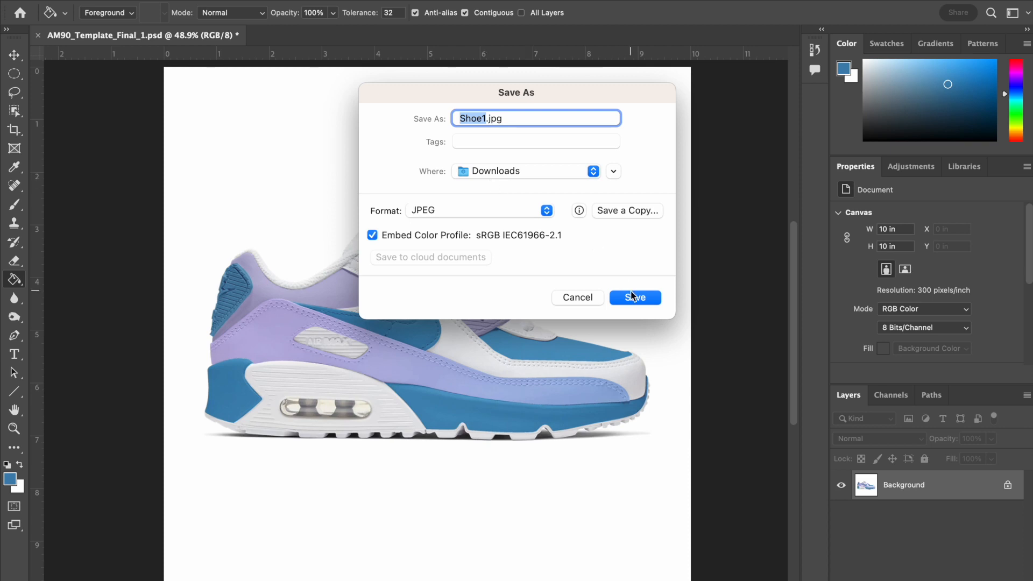
pyautogui.click(634, 297)
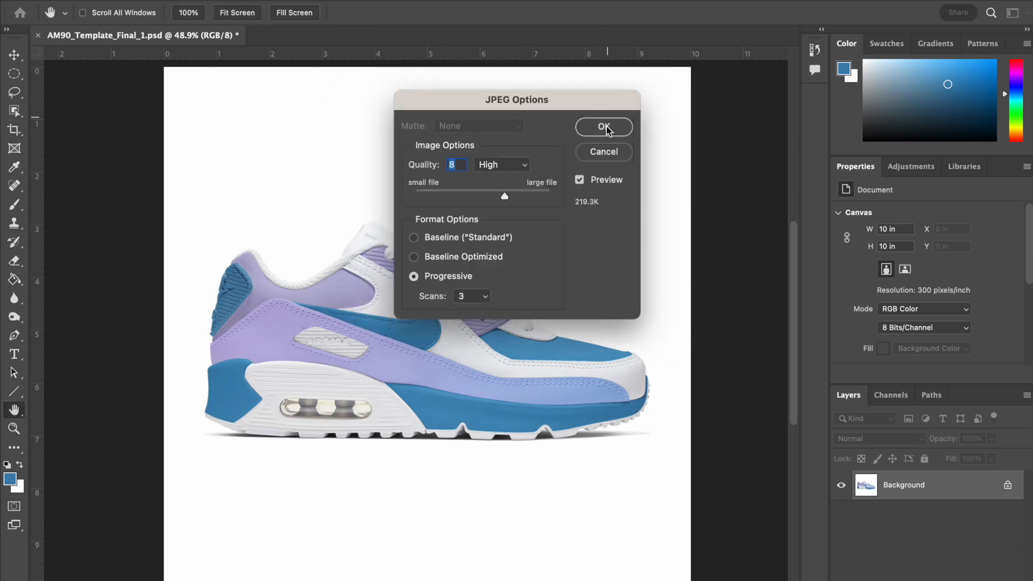
pyautogui.click(602, 126)
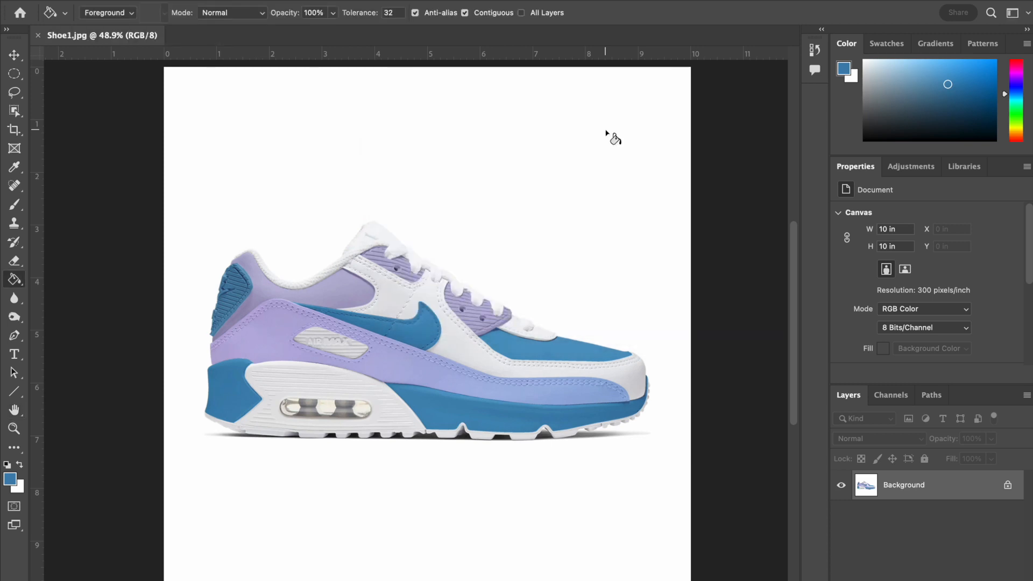